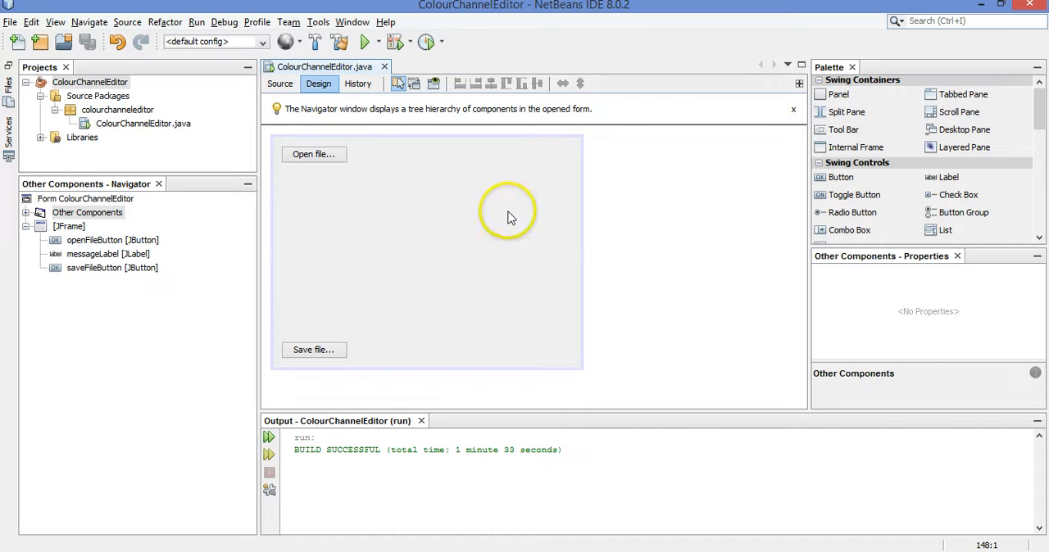
pyautogui.moveTo(413, 203)
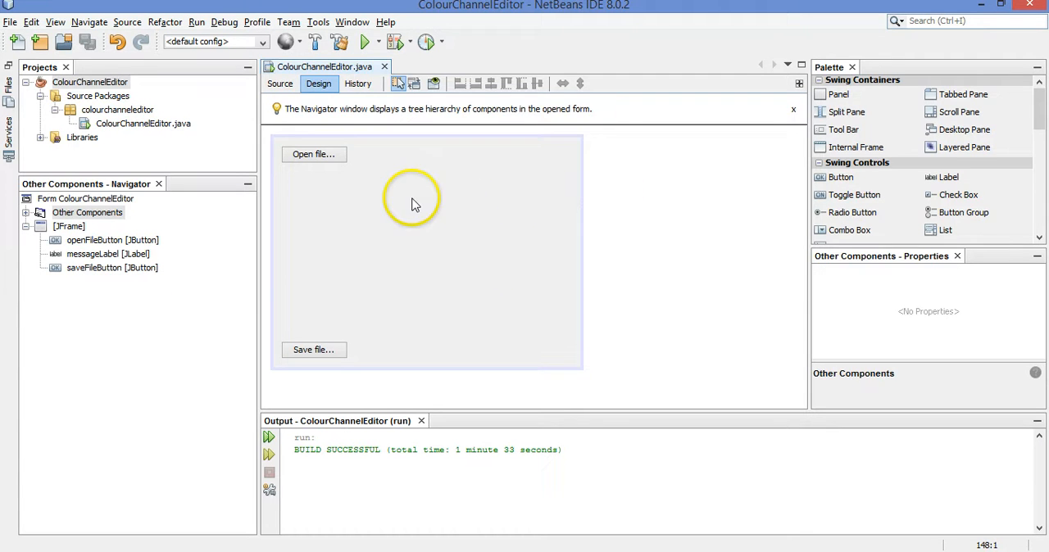
pyautogui.moveTo(446, 221)
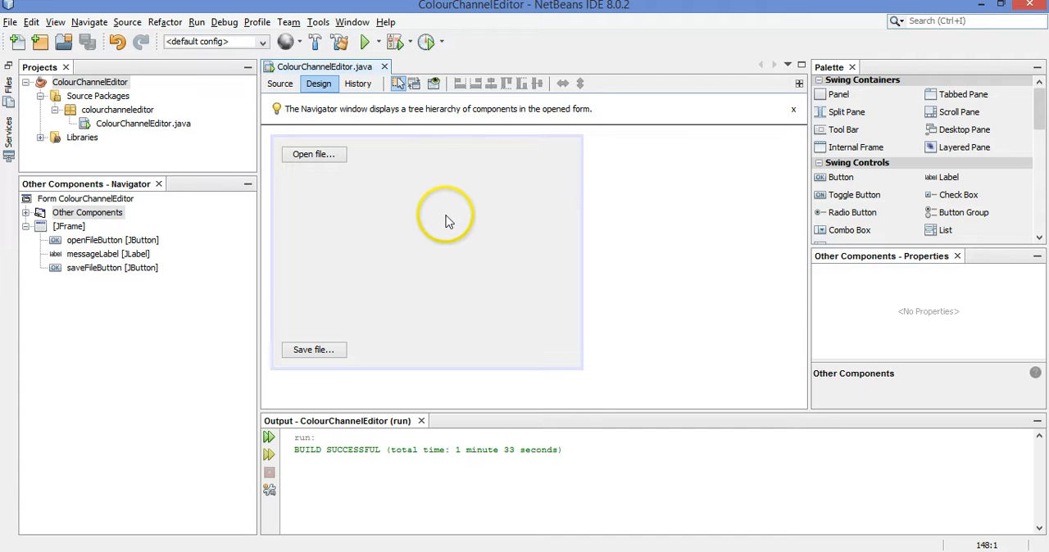
pyautogui.moveTo(446, 188)
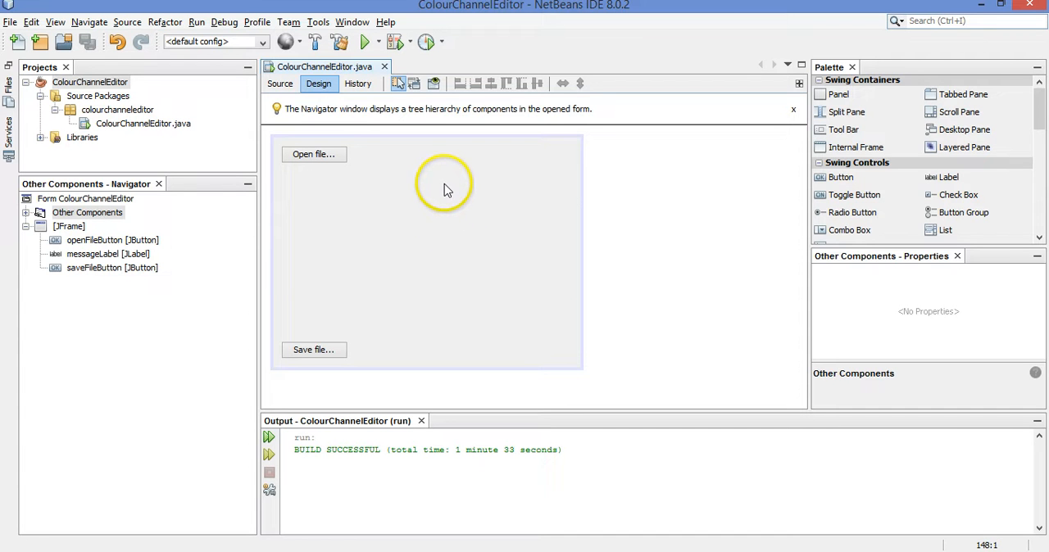
pyautogui.moveTo(481, 197)
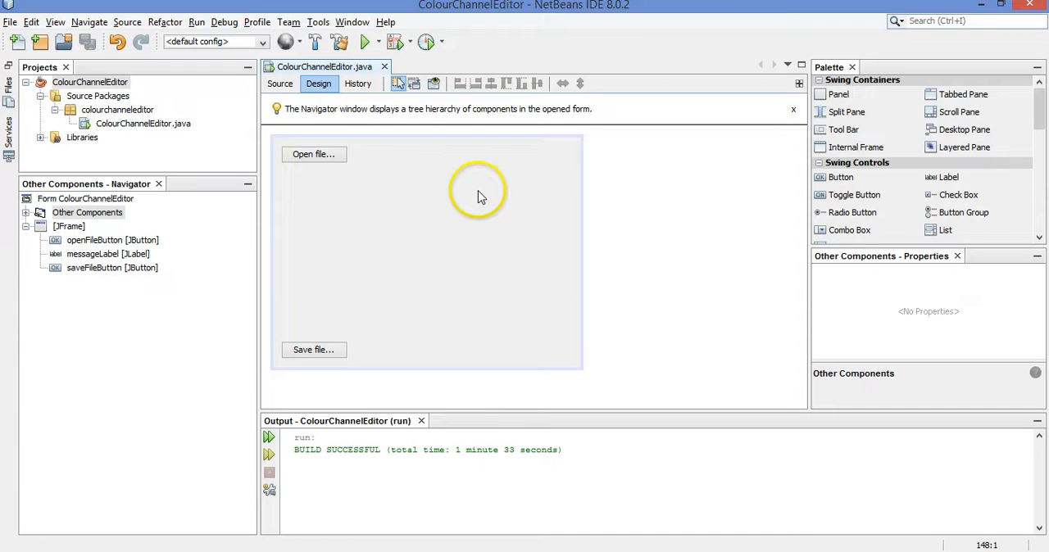
pyautogui.moveTo(464, 193)
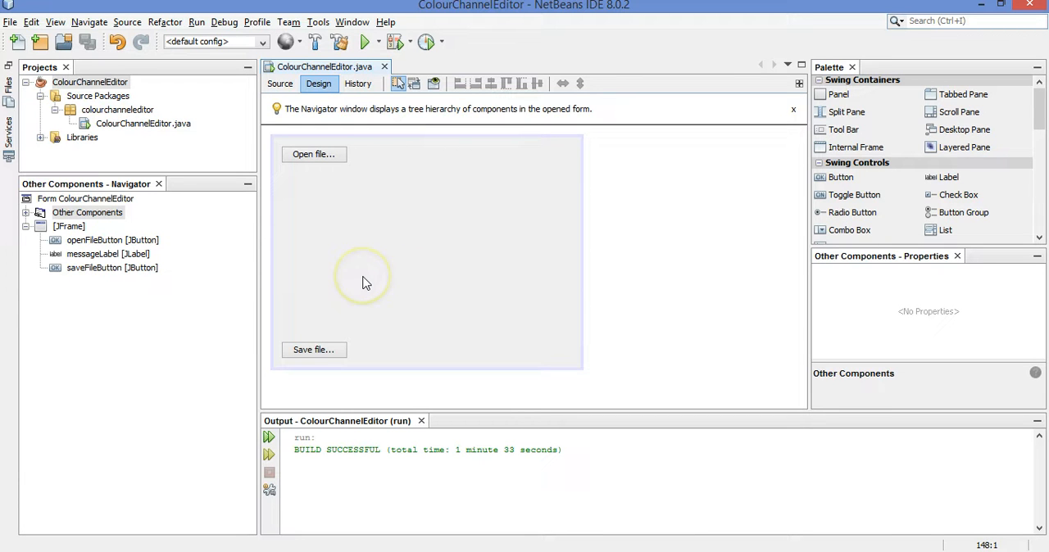
pyautogui.moveTo(403, 270)
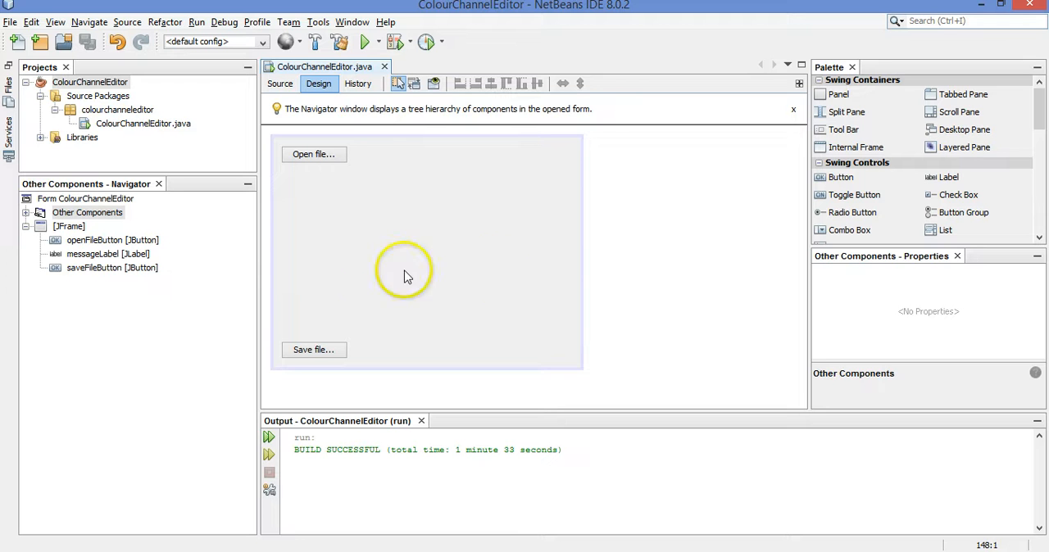
pyautogui.moveTo(680, 214)
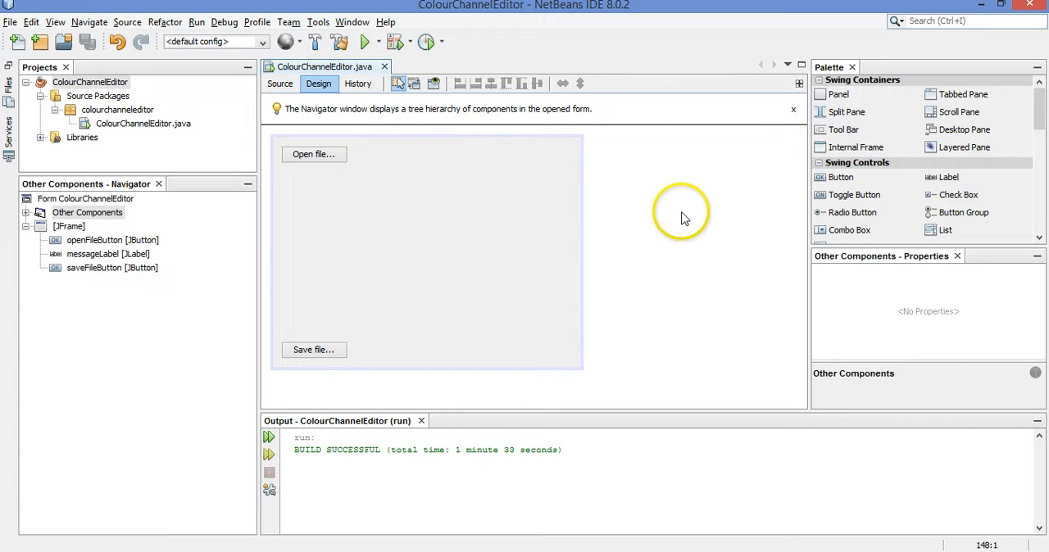
# Switch to the ColourChannelEditor source showing imageToArray and the empty makeFilteredImage
pyautogui.click(279, 83)
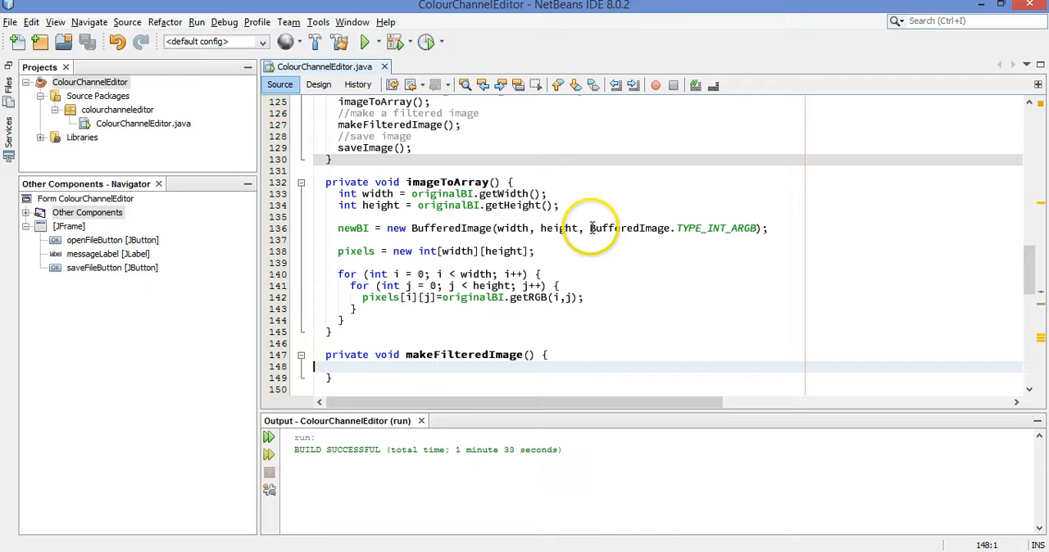
pyautogui.moveTo(589, 298)
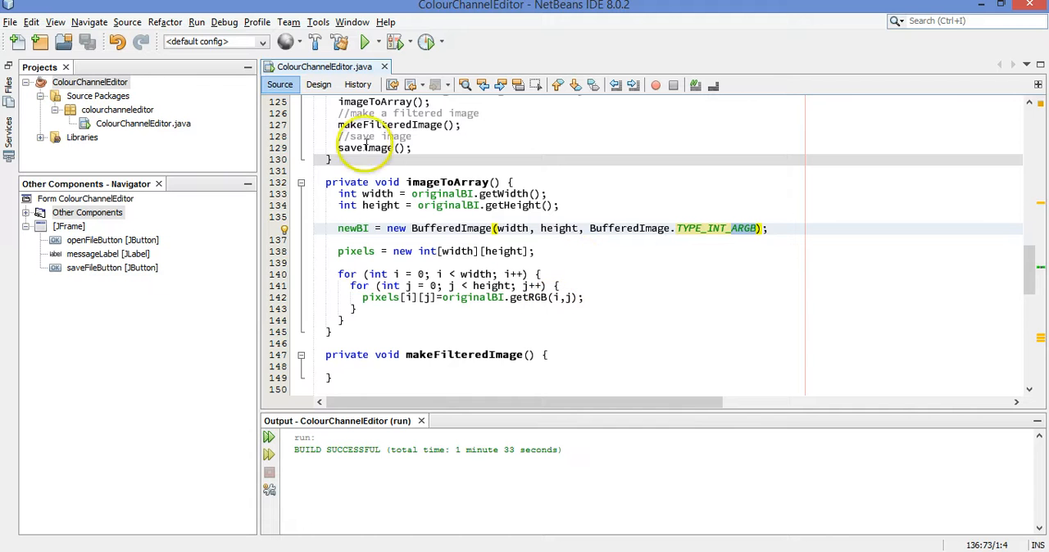
# Place three labels under the Open file button and set the first to Red:
pyautogui.click(318, 84)
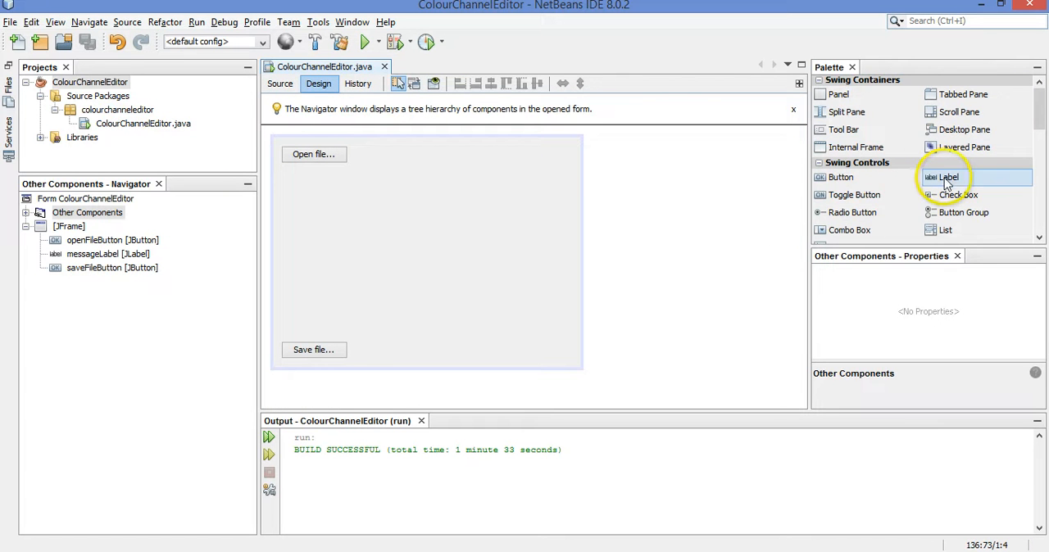
pyautogui.moveTo(947, 177); pyautogui.dragTo(295, 183)
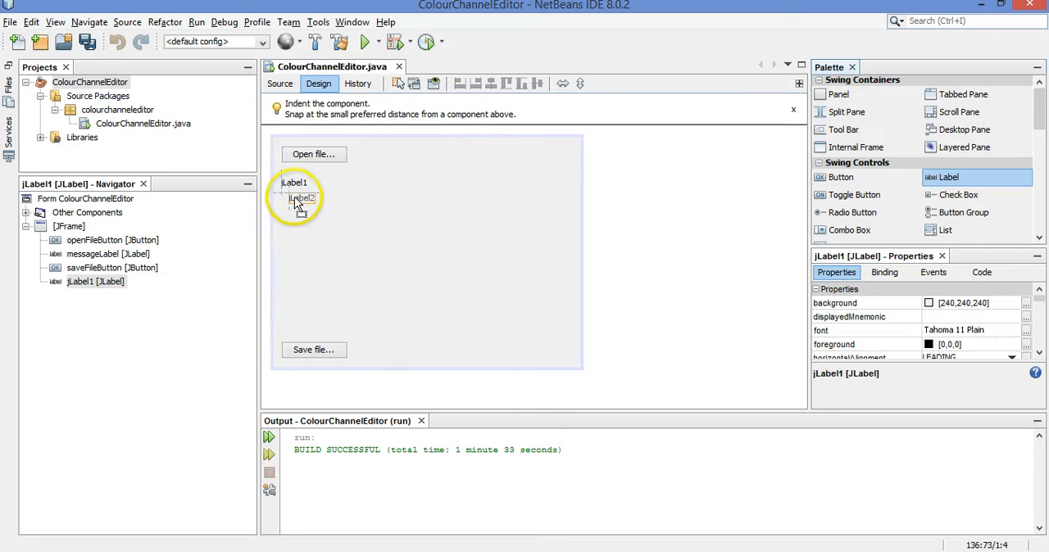
pyautogui.click(937, 177)
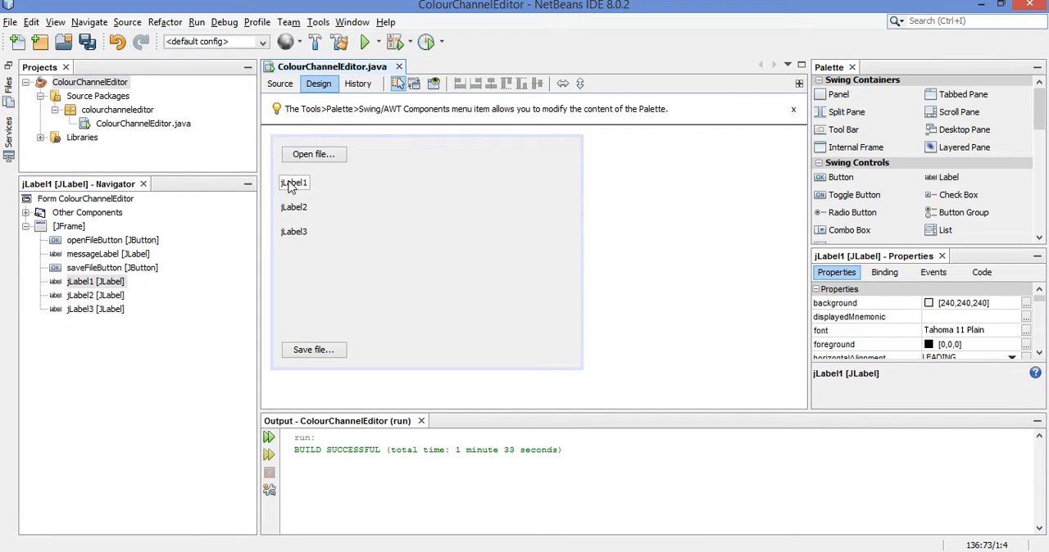
pyautogui.write('Red:')
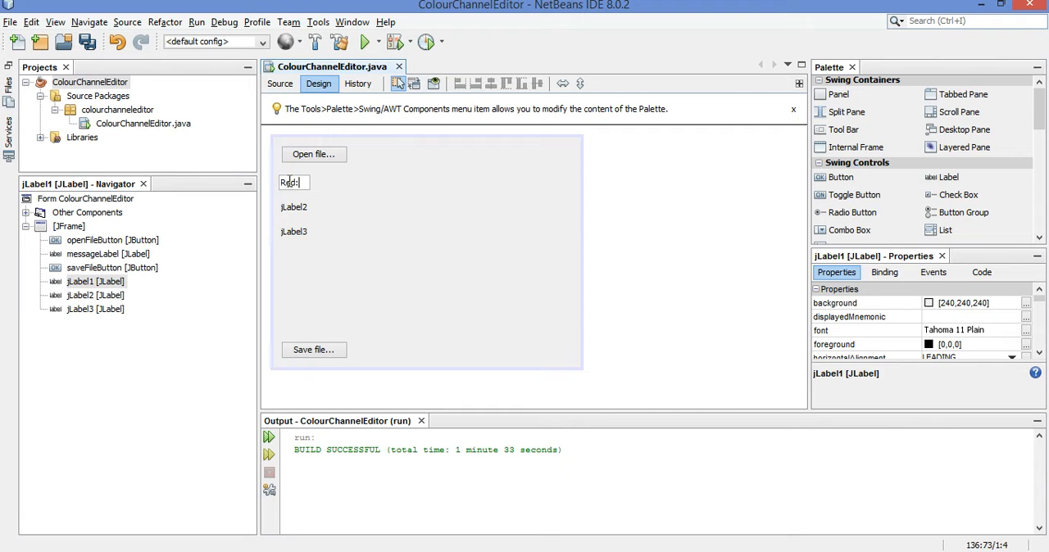
# Set the other labels to Green: and Blue: and rename them redLabel, greenLabel, blueLabel
pyautogui.click(293, 206)
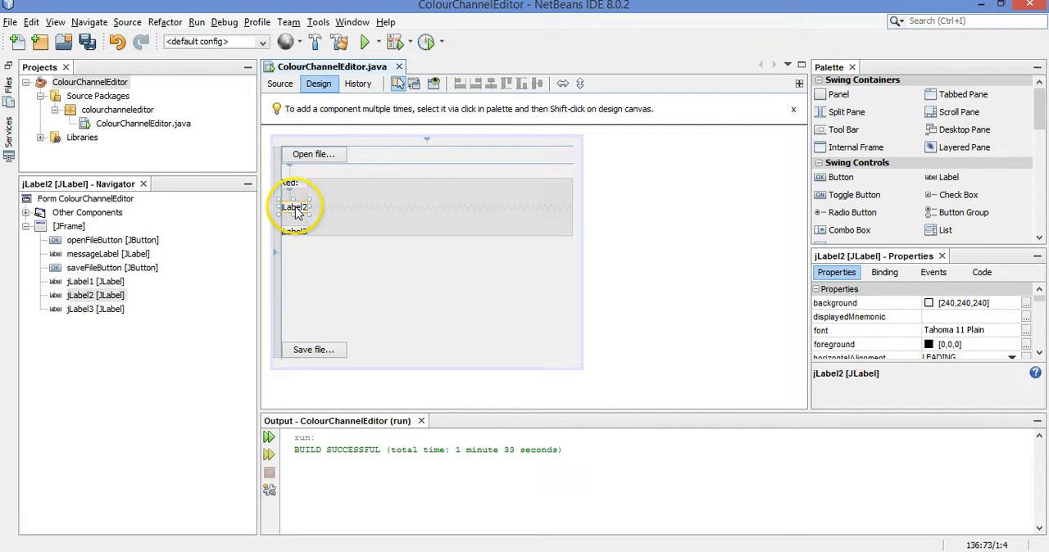
pyautogui.write('Green:')
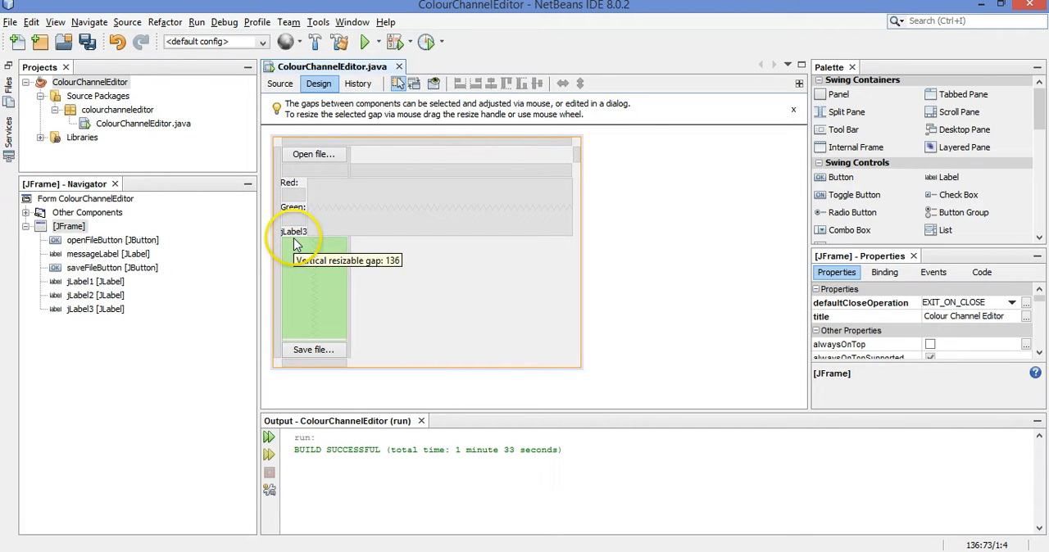
pyautogui.click(291, 233)
pyautogui.write('Blue:')
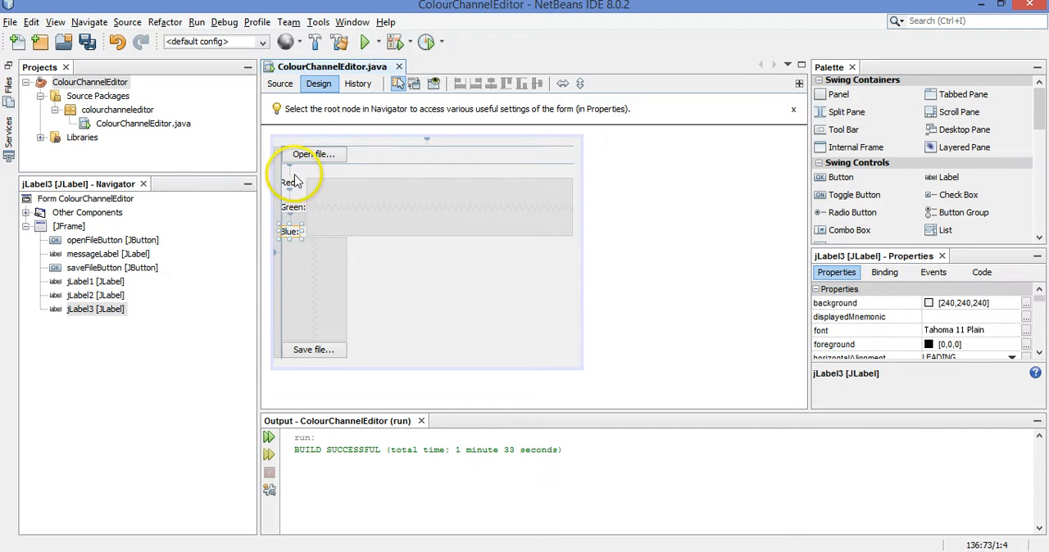
pyautogui.click(95, 282)
pyautogui.write('blueLabel')
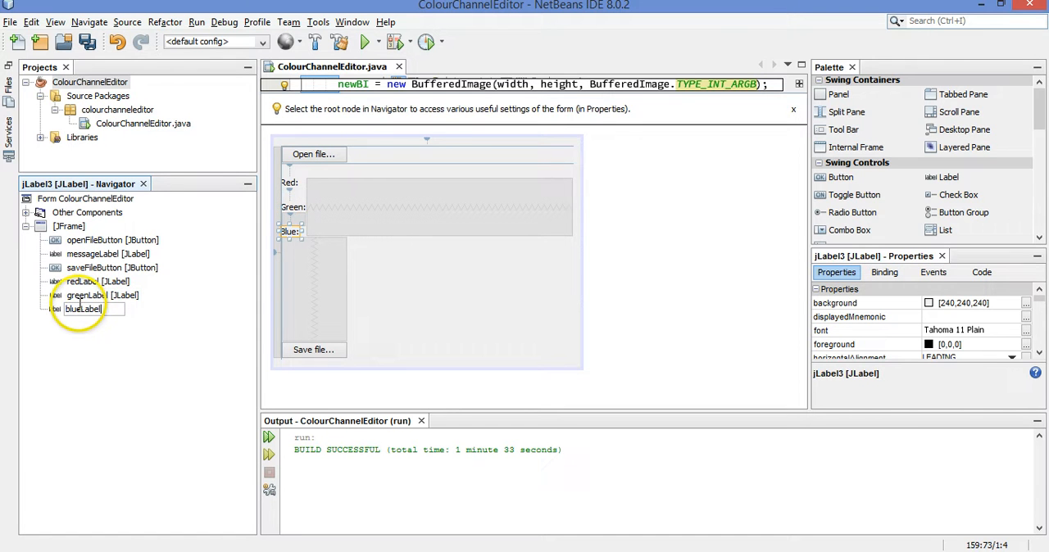
# Right-align the Red:, Green: and Blue: labels via horizontalAlignment RIGHT
pyautogui.click(82, 308)
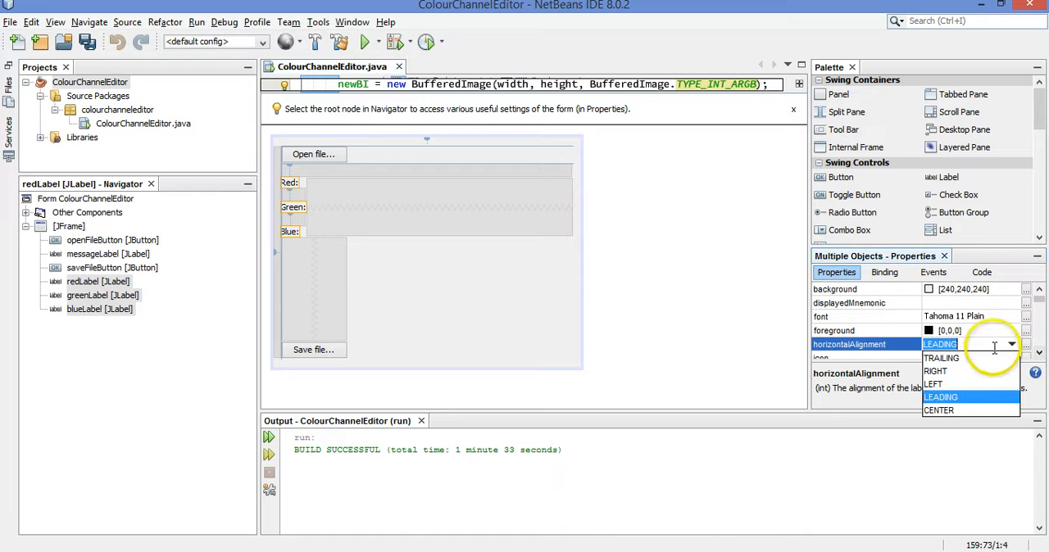
pyautogui.click(934, 370)
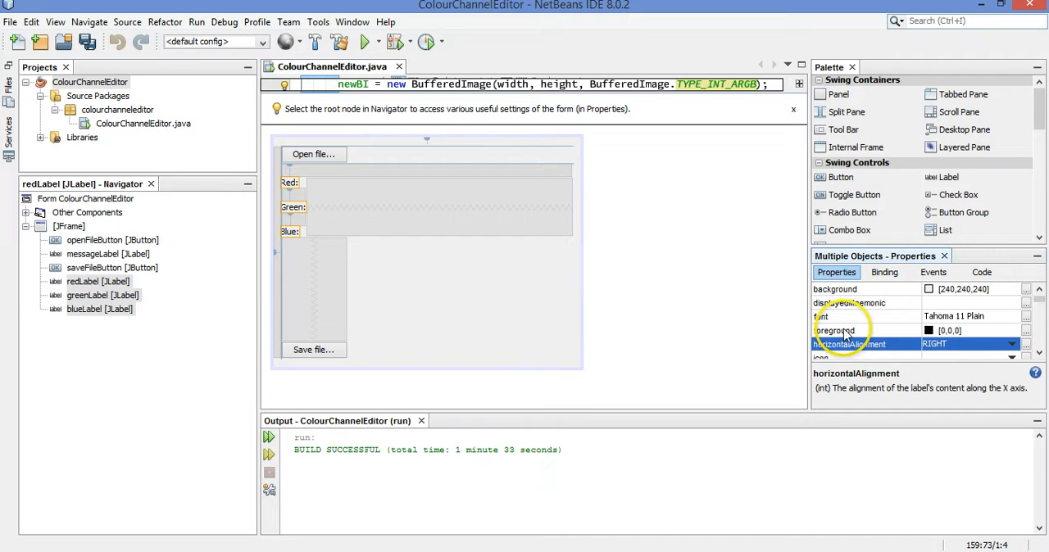
# Reposition the labels to widen the vertical gaps between them
pyautogui.click(292, 182)
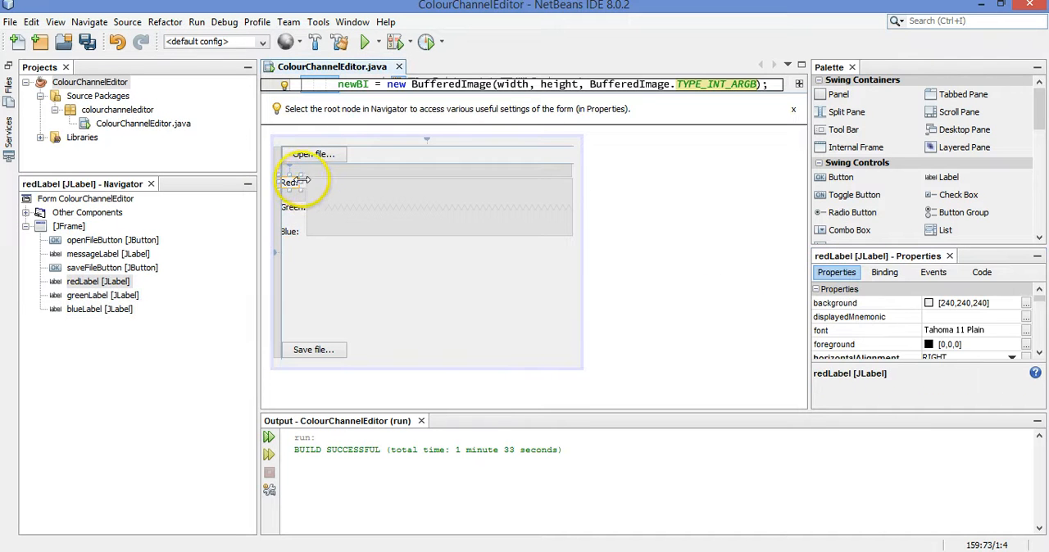
pyautogui.click(288, 231)
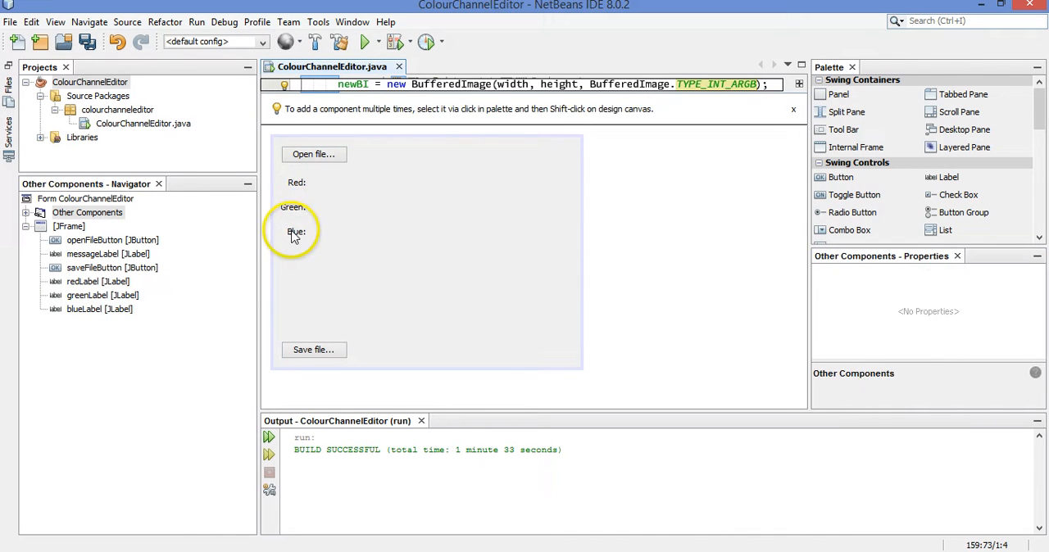
pyautogui.click(292, 226)
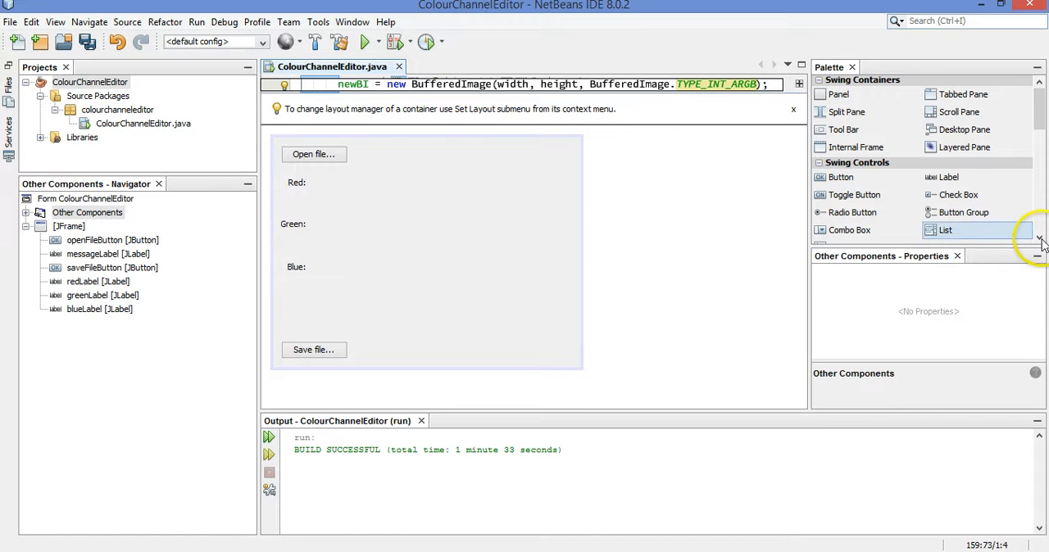
# Add sliders beside the Red:, Green: and Blue: labels on the form
pyautogui.scroll(-3)
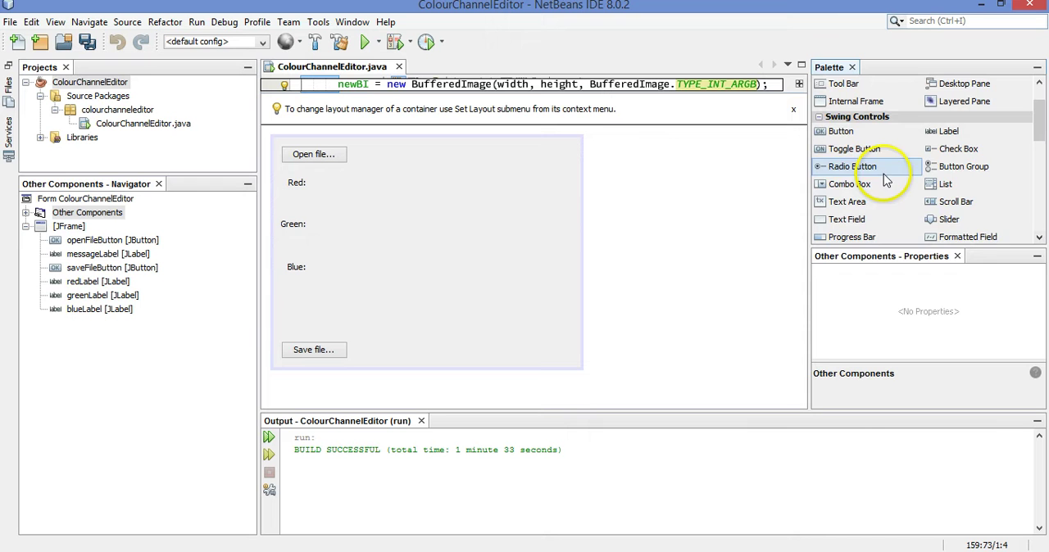
pyautogui.scroll(-3)
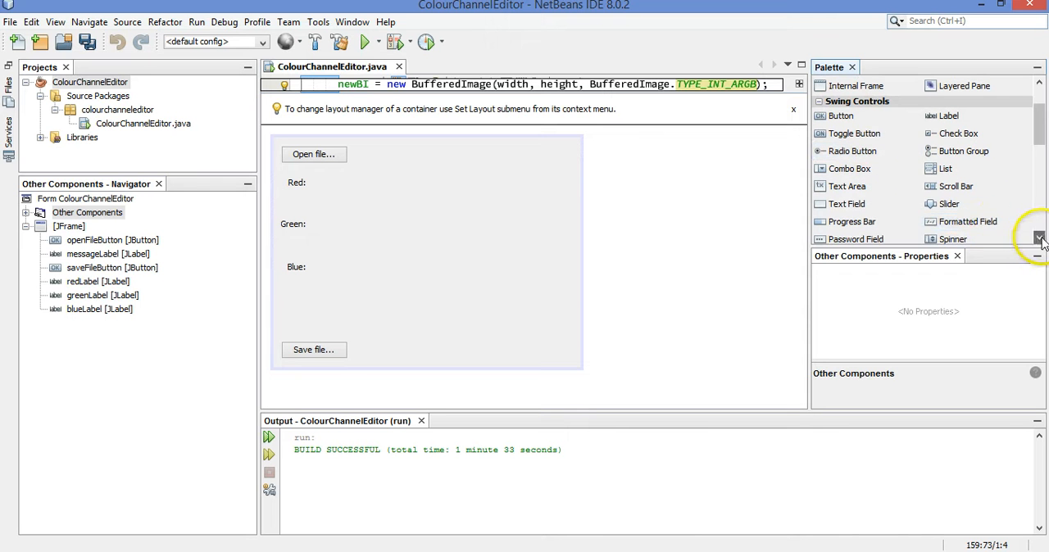
pyautogui.moveTo(968, 221)
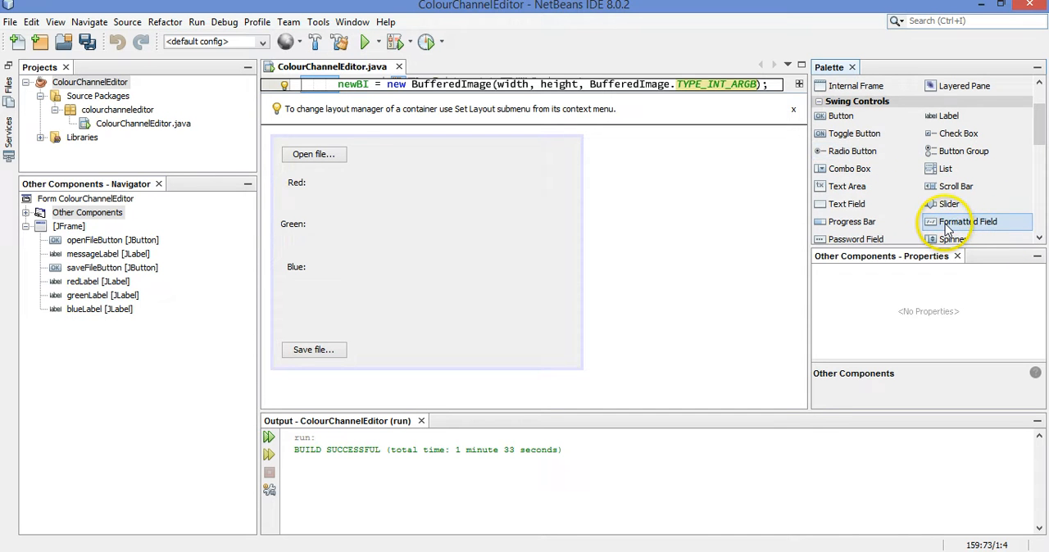
pyautogui.click(947, 203)
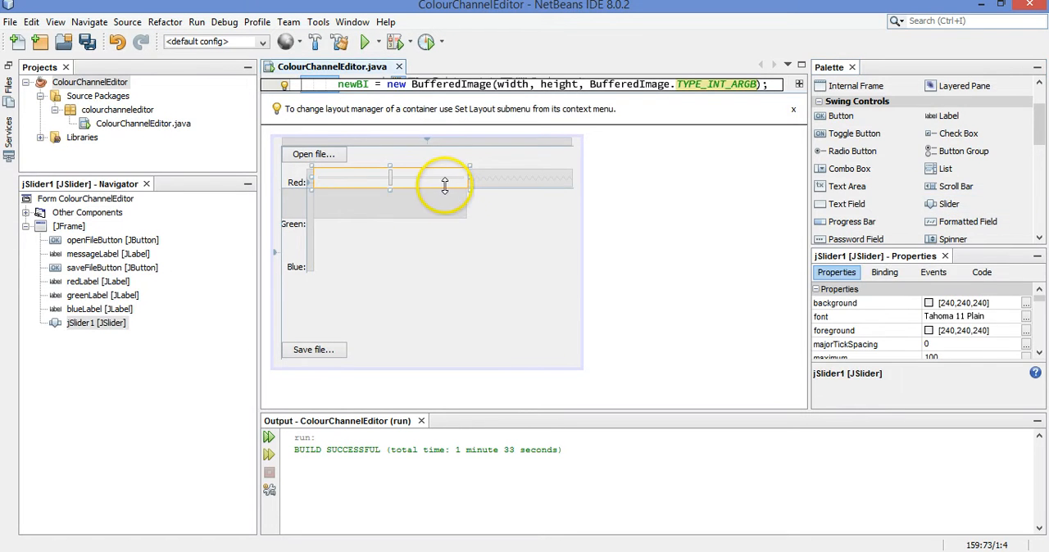
pyautogui.moveTo(468, 182); pyautogui.dragTo(521, 182)
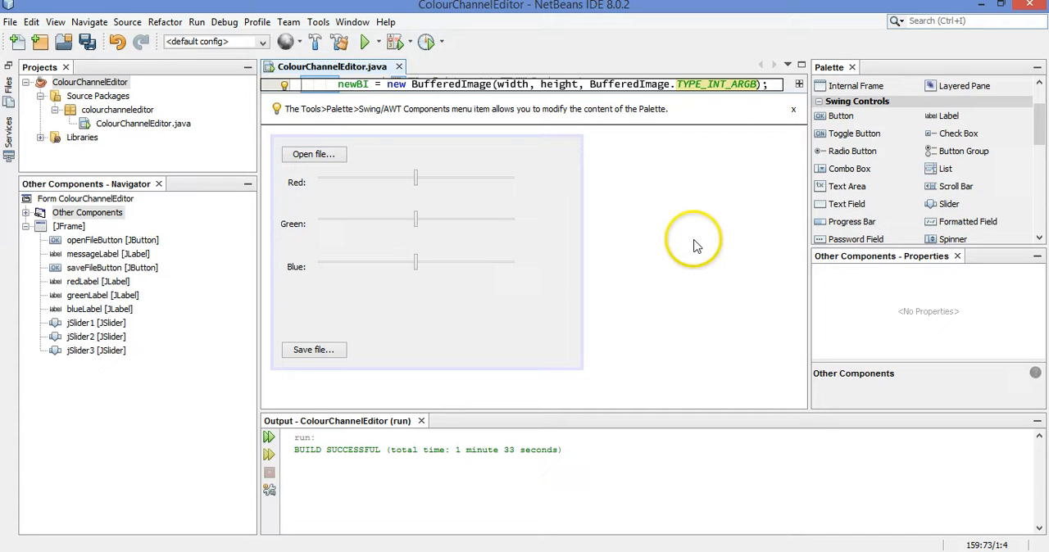
pyautogui.moveTo(685, 262)
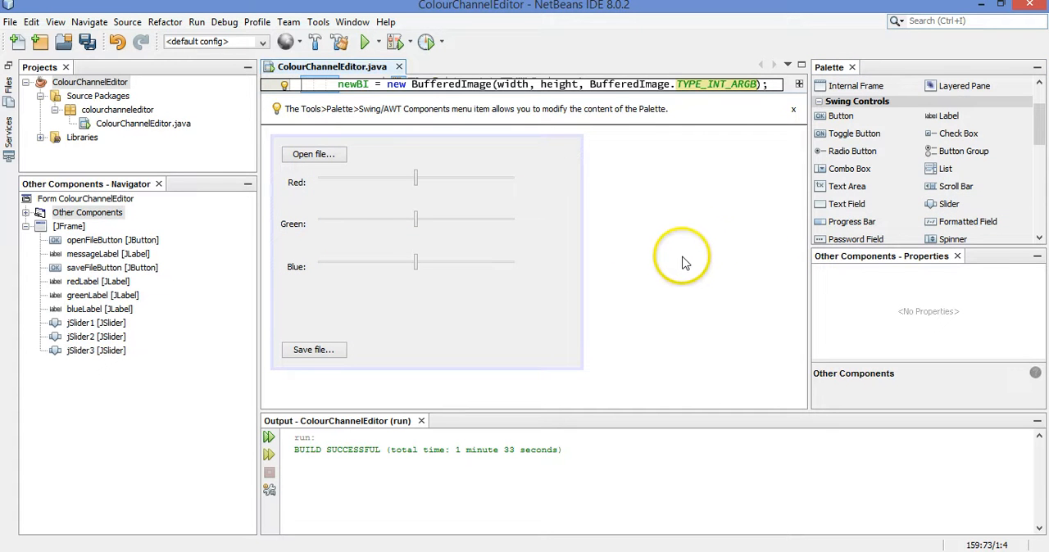
pyautogui.moveTo(547, 200)
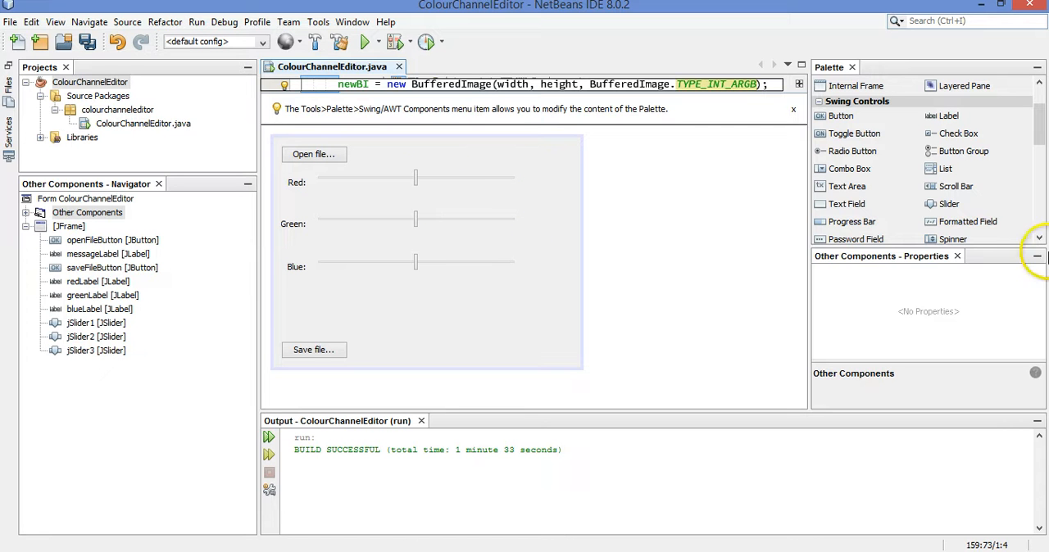
# Add text fields beside the Red, Green and Blue sliders and clear their default text
pyautogui.click(845, 203)
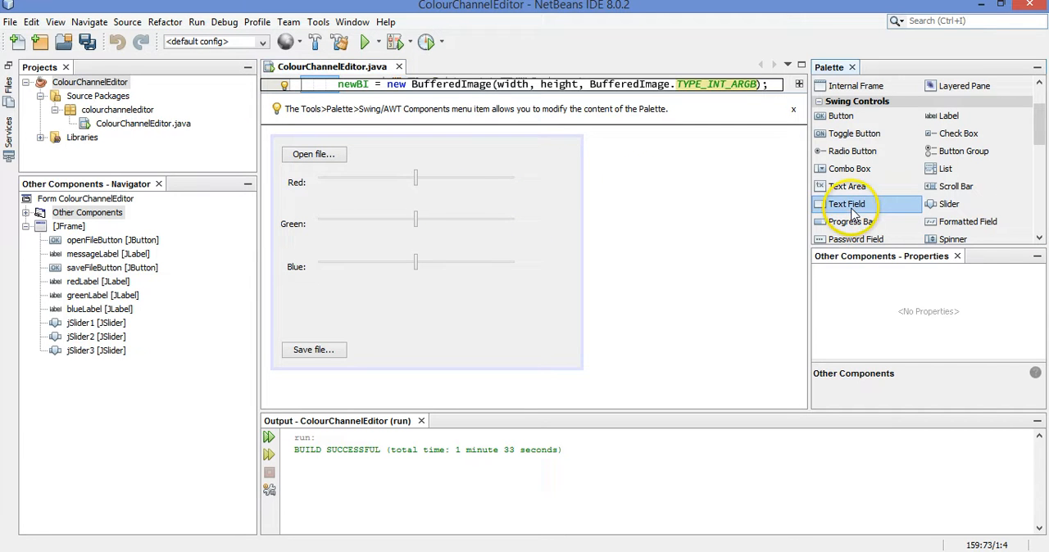
pyautogui.moveTo(845, 204); pyautogui.dragTo(544, 181)
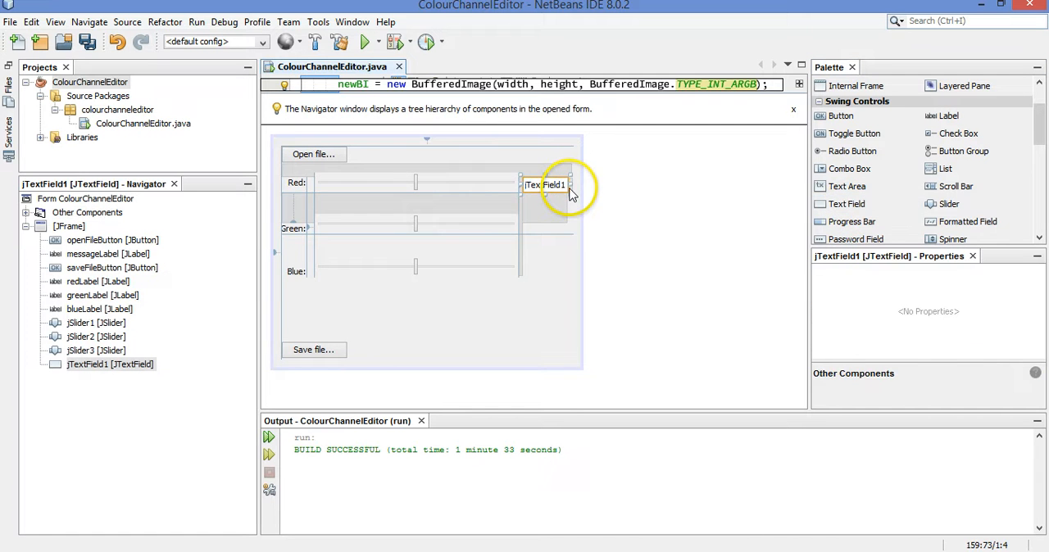
pyautogui.click(544, 183)
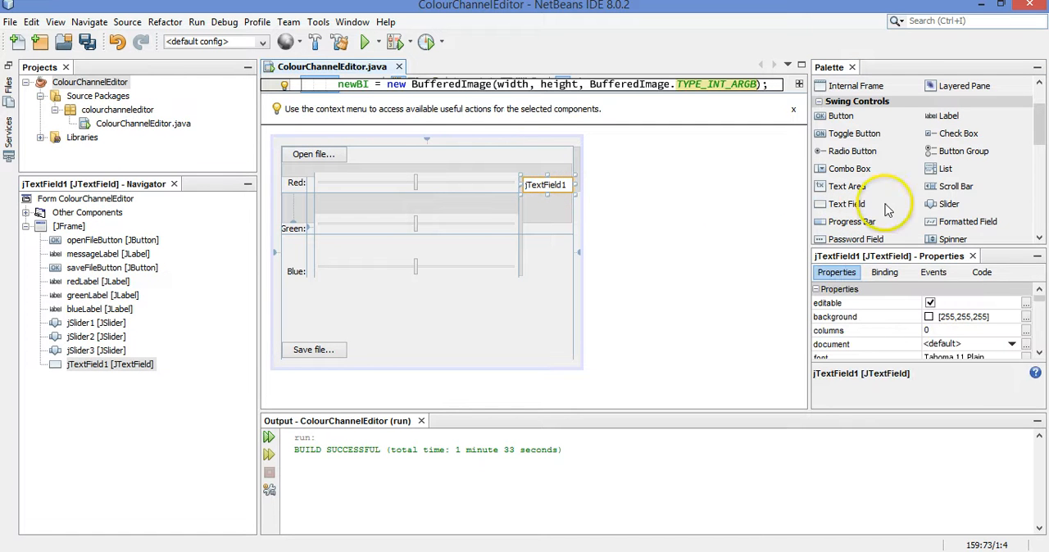
pyautogui.moveTo(845, 203); pyautogui.dragTo(547, 226)
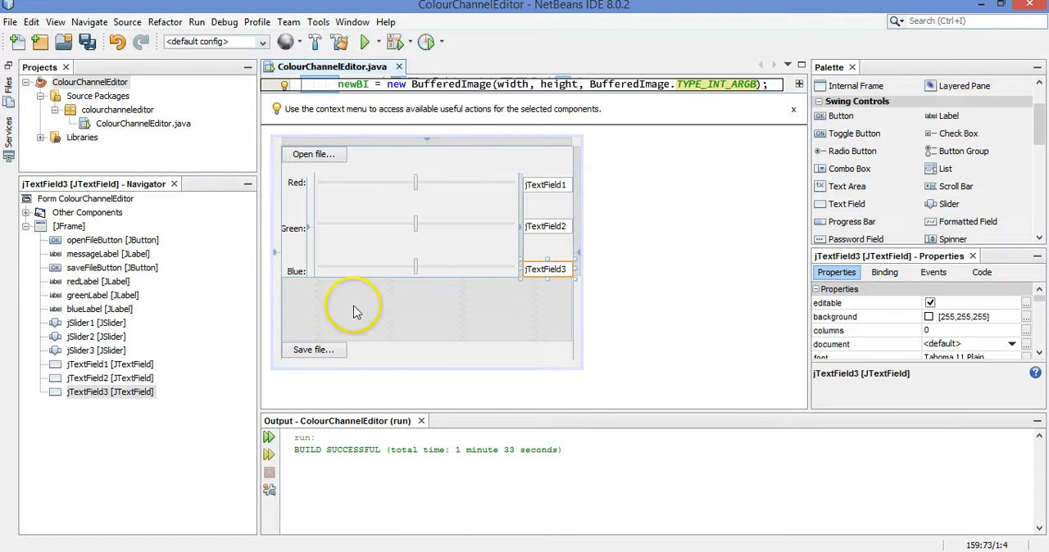
pyautogui.moveTo(546, 148)
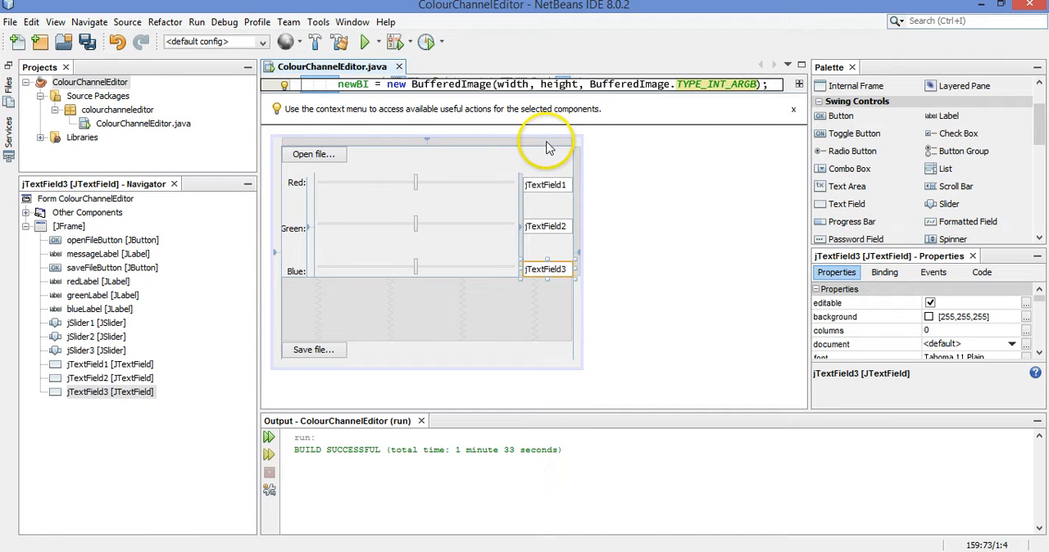
pyautogui.moveTo(560, 187)
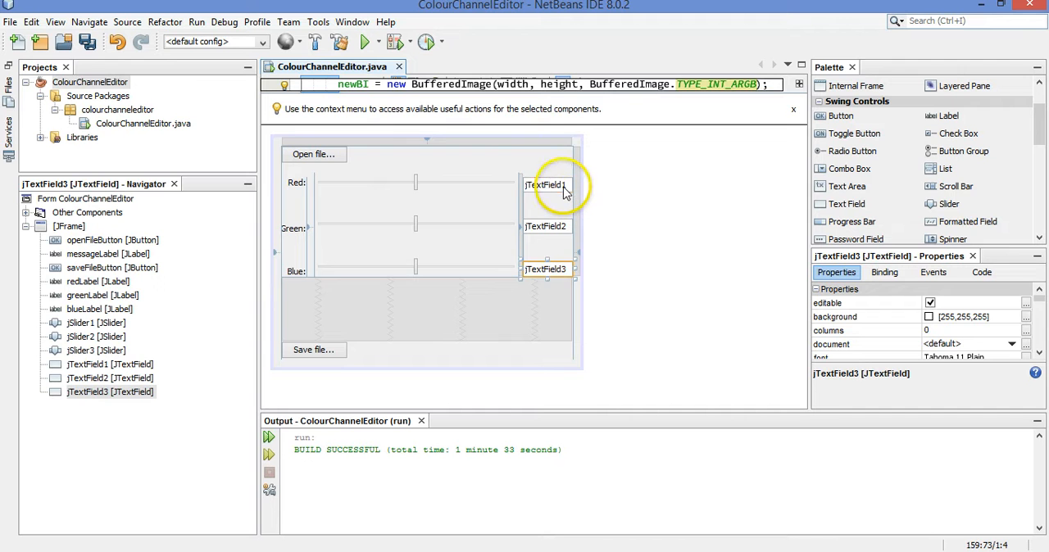
pyautogui.click(546, 183)
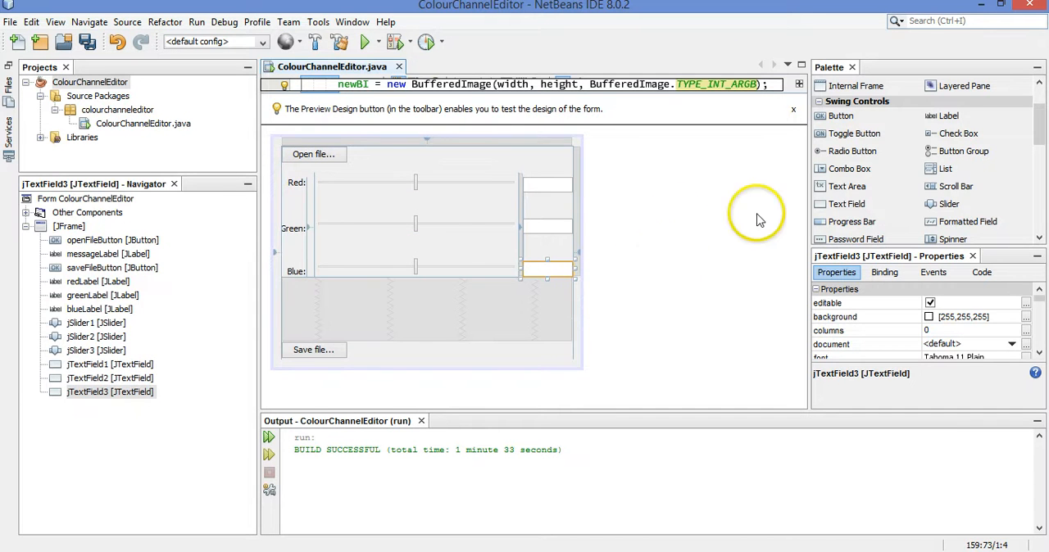
pyautogui.moveTo(639, 294)
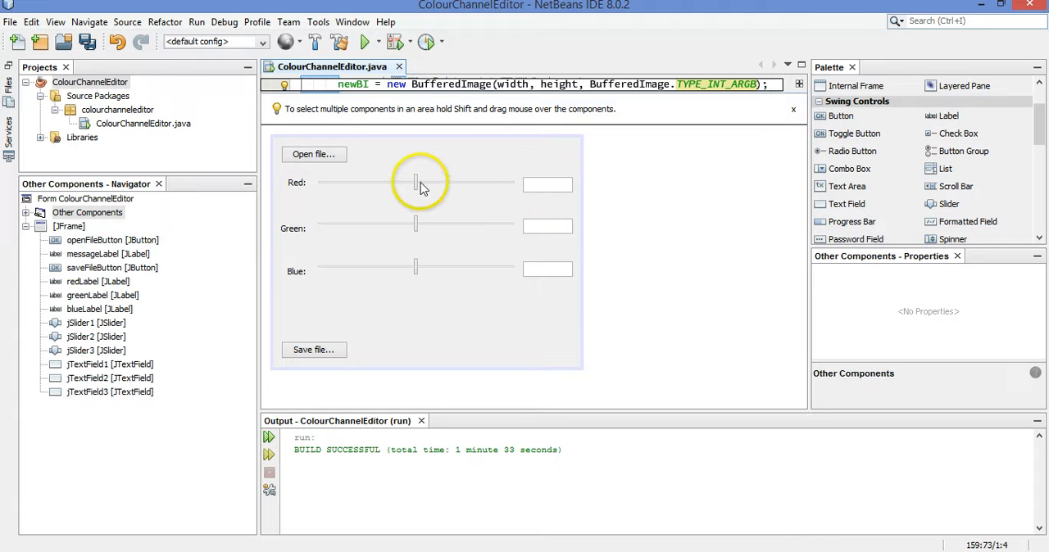
pyautogui.moveTo(736, 220)
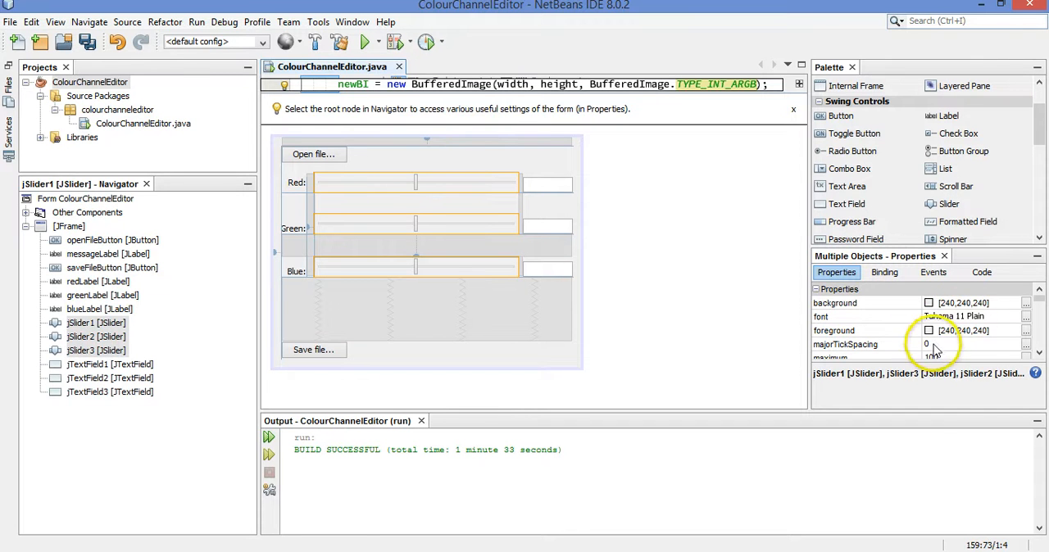
# Enable paintTicks on jSlider1, jSlider2 and jSlider3 so they show tick marks
pyautogui.scroll(-3)
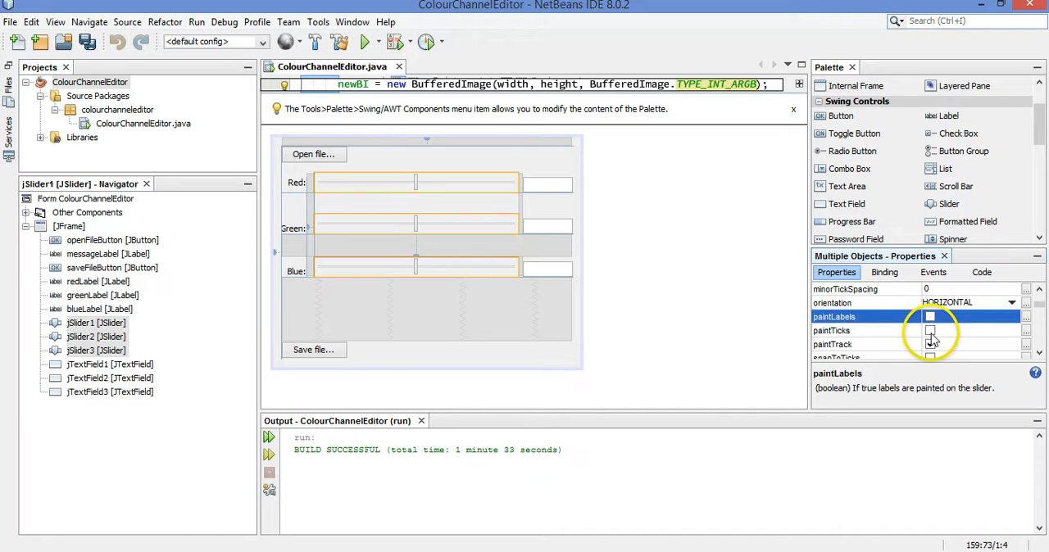
pyautogui.click(931, 331)
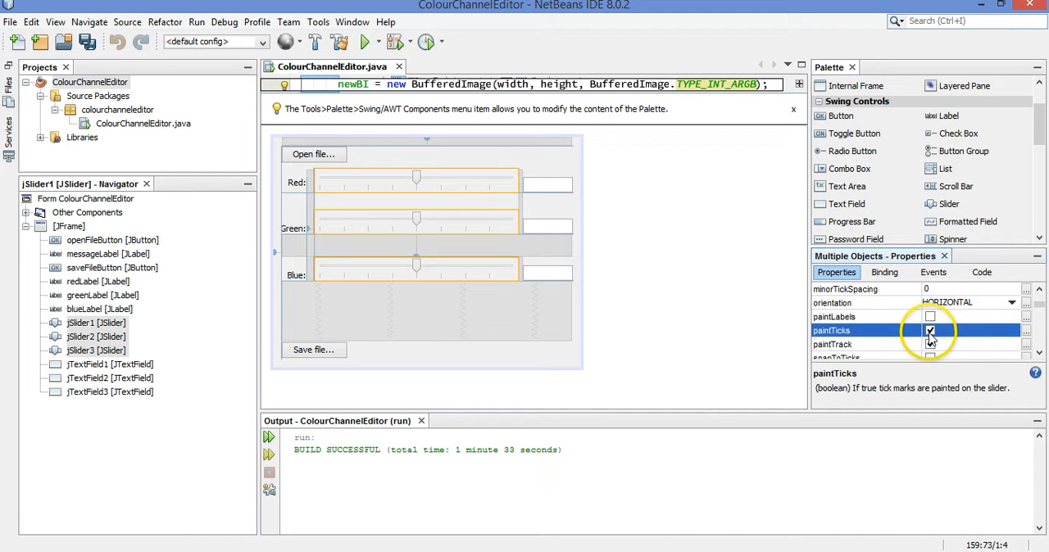
pyautogui.click(927, 331)
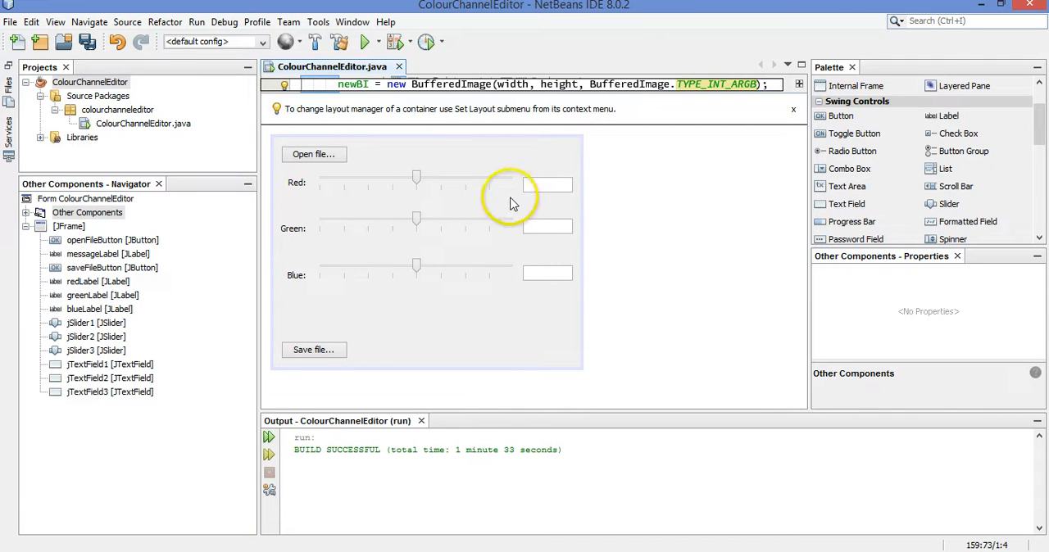
pyautogui.moveTo(898, 304)
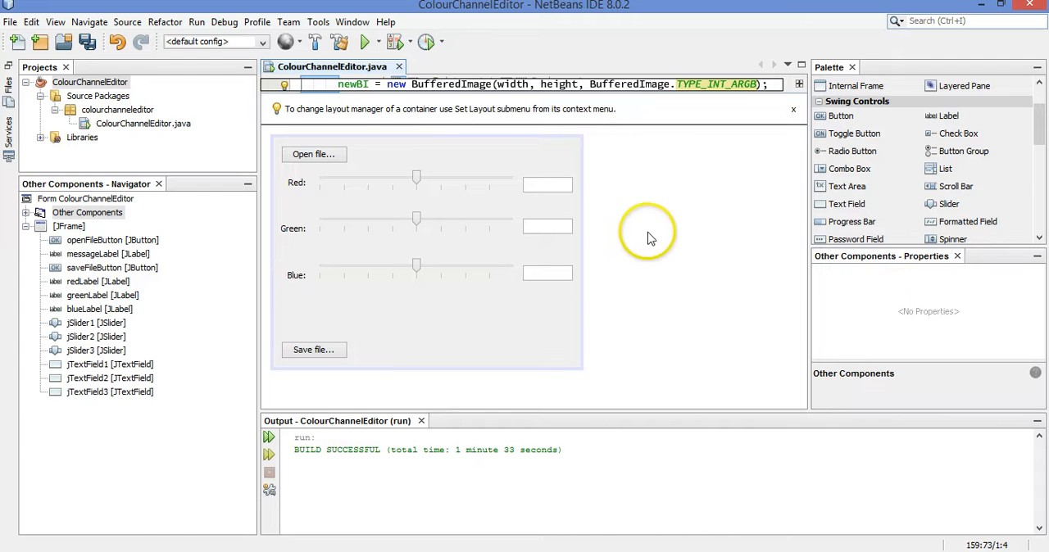
pyautogui.moveTo(532, 183)
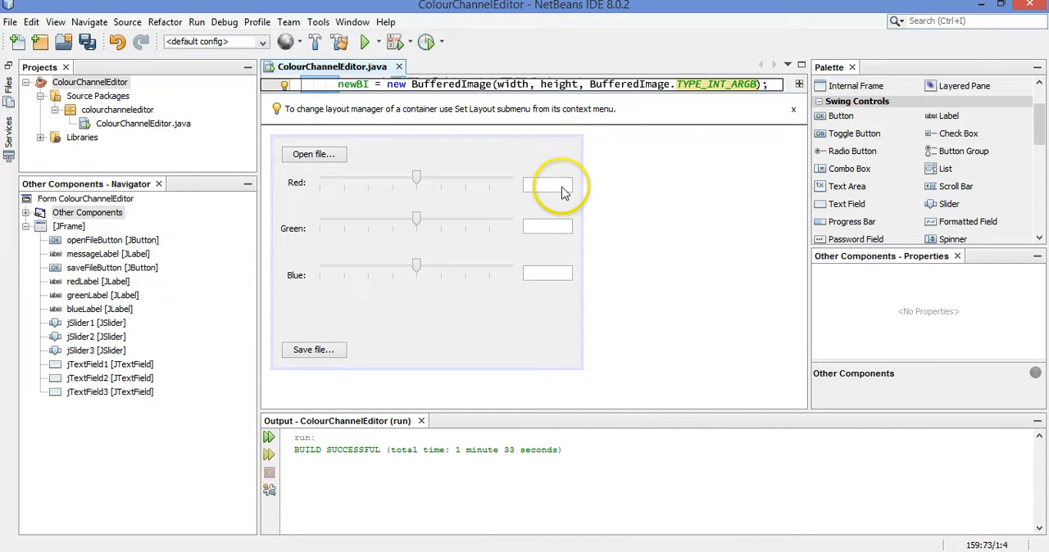
pyautogui.moveTo(427, 177)
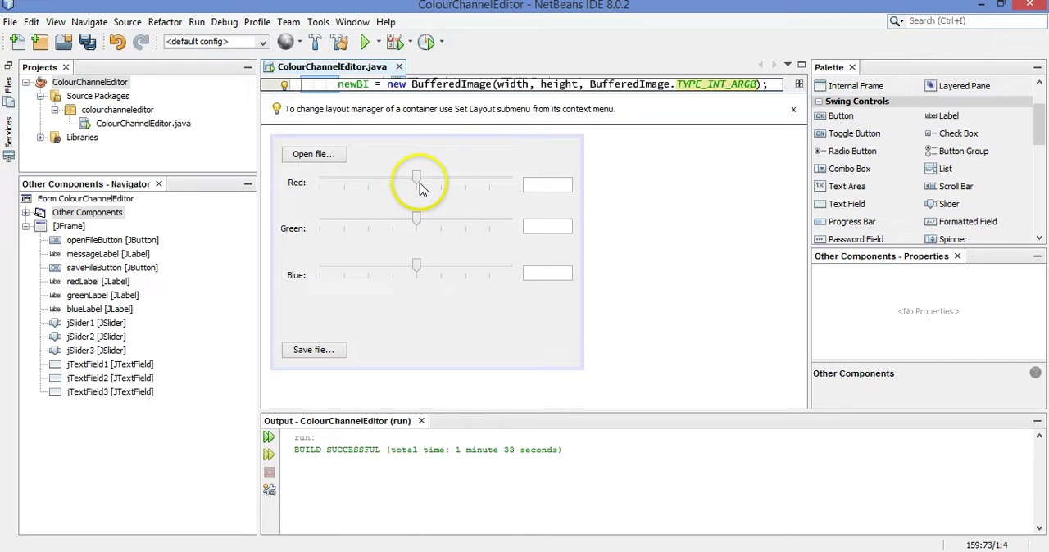
pyautogui.moveTo(561, 193)
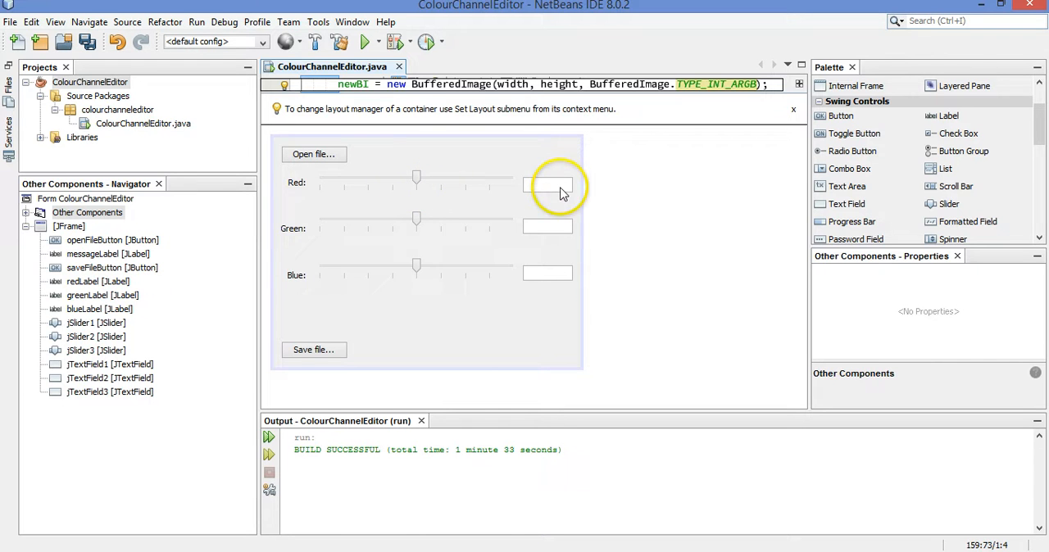
pyautogui.moveTo(401, 183)
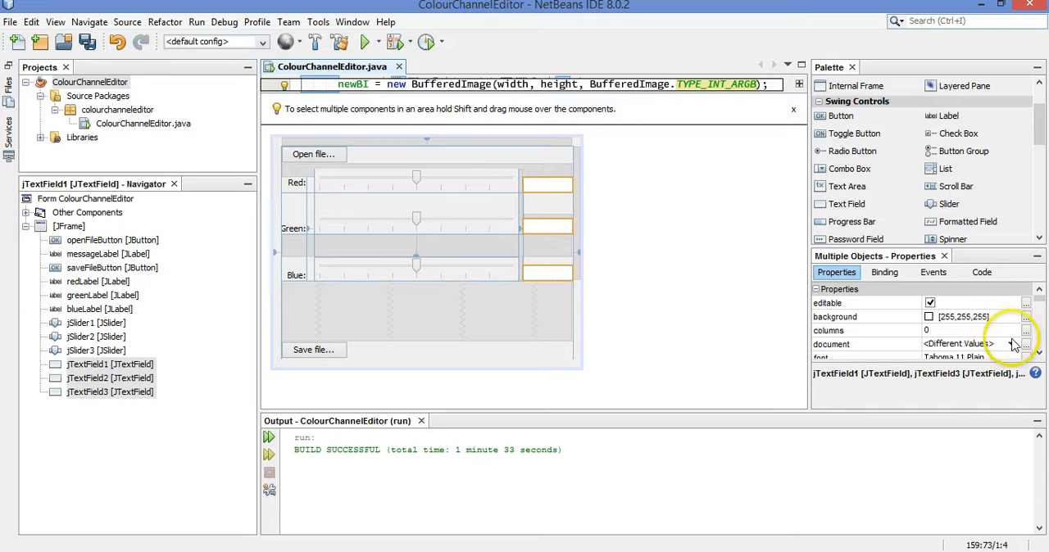
# Show the shared properties of jTextField1–3 to turn off their editable setting
pyautogui.scroll(-3)
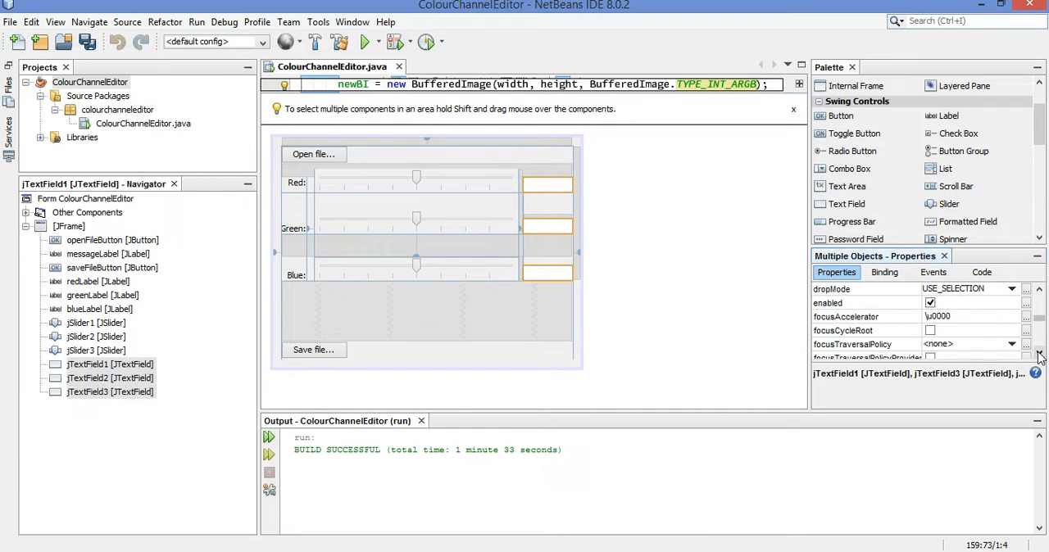
pyautogui.moveTo(939, 409)
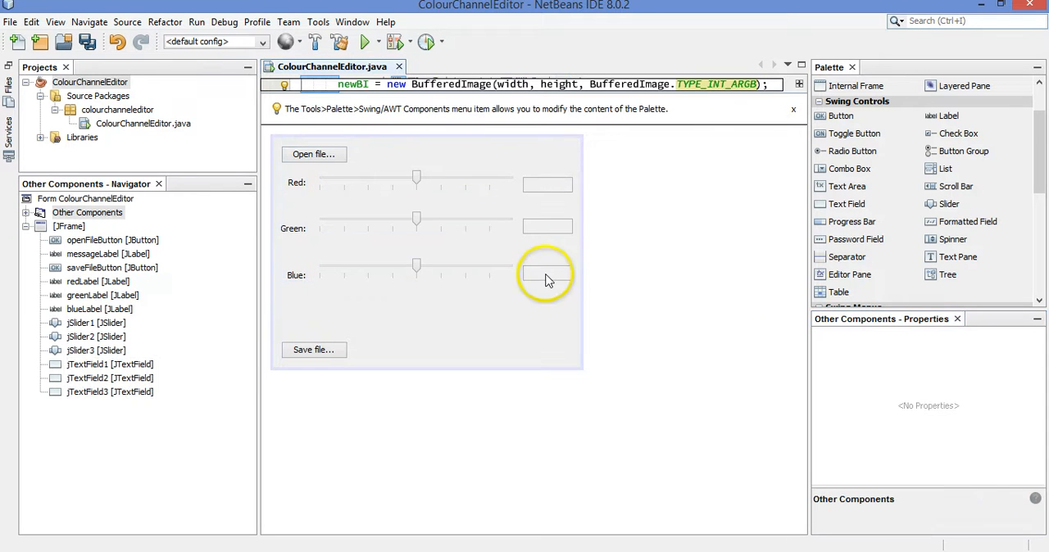
pyautogui.moveTo(570, 243)
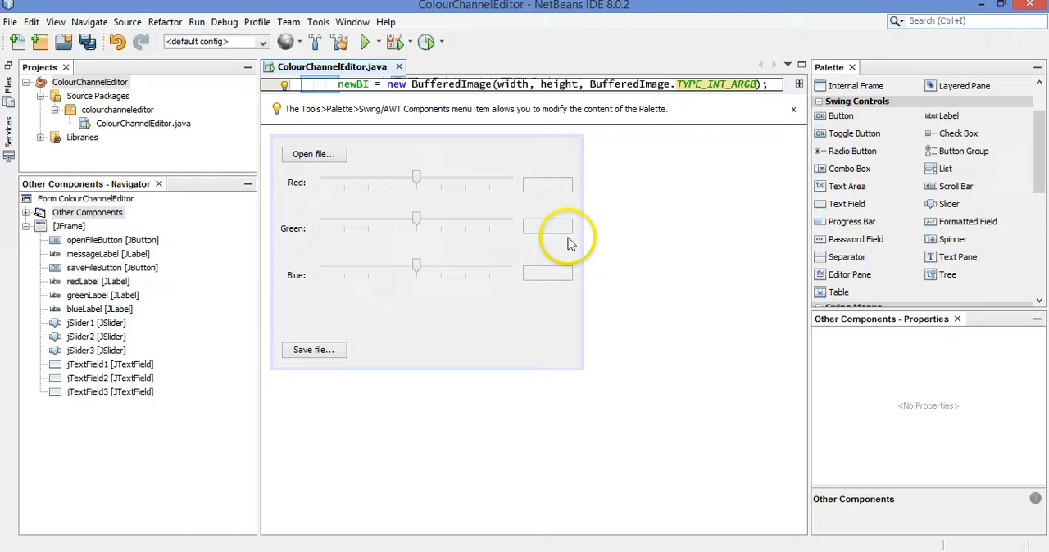
pyautogui.moveTo(564, 187)
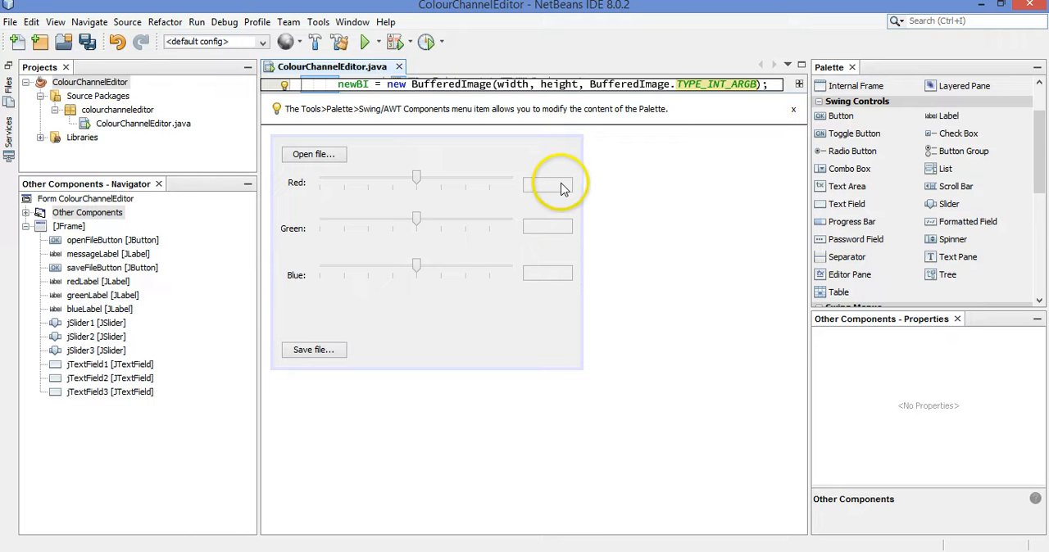
# Add a stateChanged handler to the Red slider that calls updateValues();
pyautogui.click(417, 177)
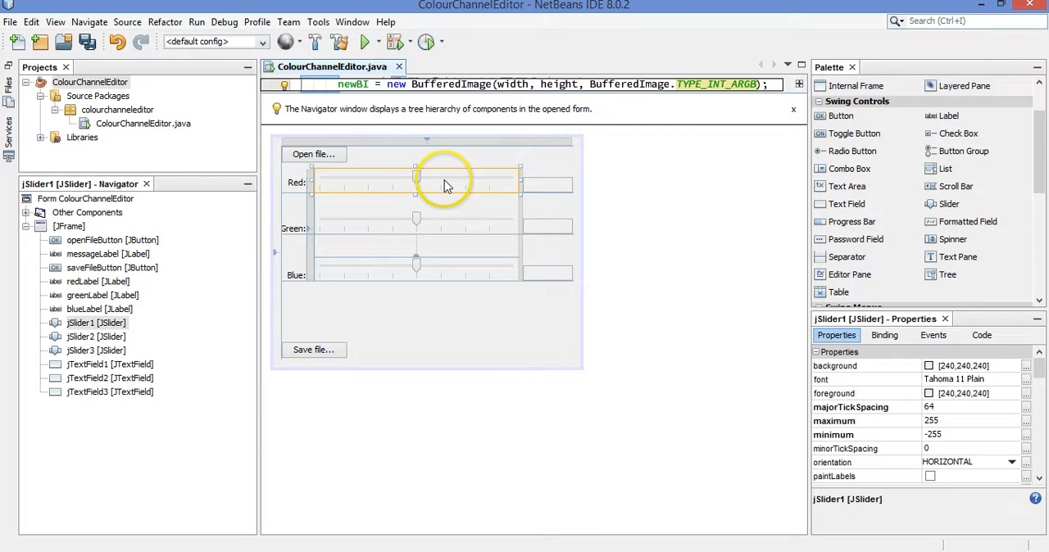
pyautogui.moveTo(418, 182)
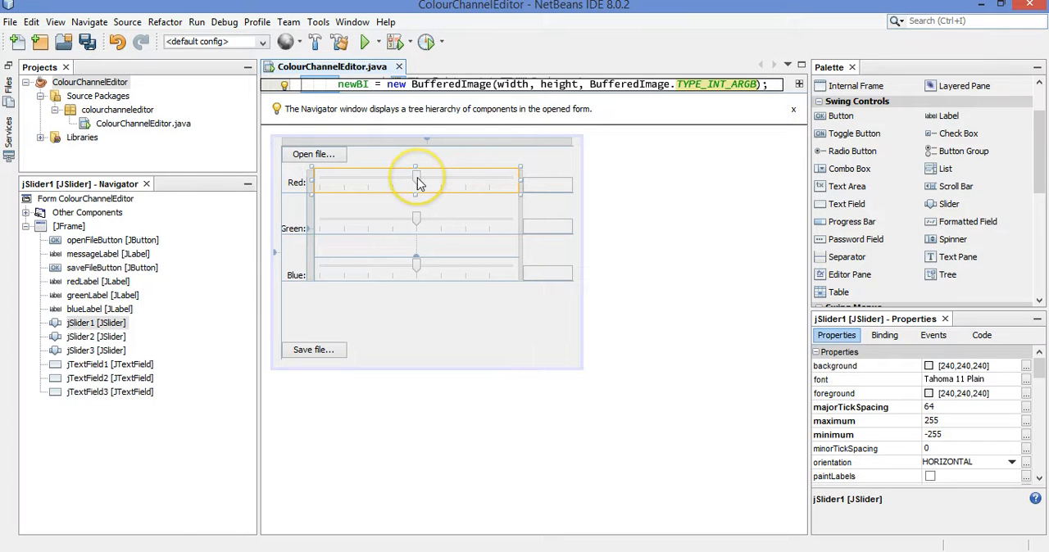
pyautogui.rightClick(416, 182)
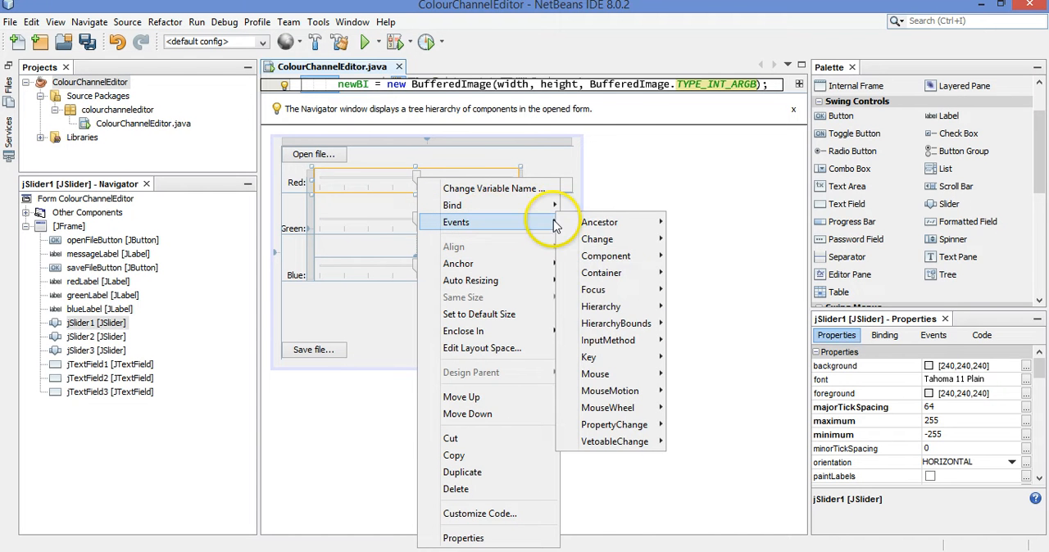
pyautogui.moveTo(597, 239)
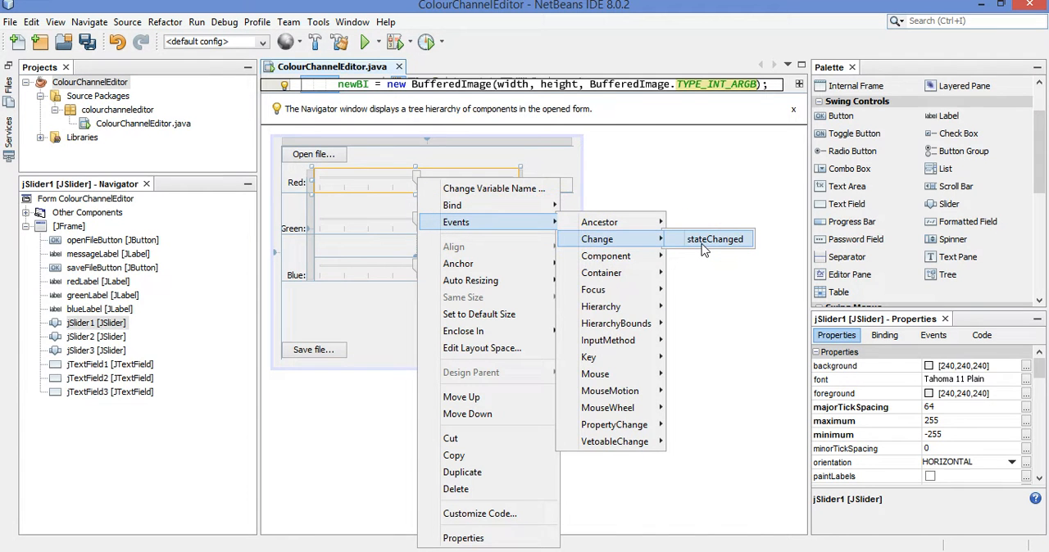
pyautogui.click(714, 240)
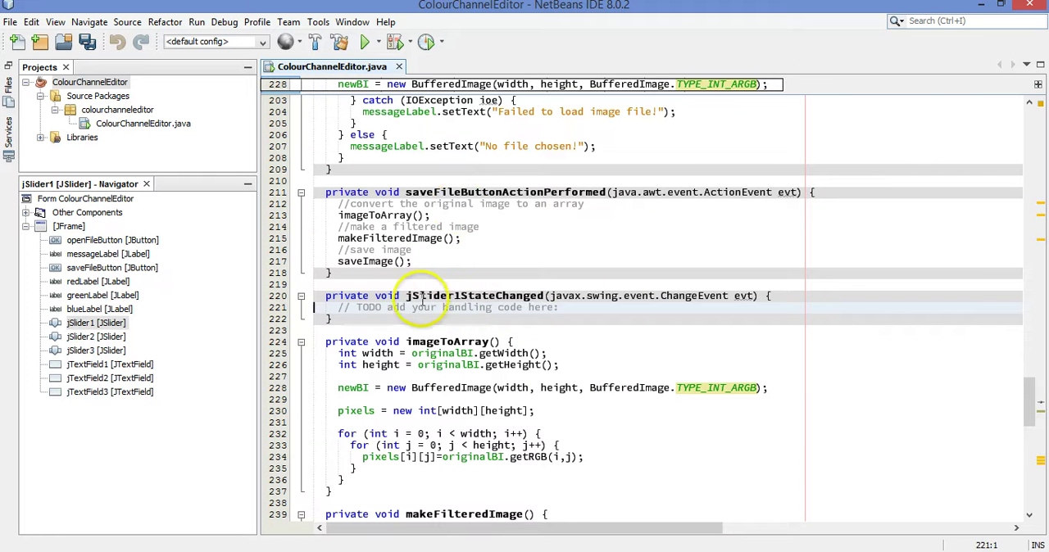
pyautogui.moveTo(576, 306)
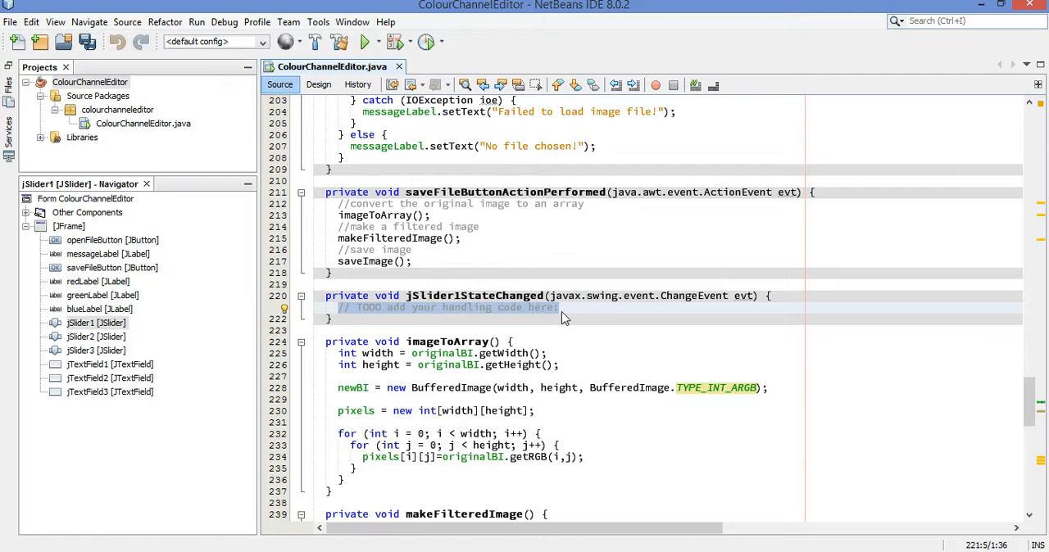
pyautogui.write('updateVa')
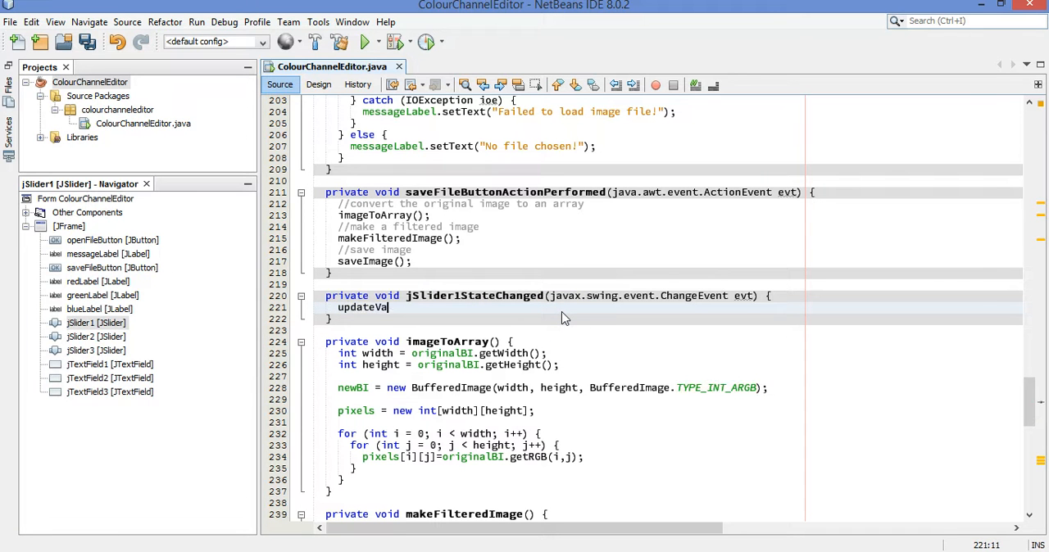
pyautogui.write('ues();')
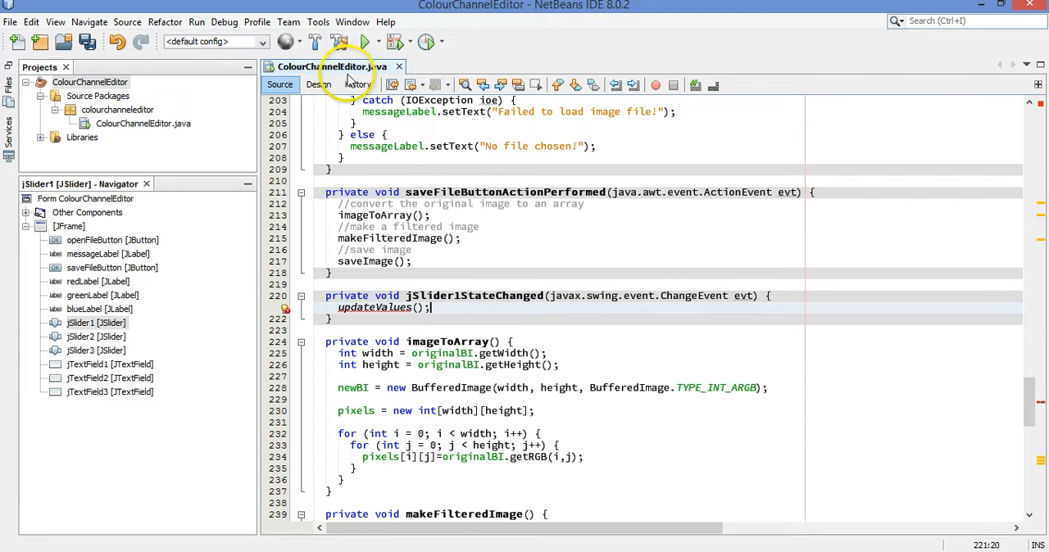
pyautogui.click(318, 84)
pyautogui.write('greenSlider')
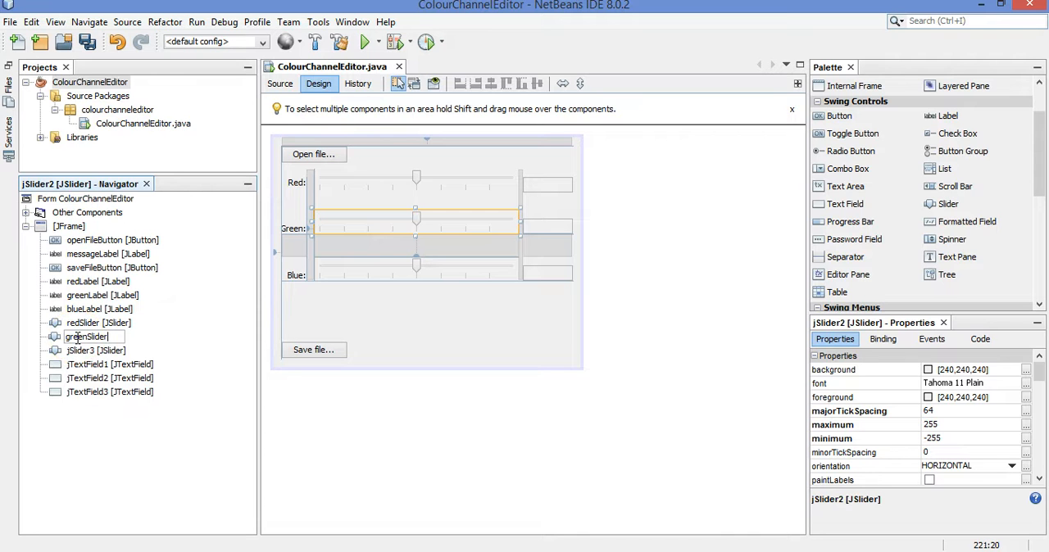
# Rename the remaining sliders greenSlider and blueSlider and verify the renamed handler in code
pyautogui.click(84, 349)
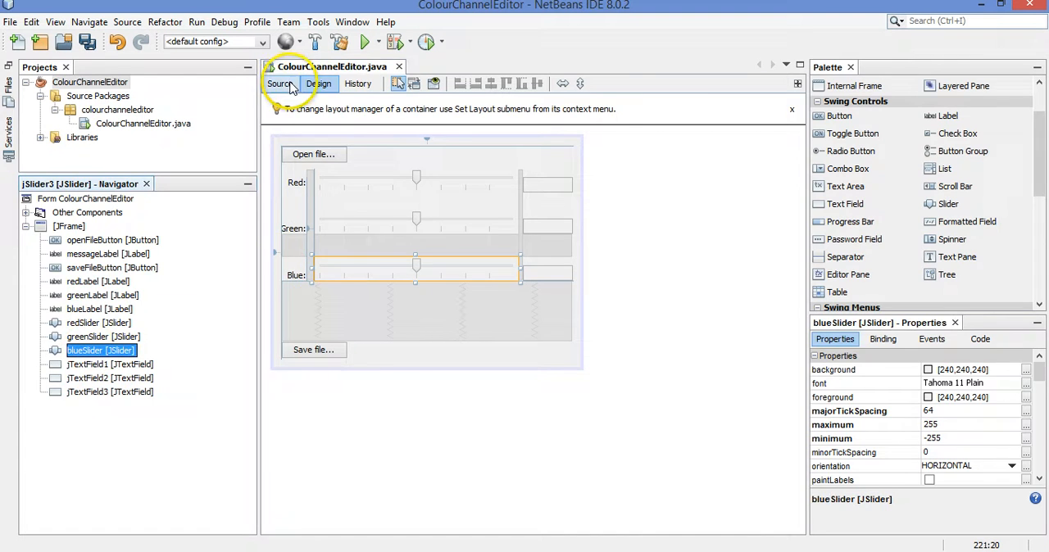
pyautogui.click(278, 83)
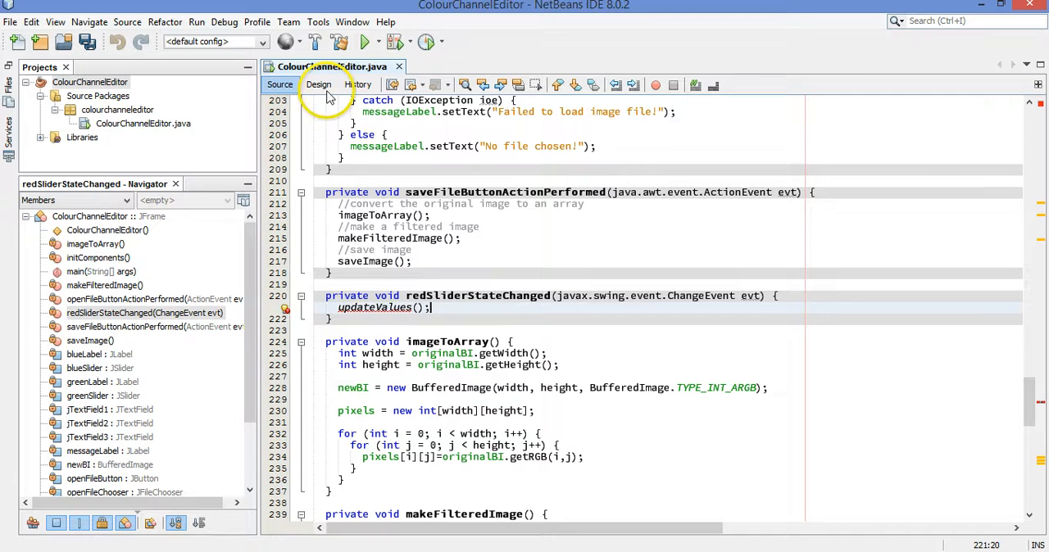
pyautogui.click(318, 84)
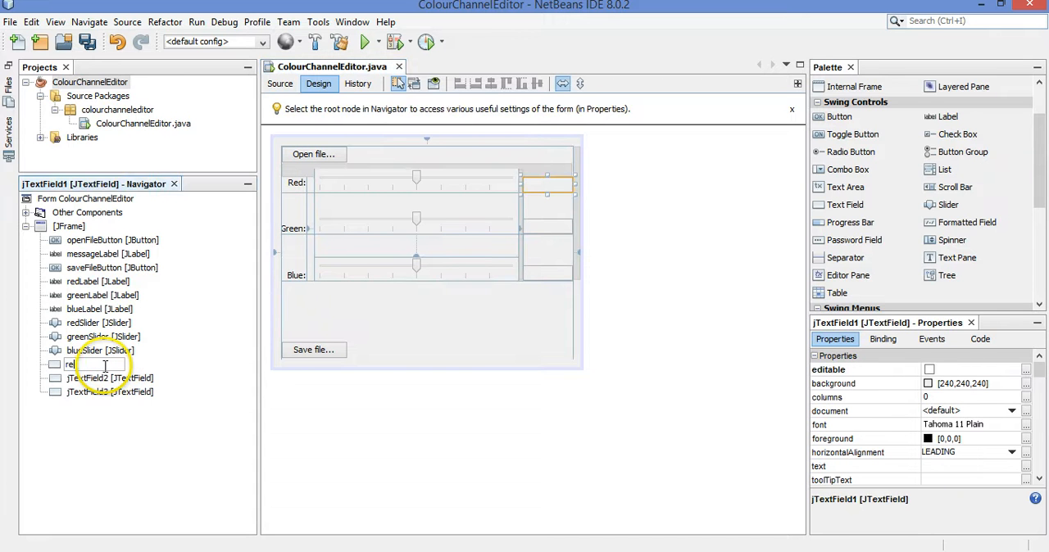
# Rename the three text fields redValue, greenValue and blueValue
pyautogui.write('redValue [JTextField')
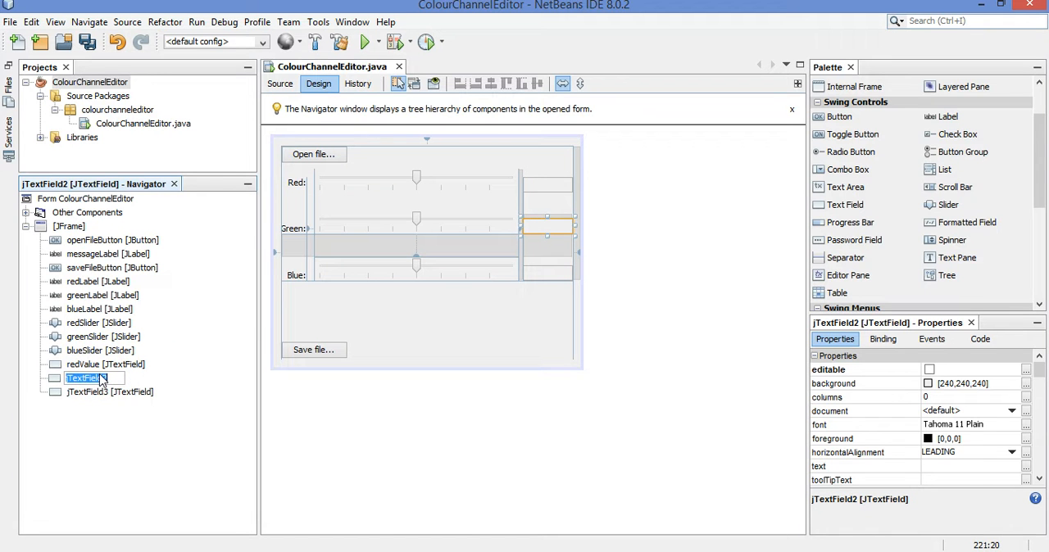
pyautogui.write('greenValue [J')
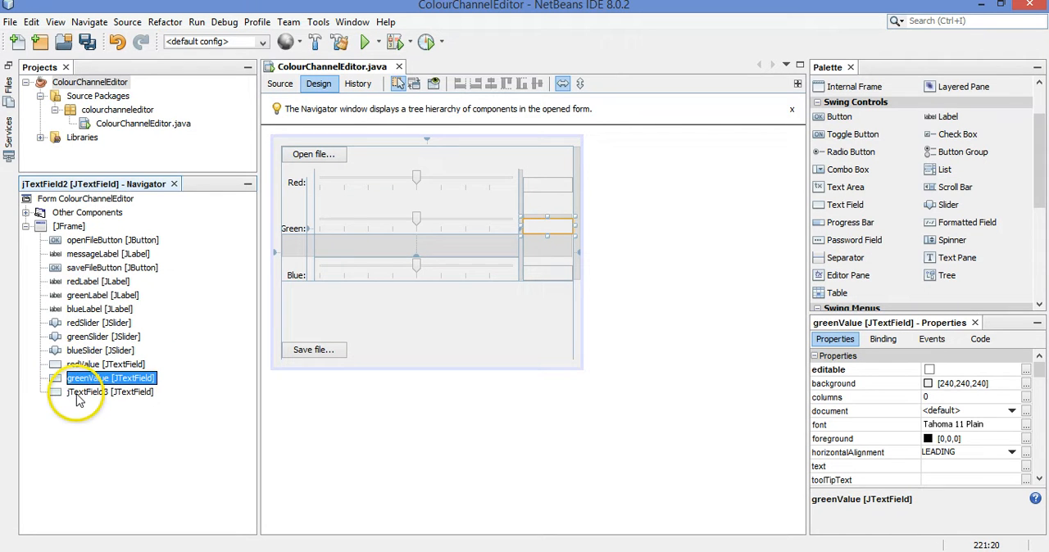
pyautogui.click(98, 392)
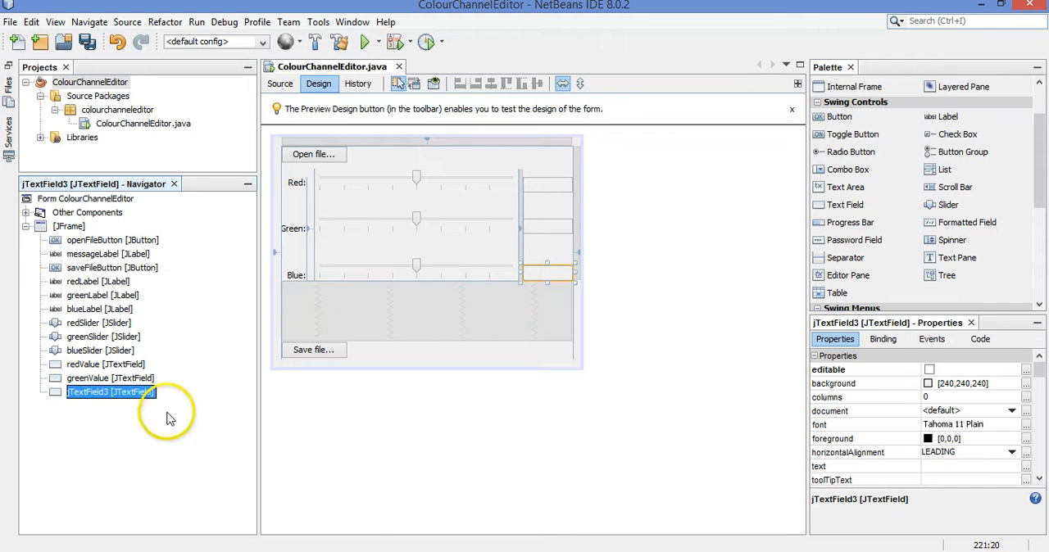
pyautogui.write('blo')
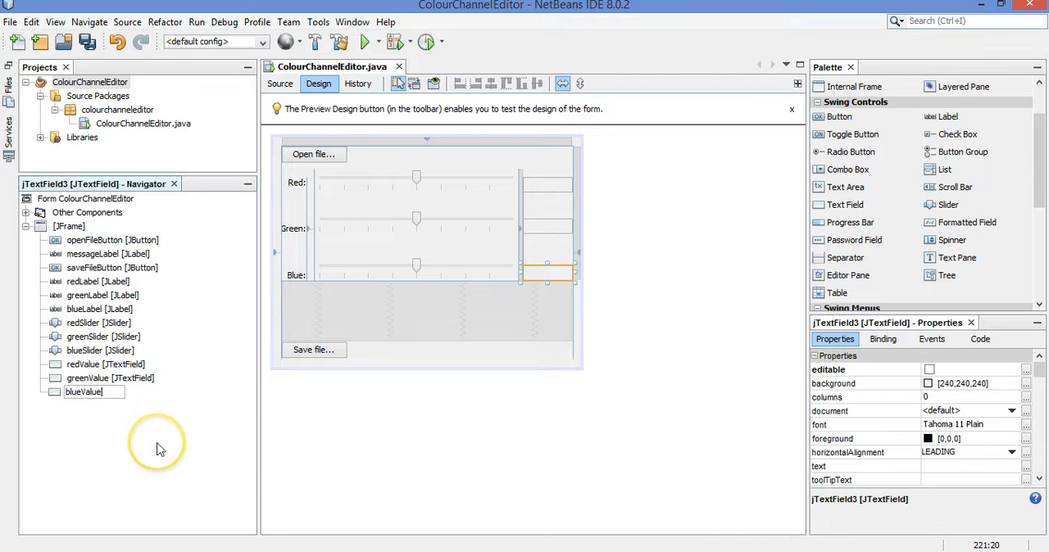
pyautogui.click(86, 387)
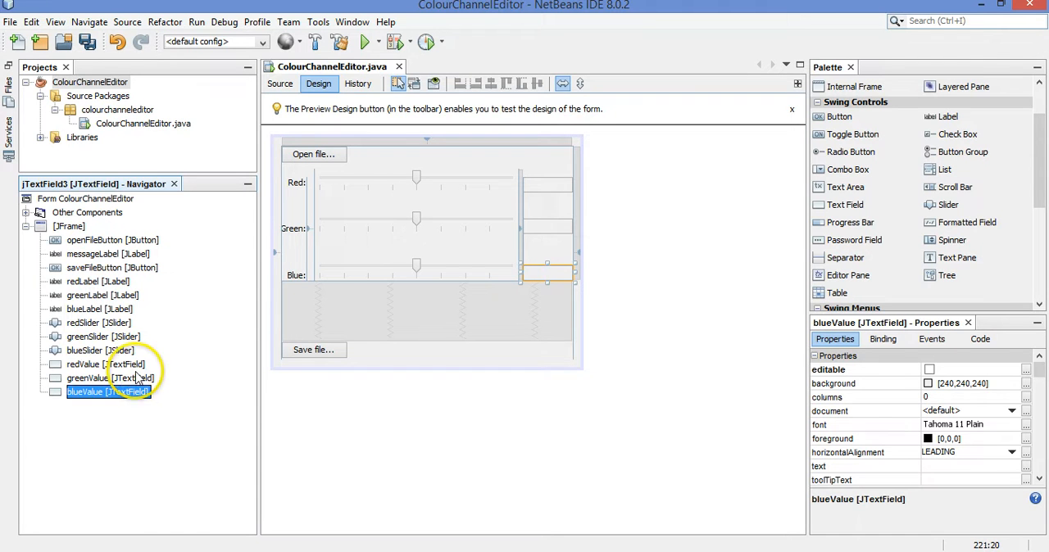
pyautogui.click(88, 321)
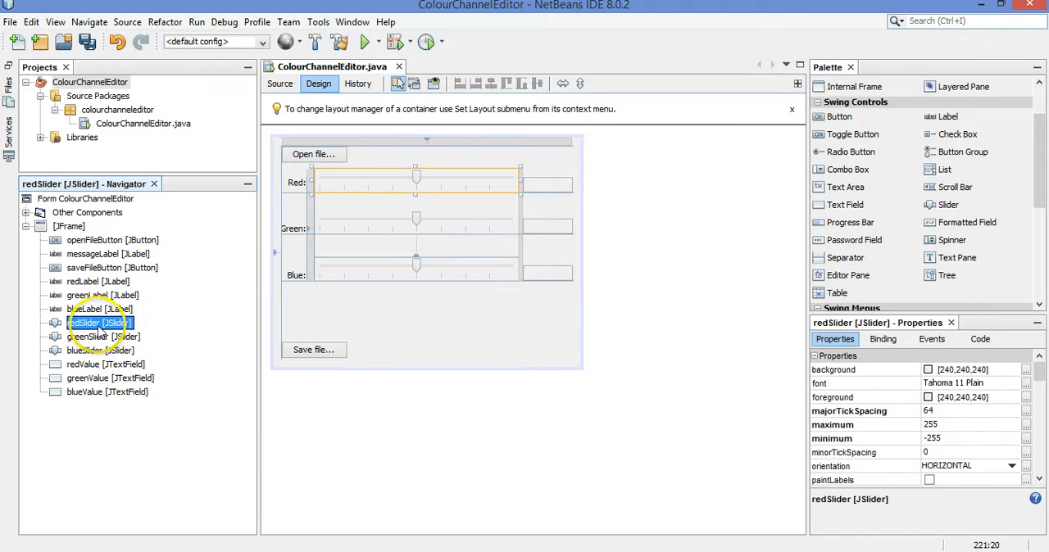
# Add a stateChanged handler to greenSlider calling updateValues();
pyautogui.rightClick(416, 228)
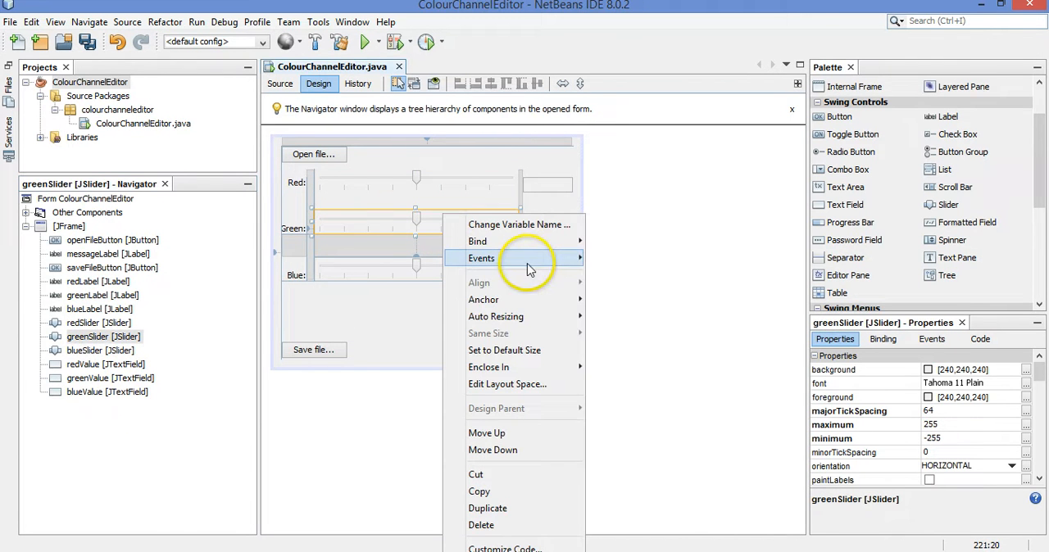
pyautogui.click(396, 324)
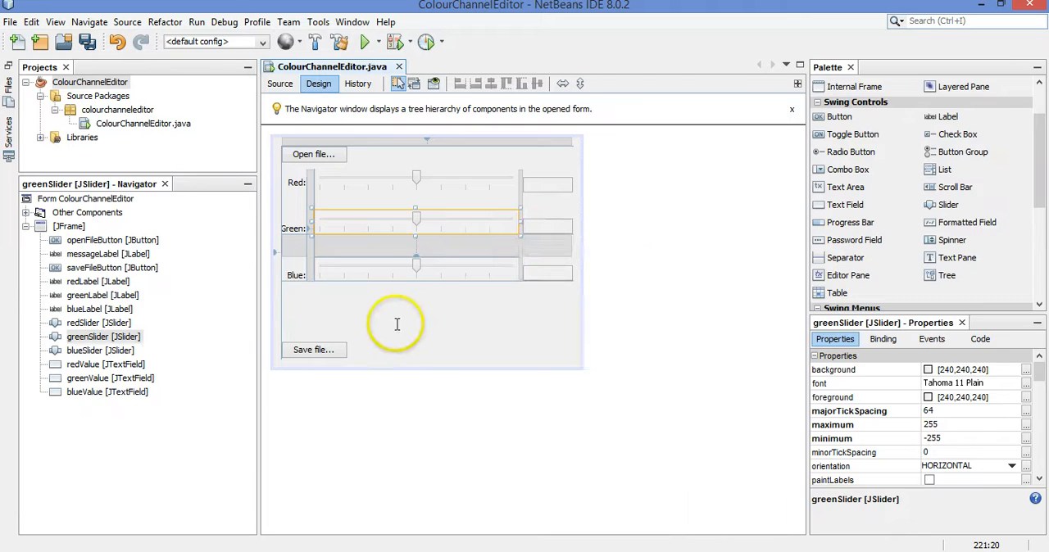
pyautogui.click(279, 83)
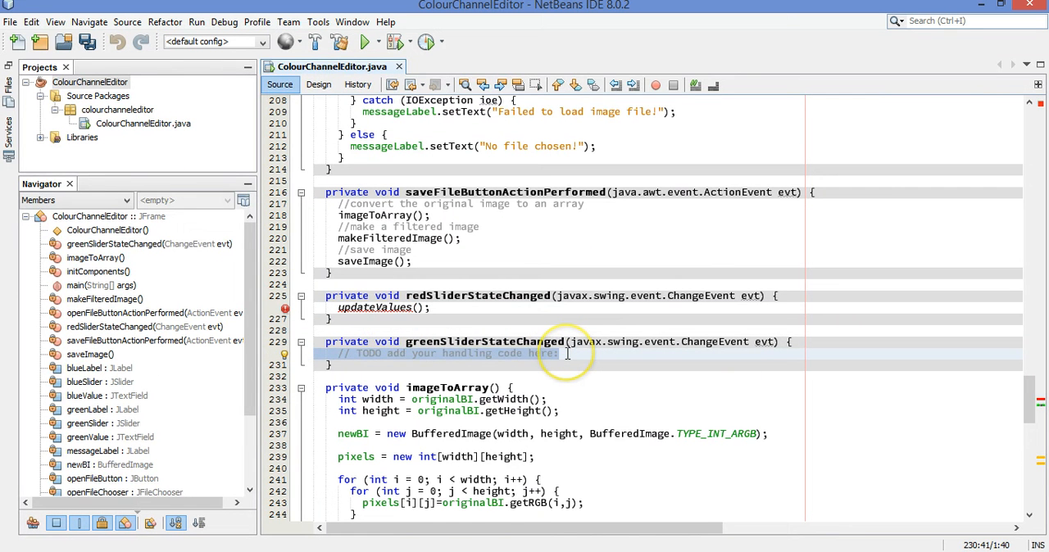
pyautogui.write('update')
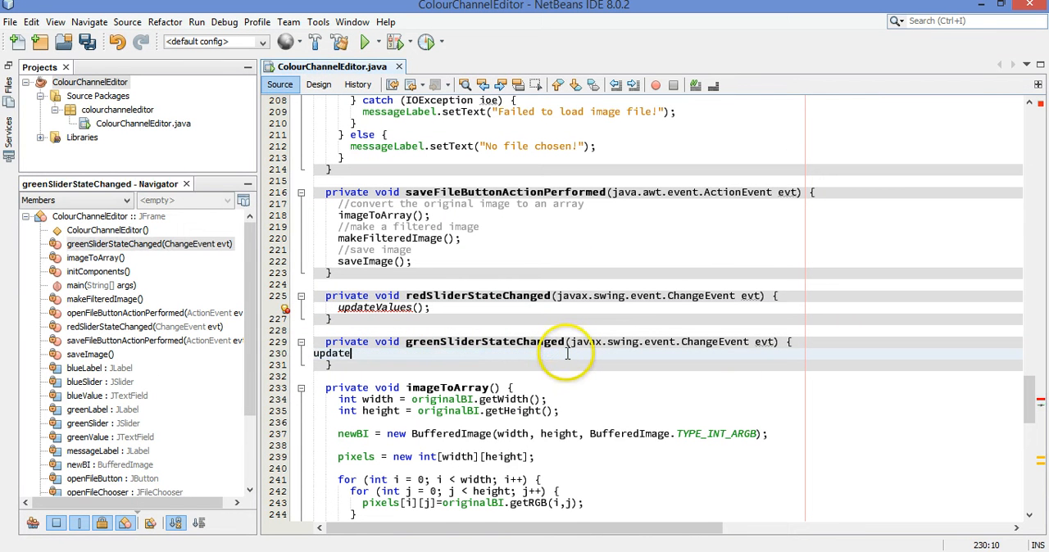
pyautogui.write('Values();')
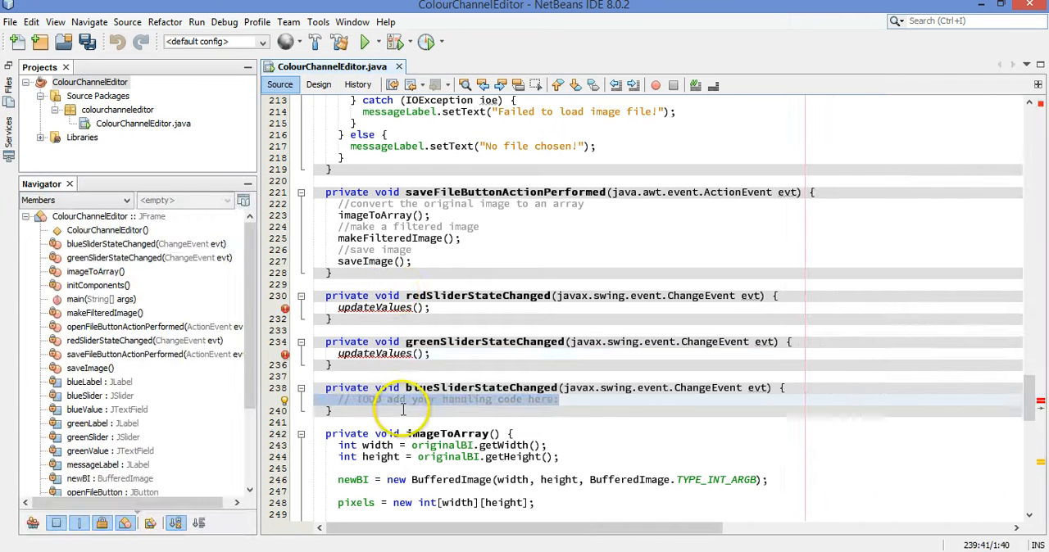
# Add the same updateValues(); call to blueSlider's stateChanged handler
pyautogui.write('updateVal')
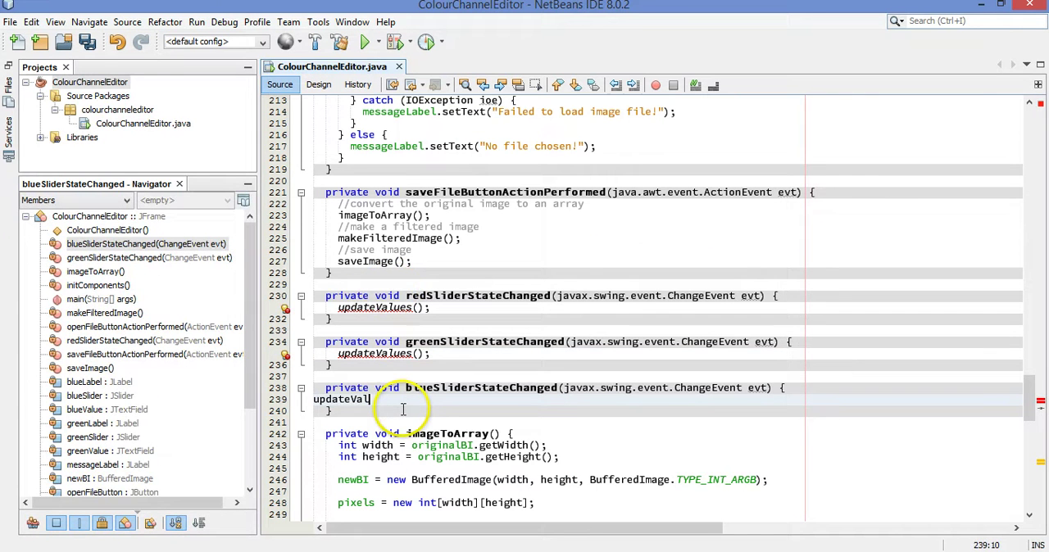
pyautogui.write('ues();')
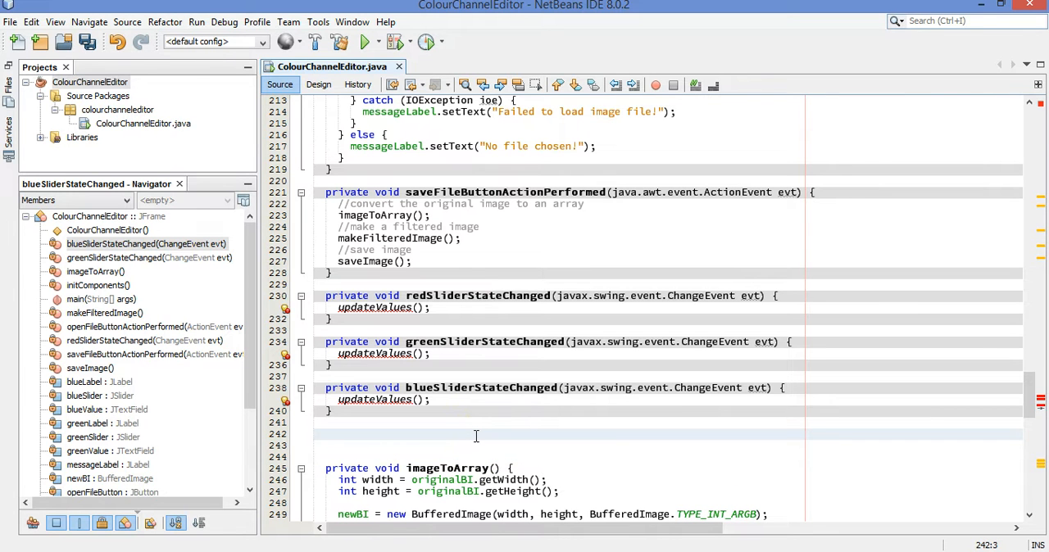
# Declare a private void updateValues() method, briefly checking the form design
pyautogui.write('private void')
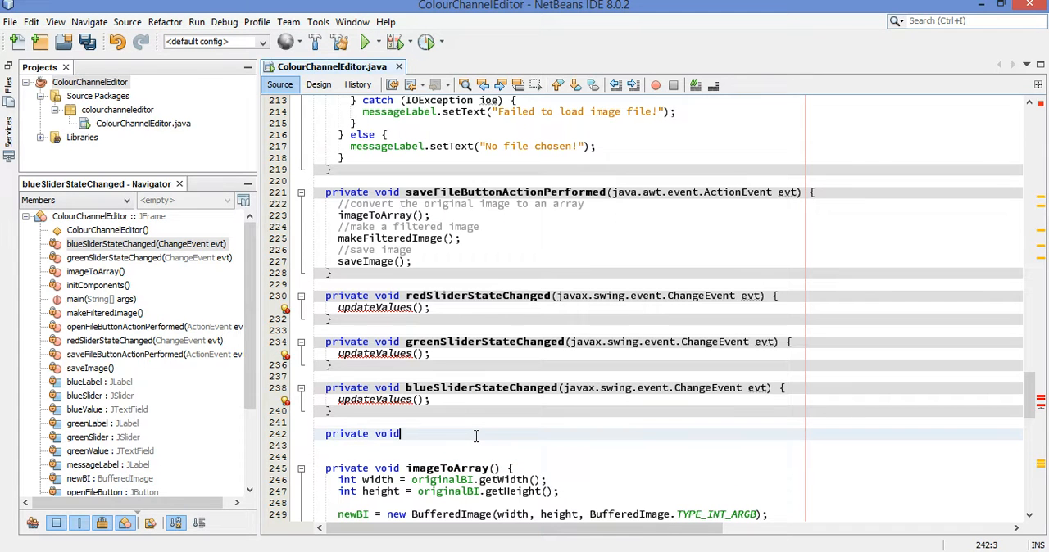
pyautogui.write('updateValues() {')
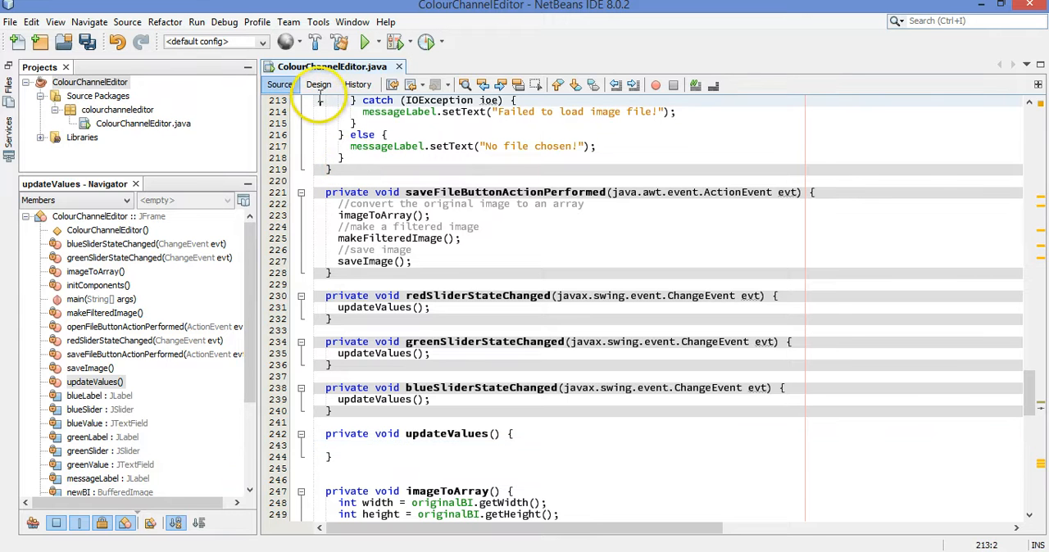
pyautogui.click(318, 83)
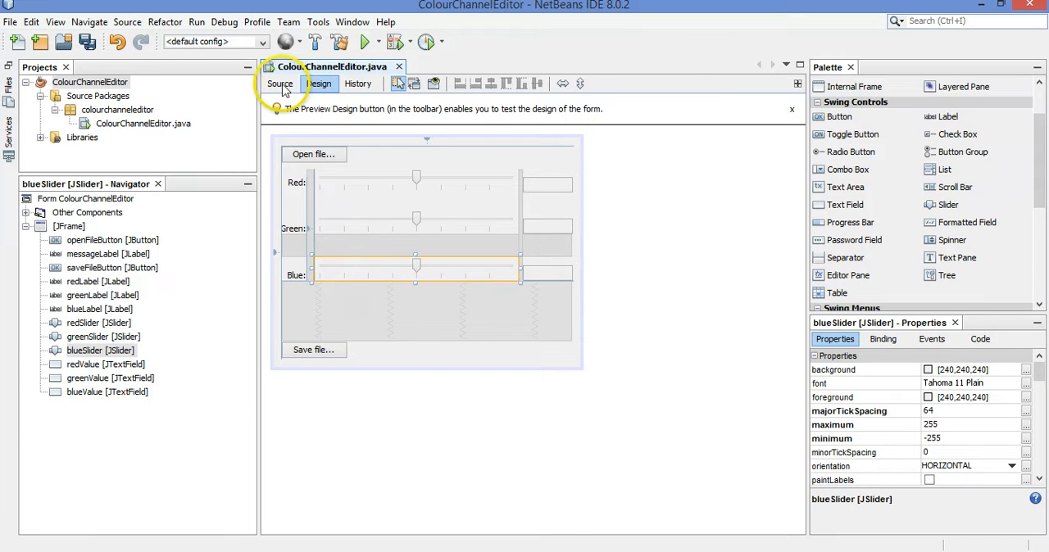
pyautogui.click(278, 83)
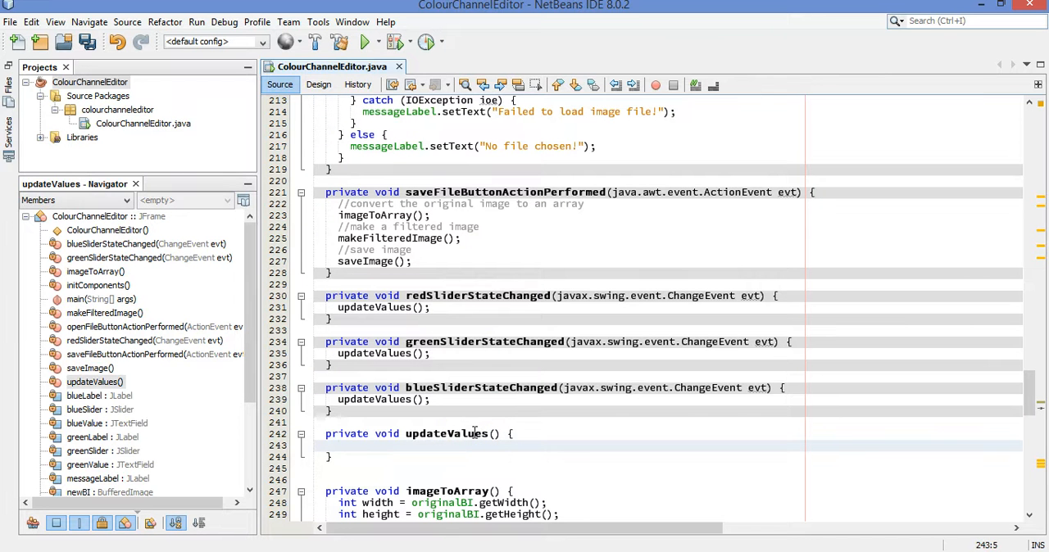
# Write redValue.setText(redSlider.getValue()+""); in updateValues using code completion
pyautogui.write('red')
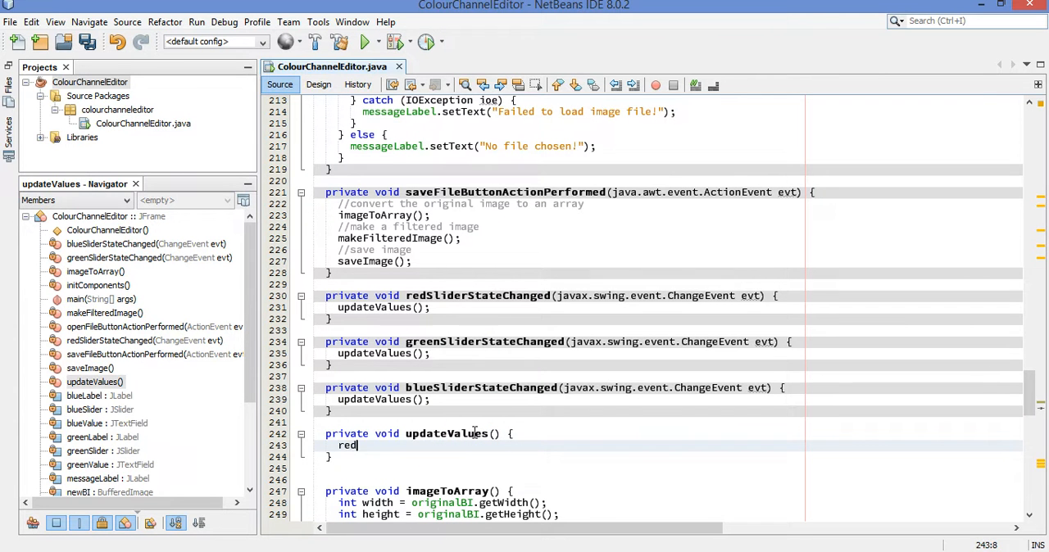
pyautogui.write('Value')
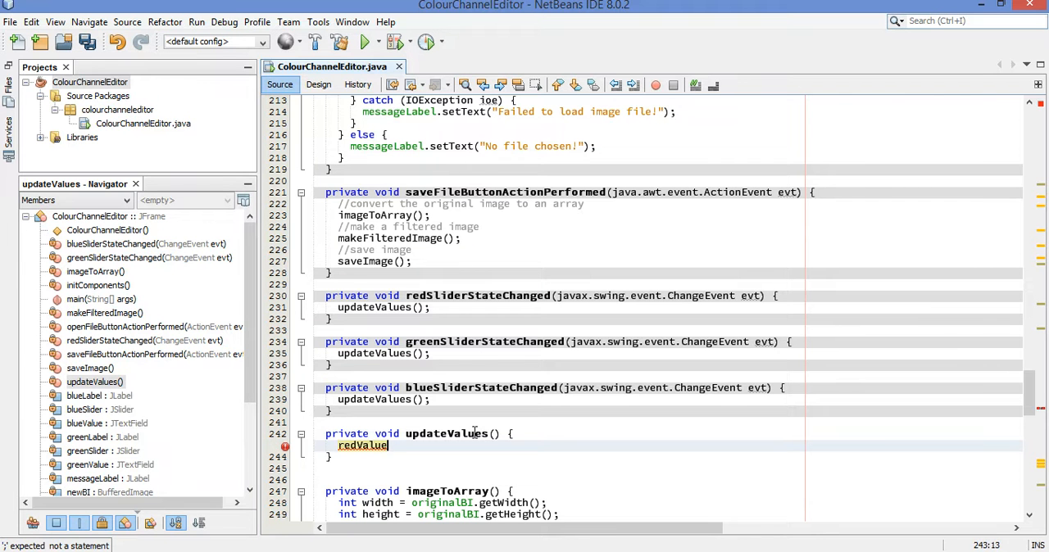
pyautogui.write('.')
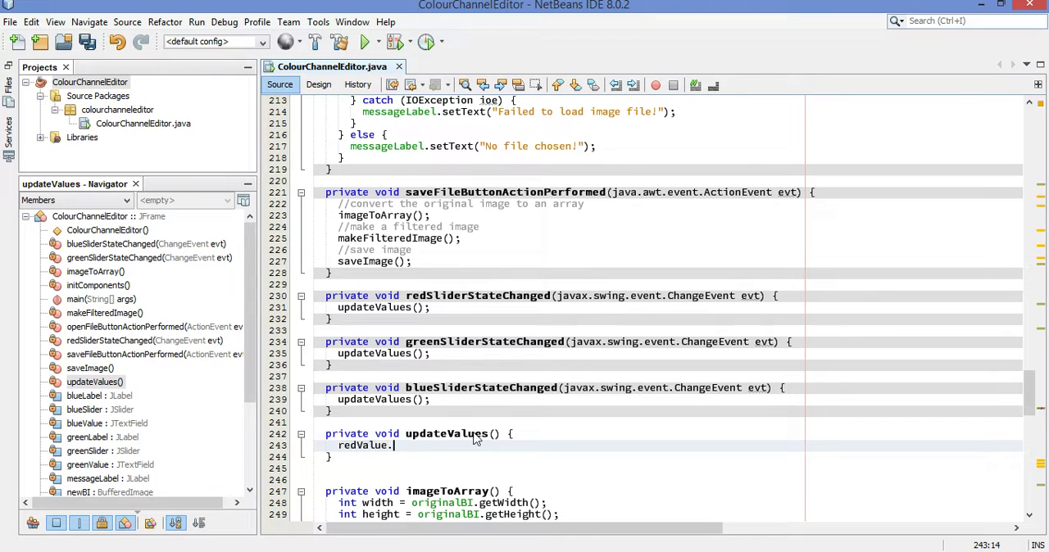
pyautogui.write('g')
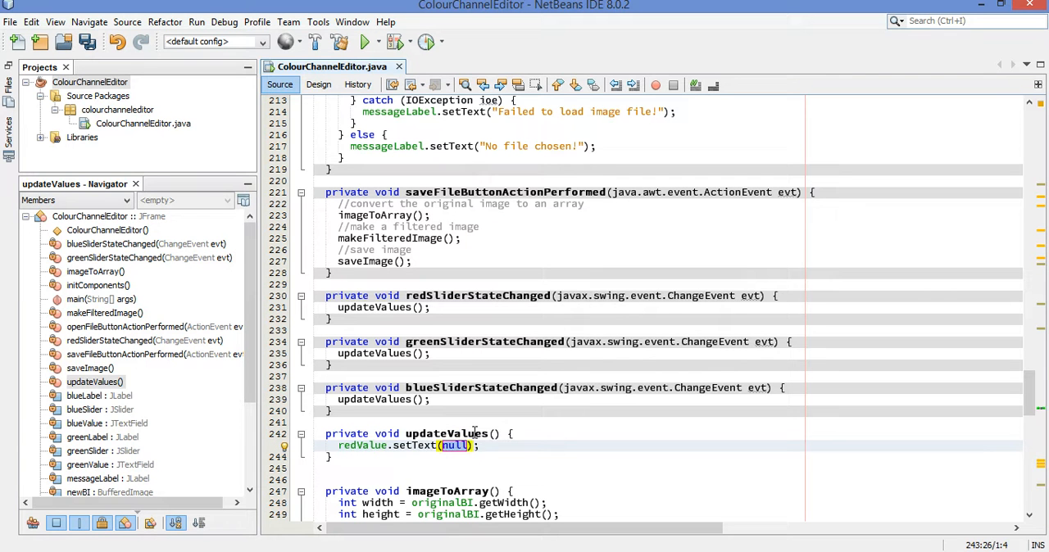
pyautogui.write('redSlider')
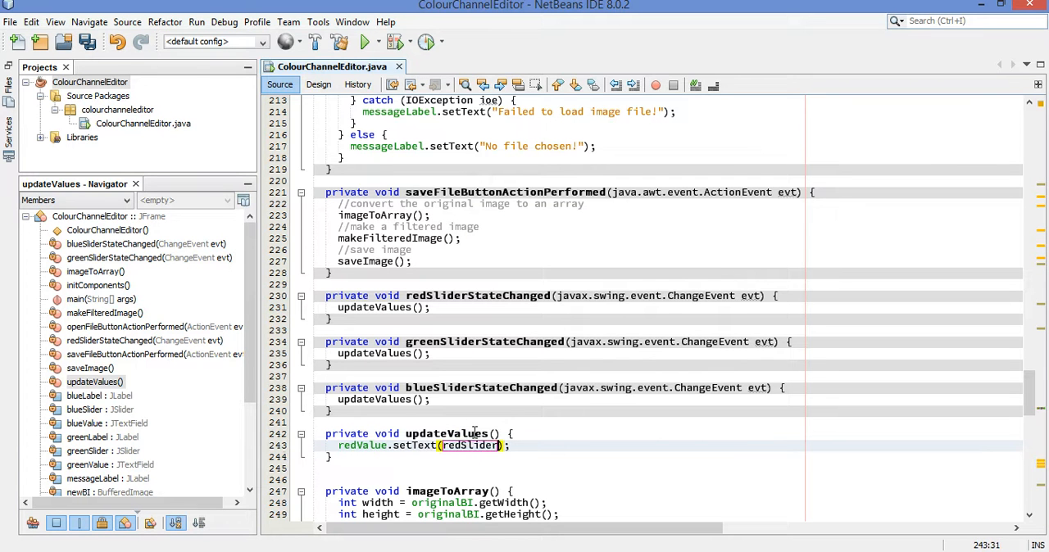
pyautogui.write('.getValu')
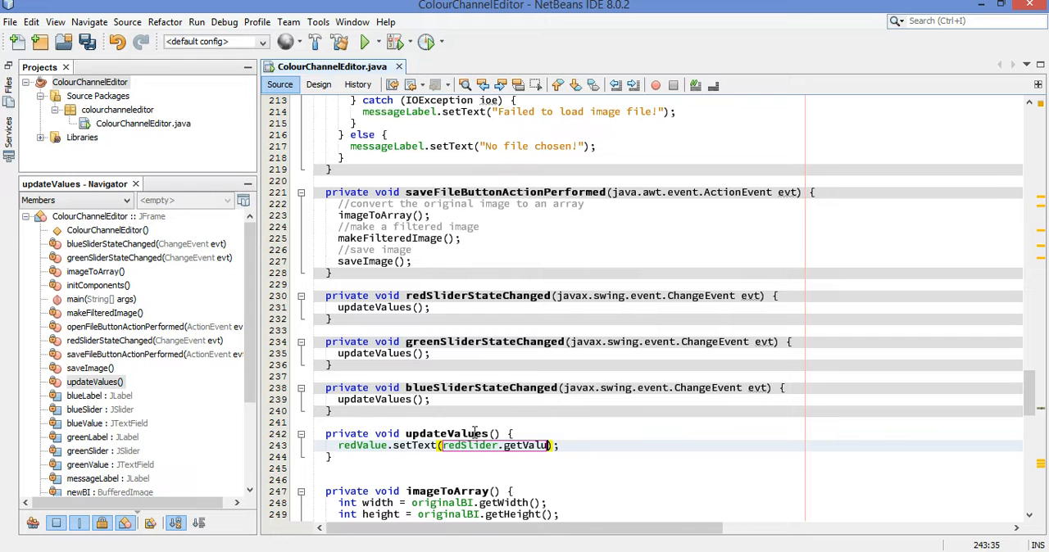
pyautogui.write('()')
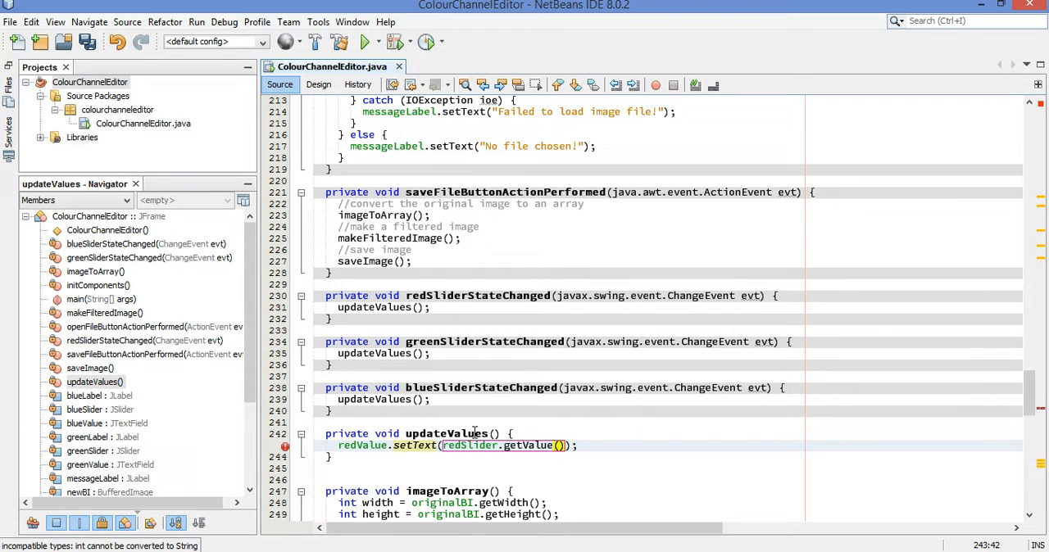
pyautogui.write('+""')
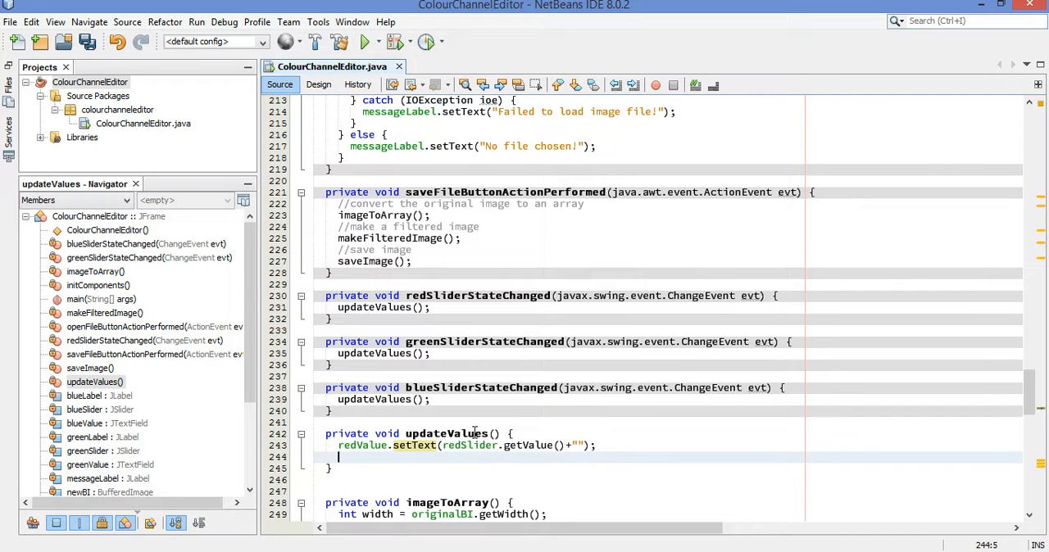
pyautogui.scroll(-3)
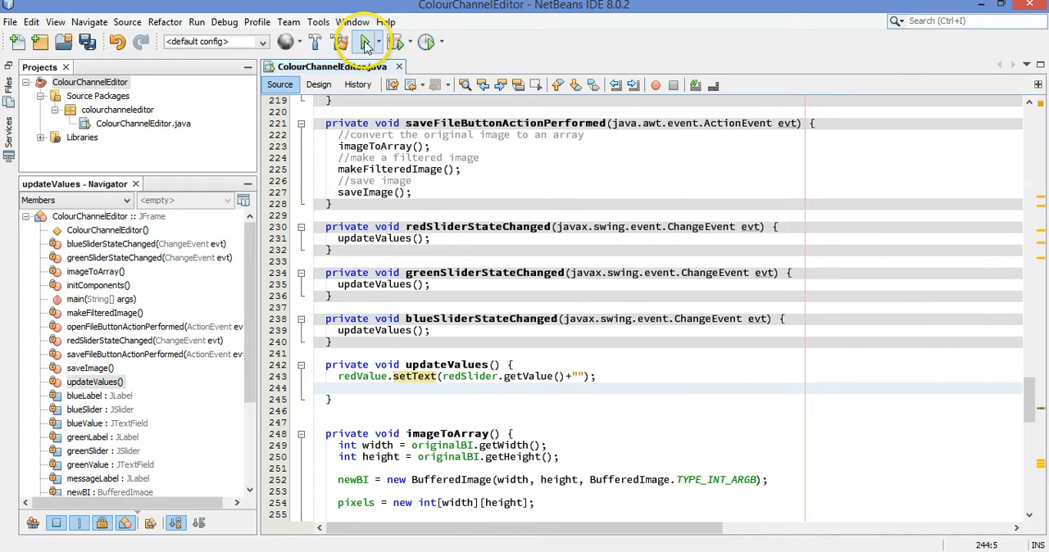
# Run the editor and drag the red slider to see values like 53 and -35 in its field
pyautogui.click(363, 41)
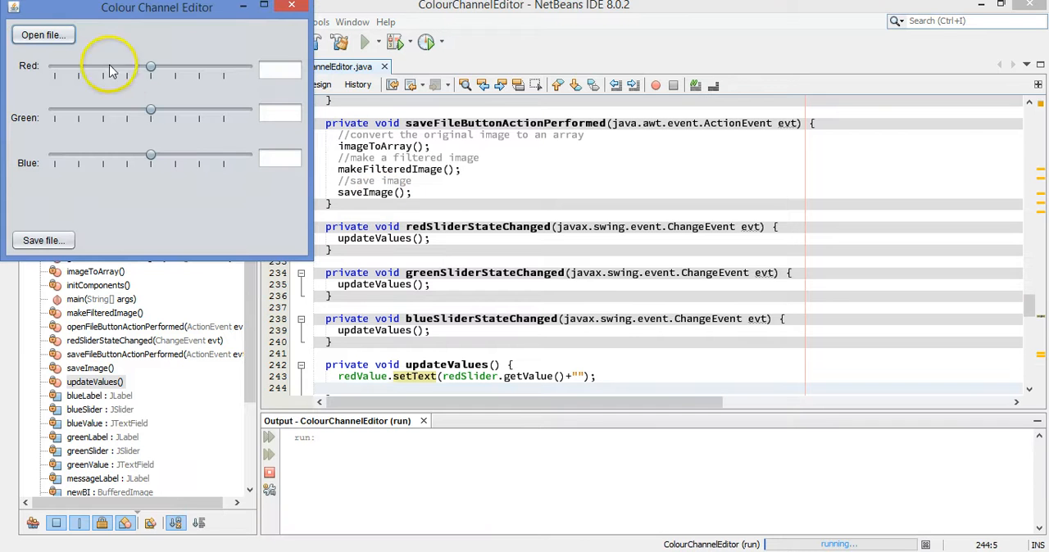
pyautogui.moveTo(303, 161)
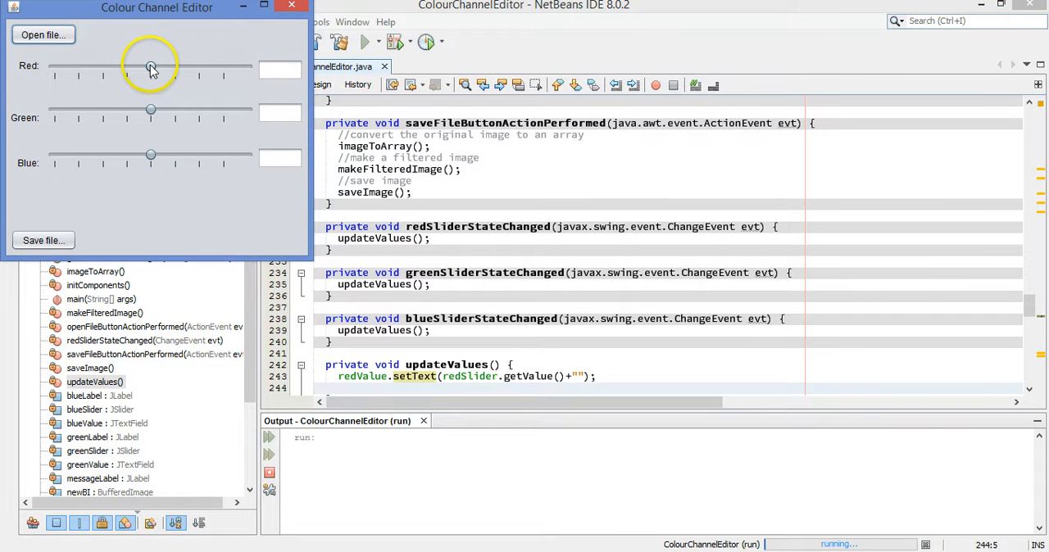
pyautogui.moveTo(150, 67); pyautogui.dragTo(171, 67)
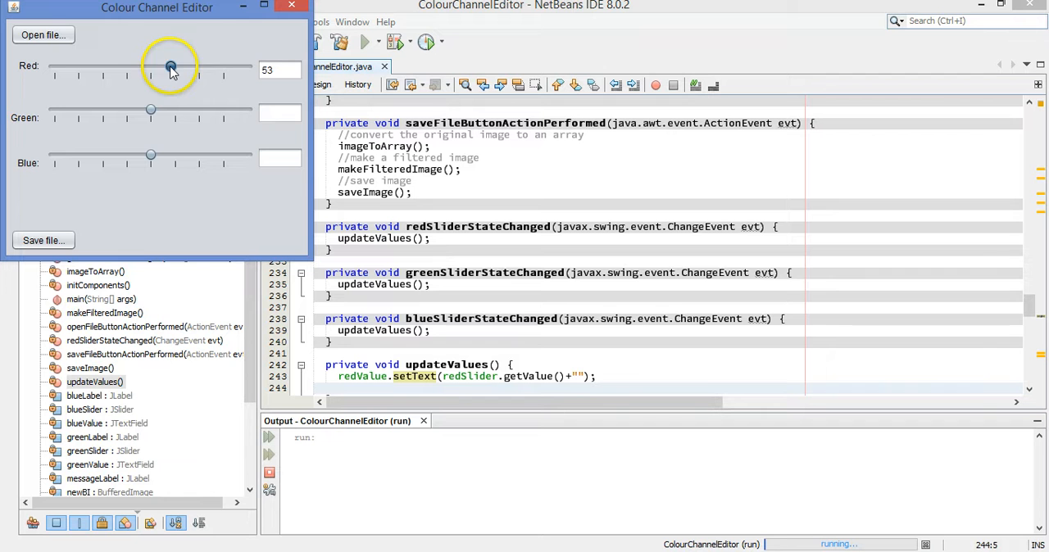
pyautogui.moveTo(171, 66); pyautogui.dragTo(139, 66)
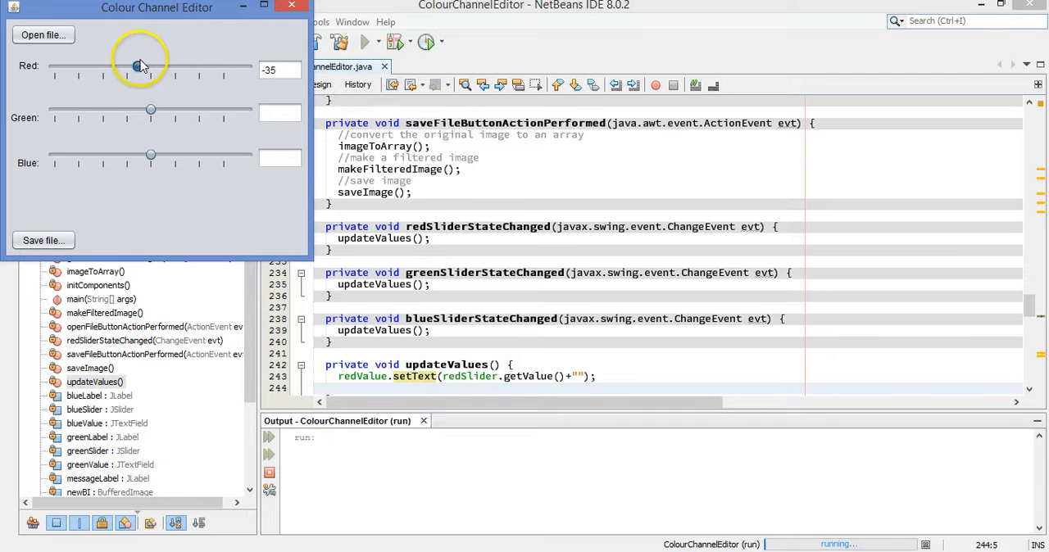
pyautogui.moveTo(137, 65); pyautogui.dragTo(183, 66)
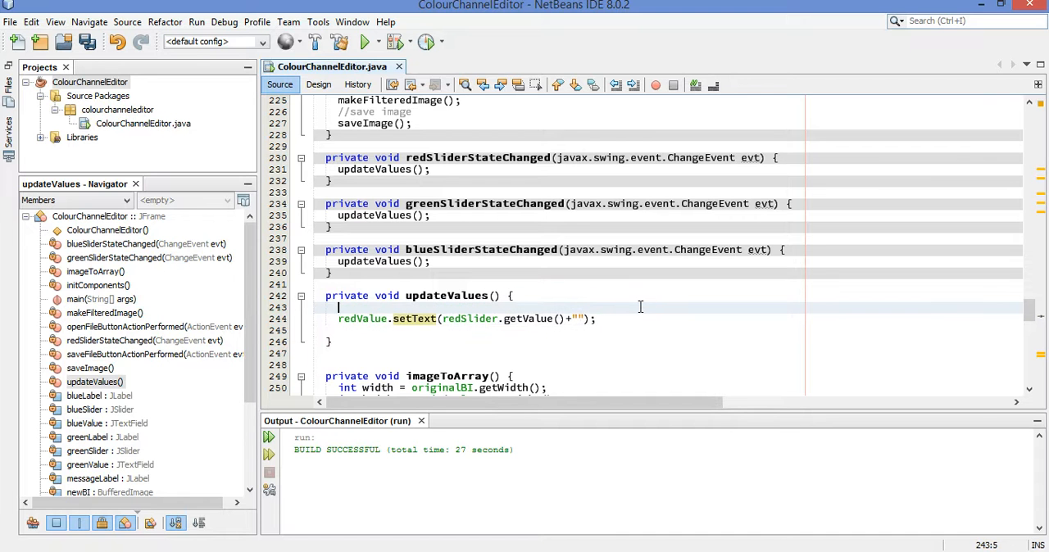
# Declare int tempValue = redSlider.getValue(); at the start of updateValues
pyautogui.write('int')
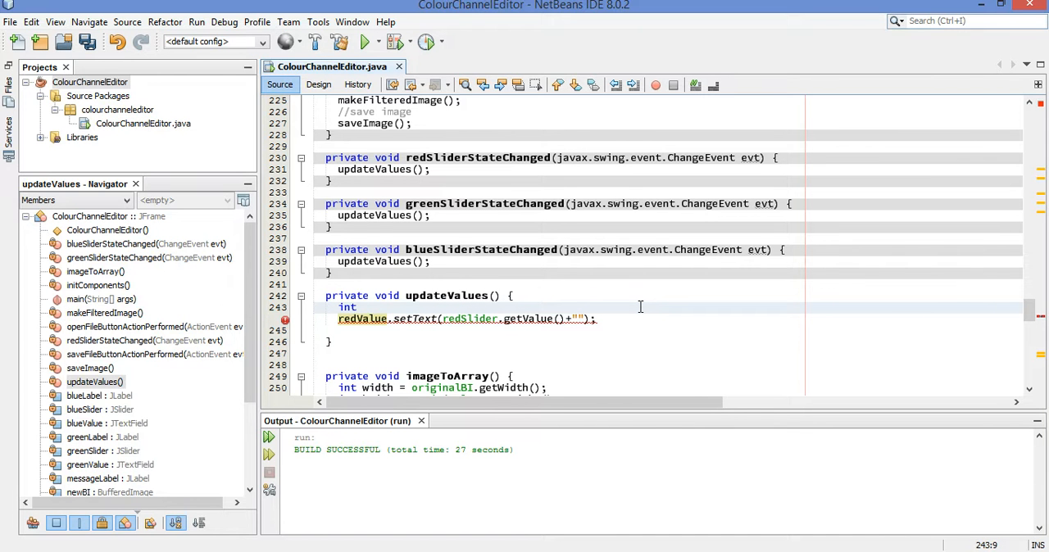
pyautogui.write('tempValue')
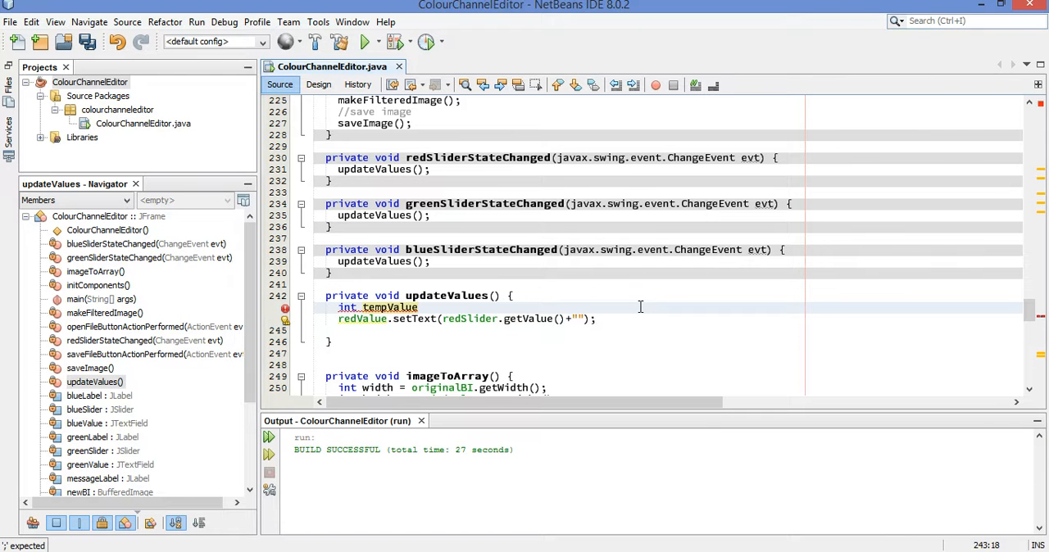
pyautogui.click(420, 306)
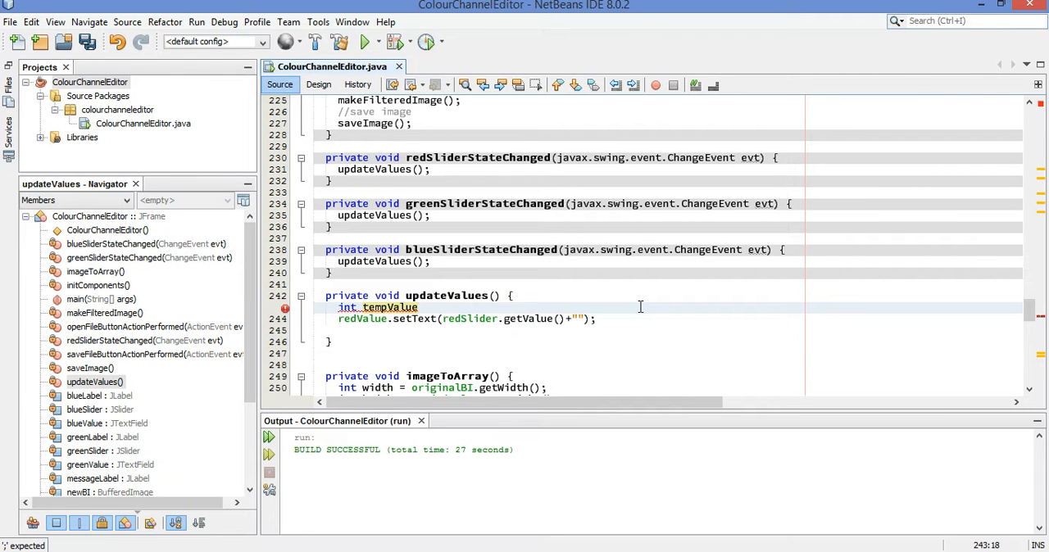
pyautogui.write('=')
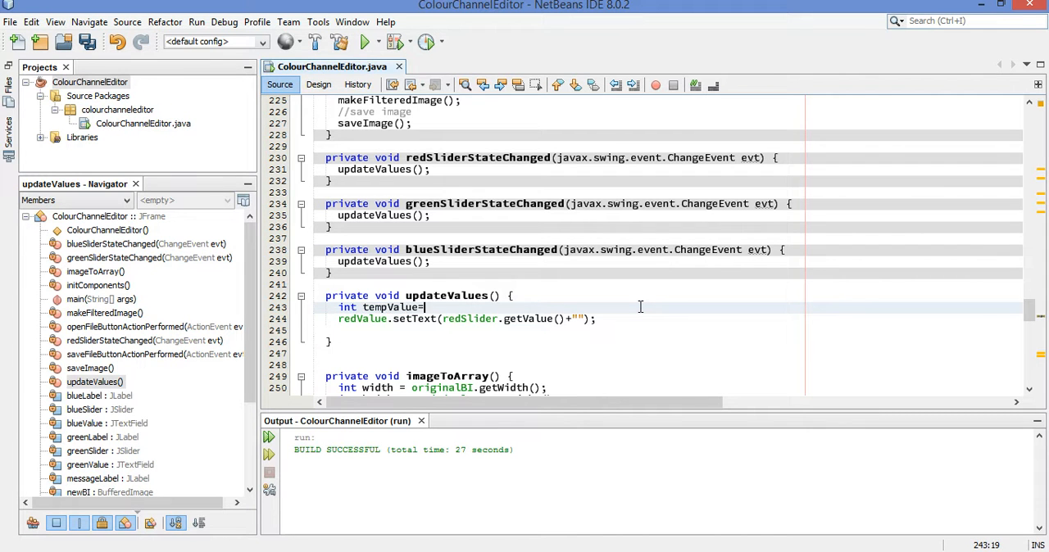
pyautogui.write('redValue.')
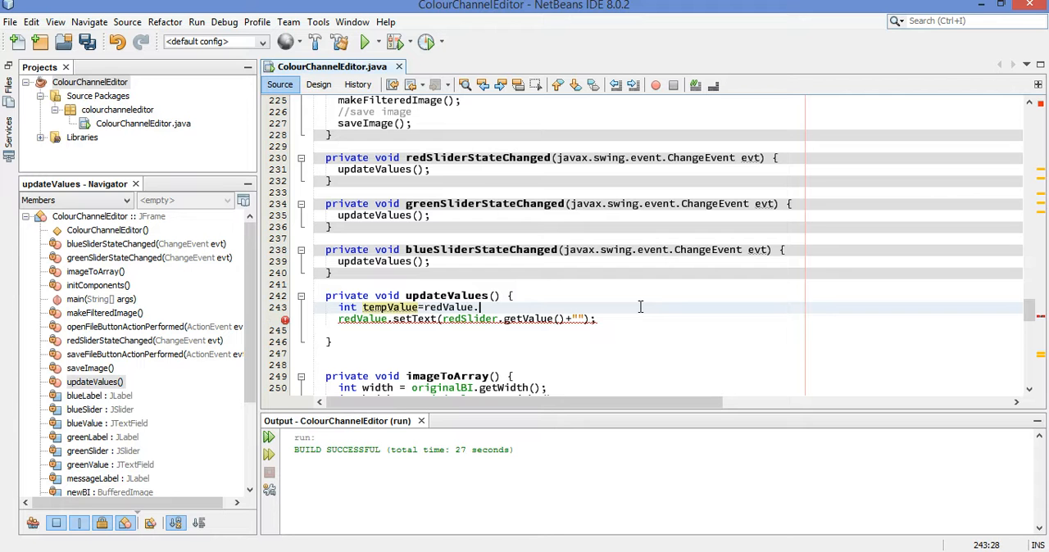
pyautogui.write('redSlider.get')
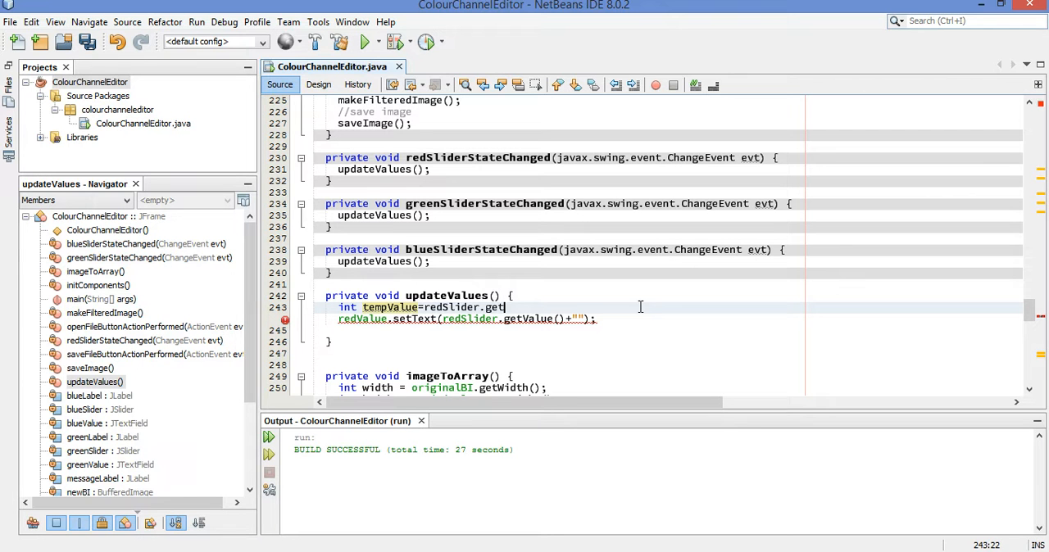
pyautogui.press('Enter')
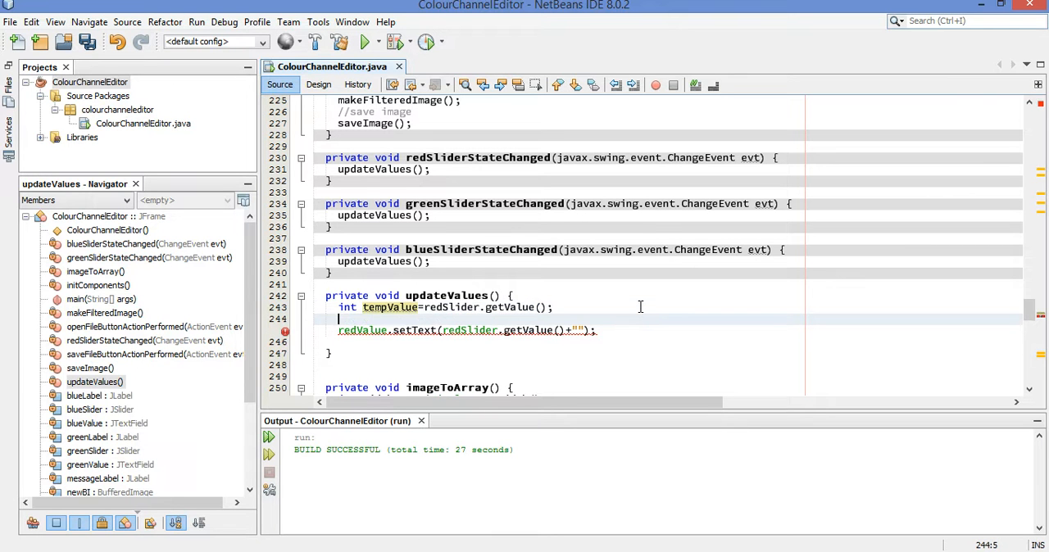
# Add if (tempValue>0) setting "+"+tempValue on redValue, else tempValue+""
pyautogui.write('if (tempValue<')
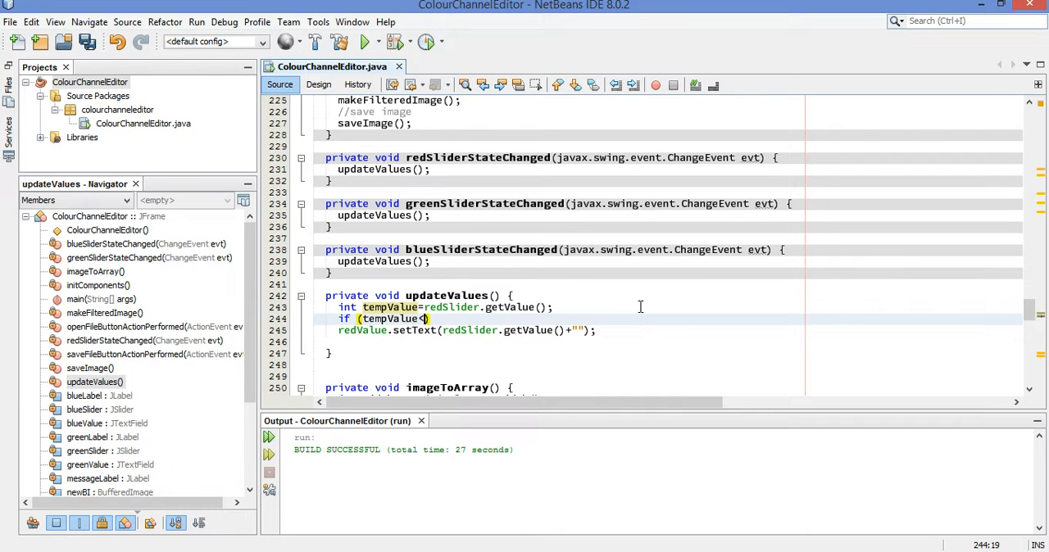
pyautogui.write('>0')
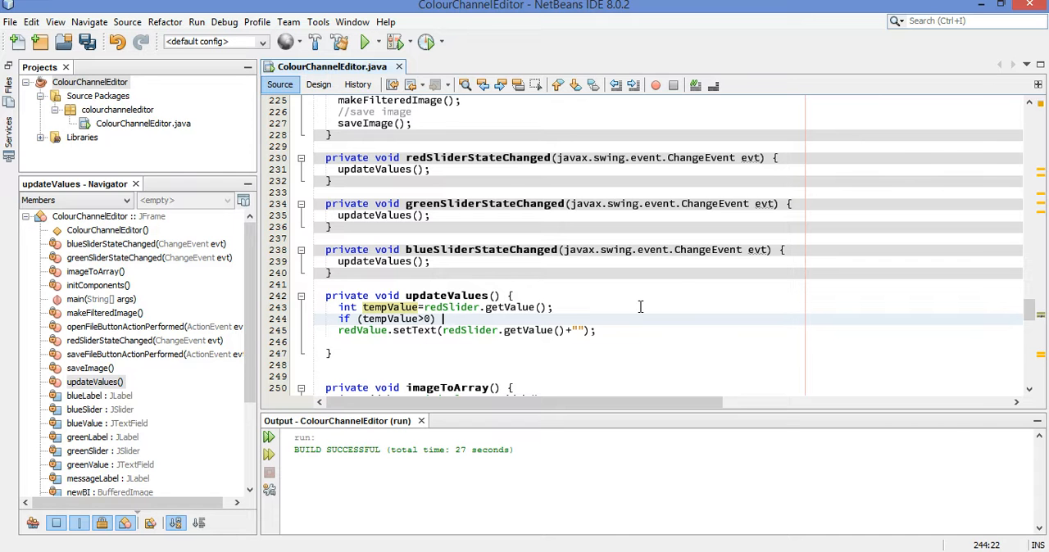
pyautogui.write('r')
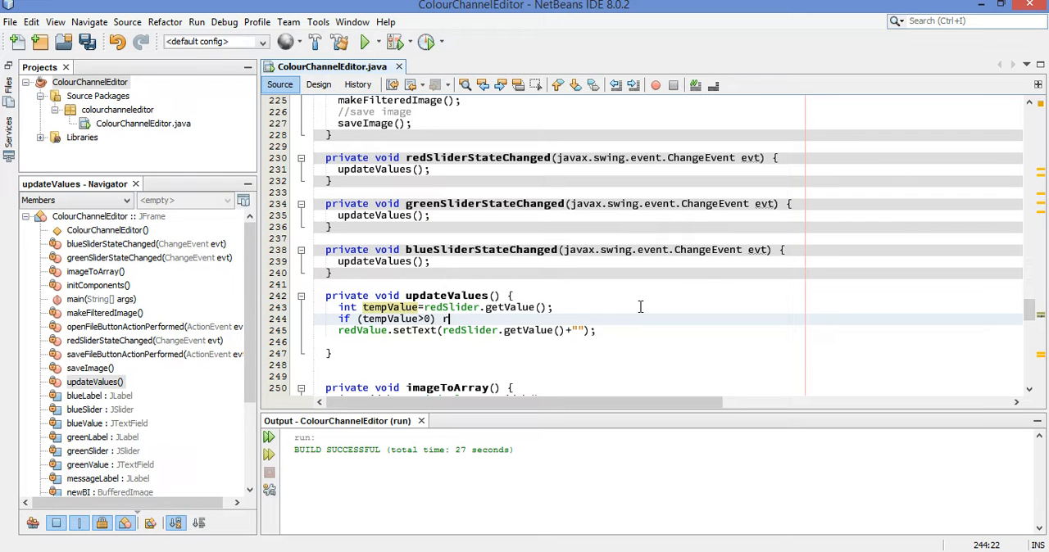
pyautogui.write('edValue.setAction("+"+);')
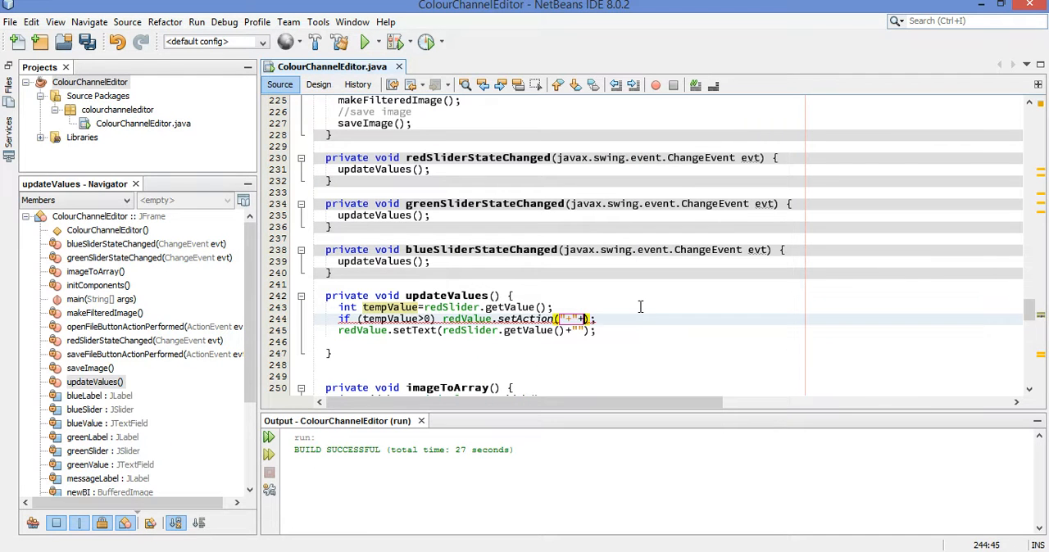
pyautogui.write('tempValue')
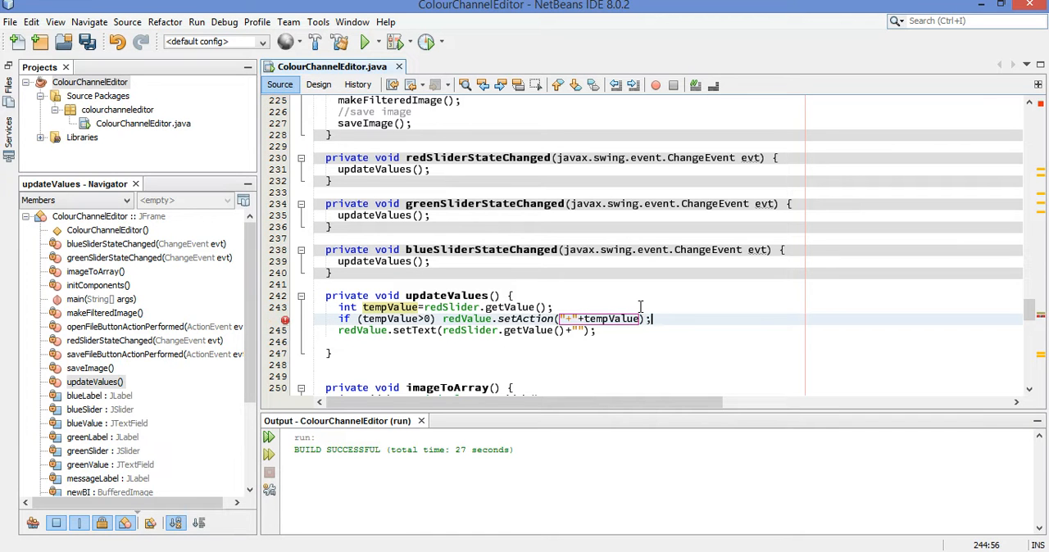
pyautogui.write('else {')
pyautogui.click(467, 329)
pyautogui.write('temp')
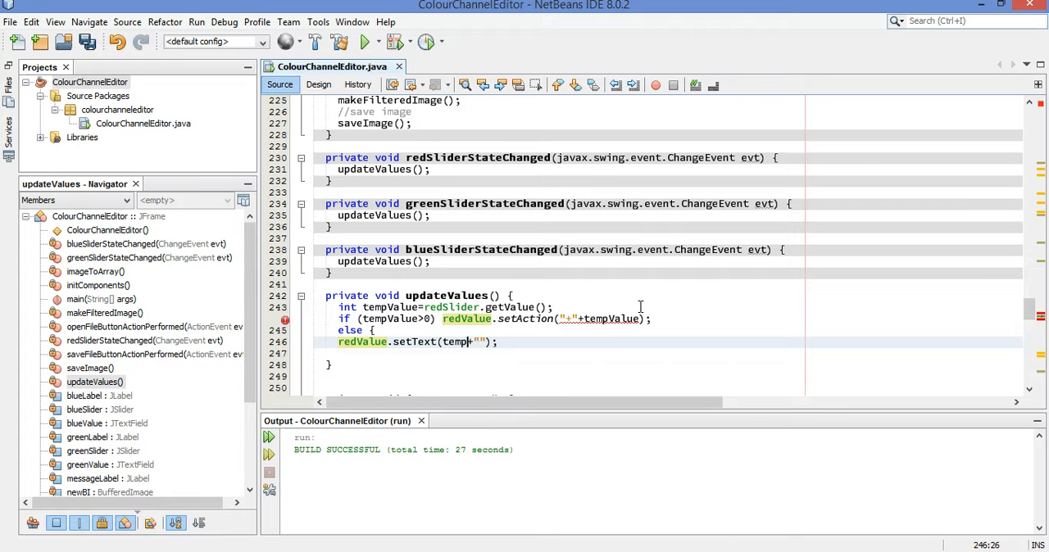
pyautogui.write('Value')
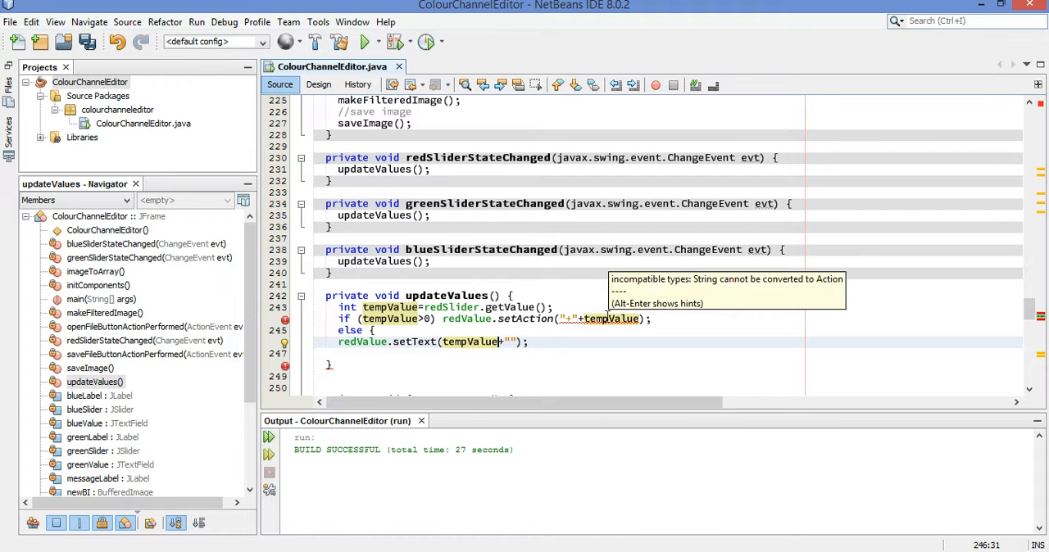
pyautogui.moveTo(567, 318)
pyautogui.write('Tex')
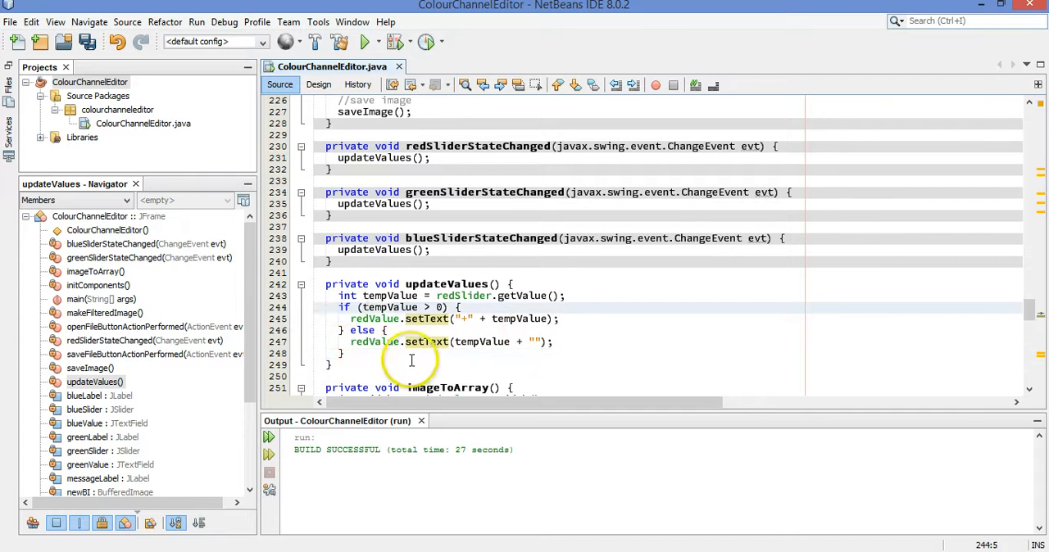
# Duplicate the signed-value block for greenSlider/greenValue and blueSlider/blueValue
pyautogui.click(344, 354)
pyautogui.write('t')
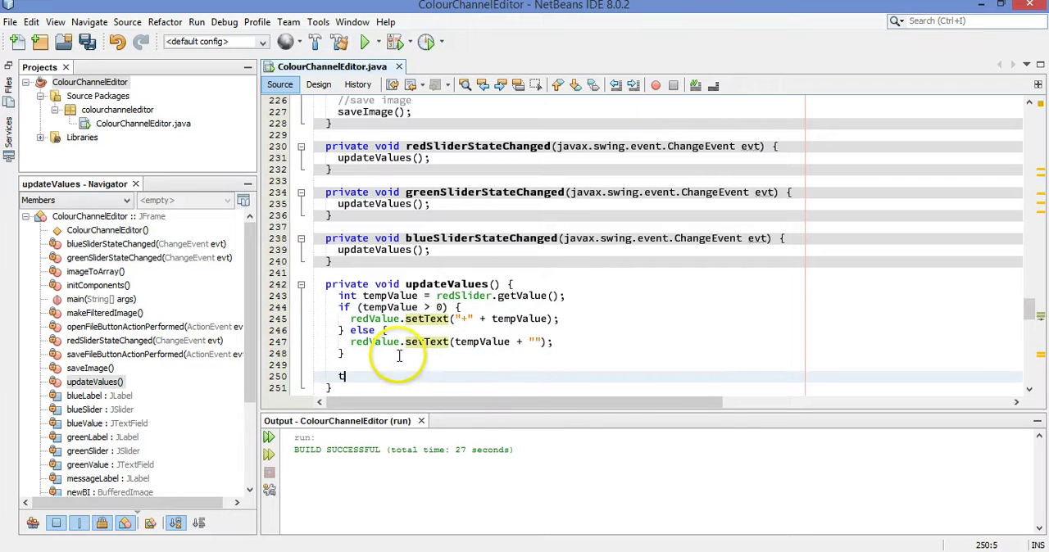
pyautogui.write('empValue = blueSlider.getValue();')
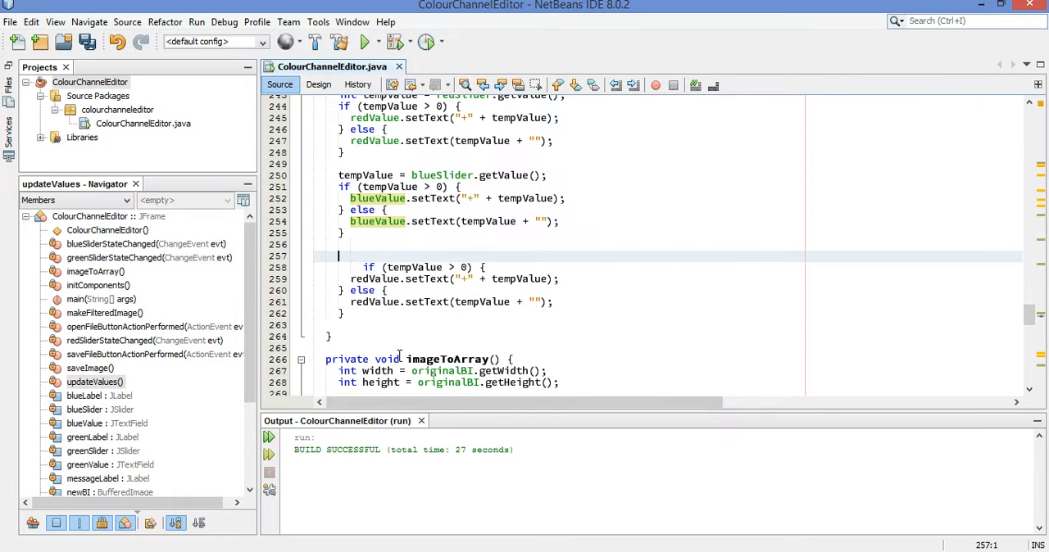
pyautogui.write('tempValue = blueSlider.getValue();')
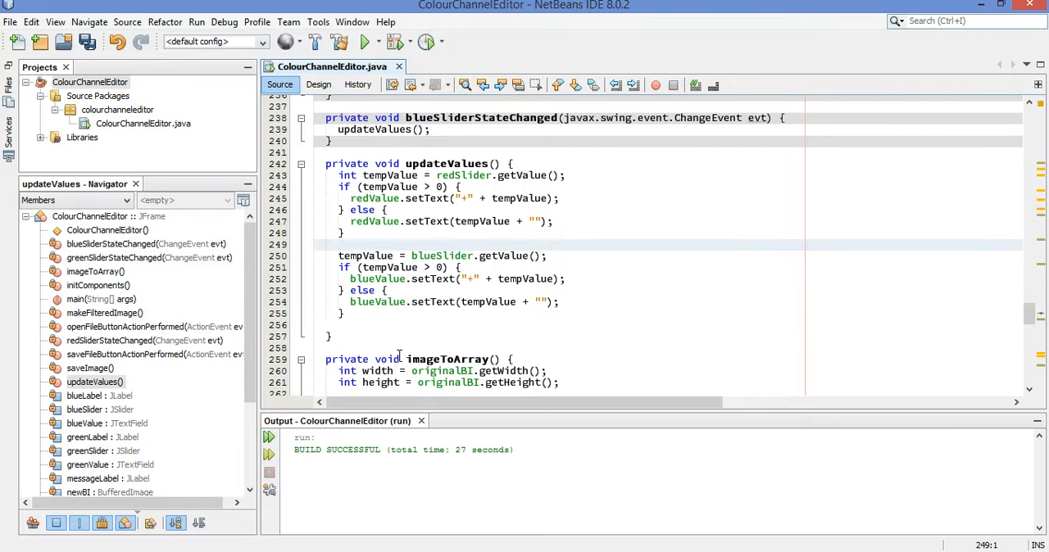
# Save the source file and run the project to test the sliders
pyautogui.click(10, 19)
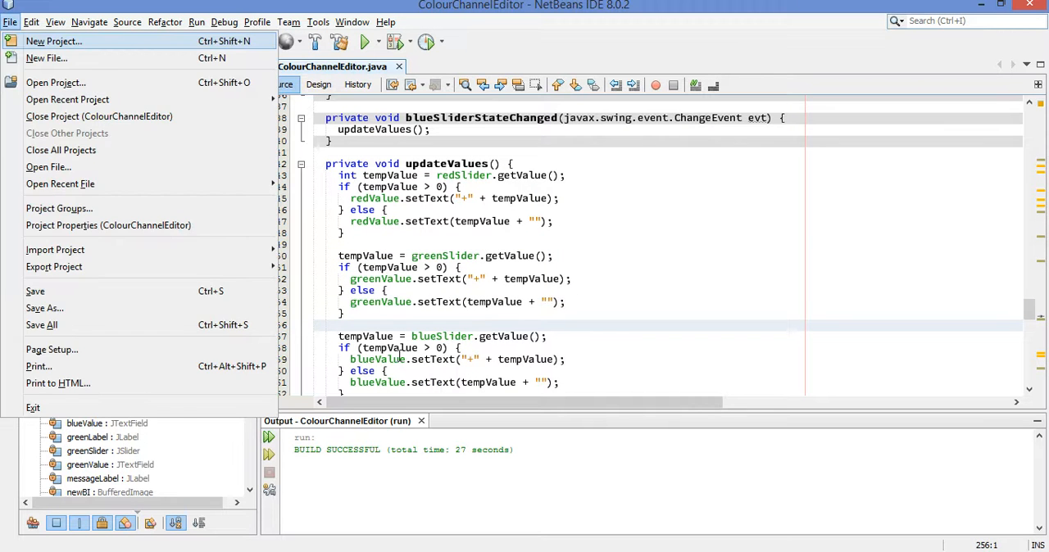
pyautogui.click(567, 301)
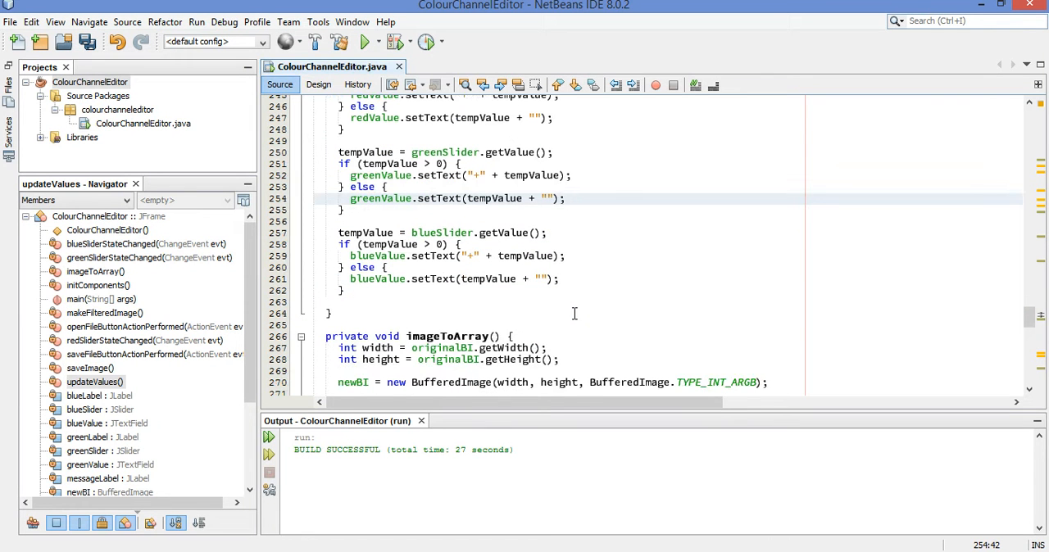
pyautogui.click(359, 43)
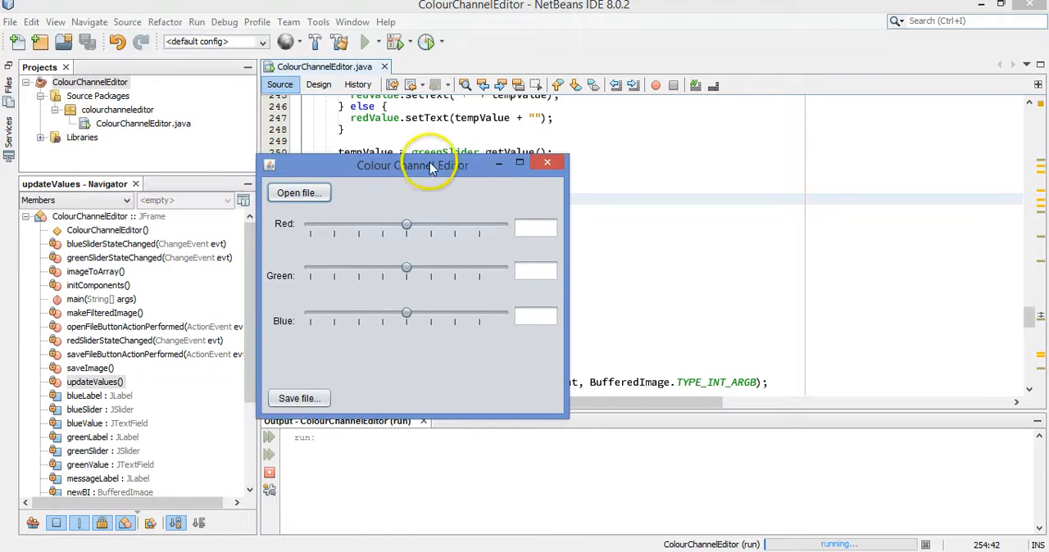
# Drag the sliders to confirm signed readouts: red +59, green +16, +255 and -255
pyautogui.moveTo(406, 223); pyautogui.dragTo(449, 226)
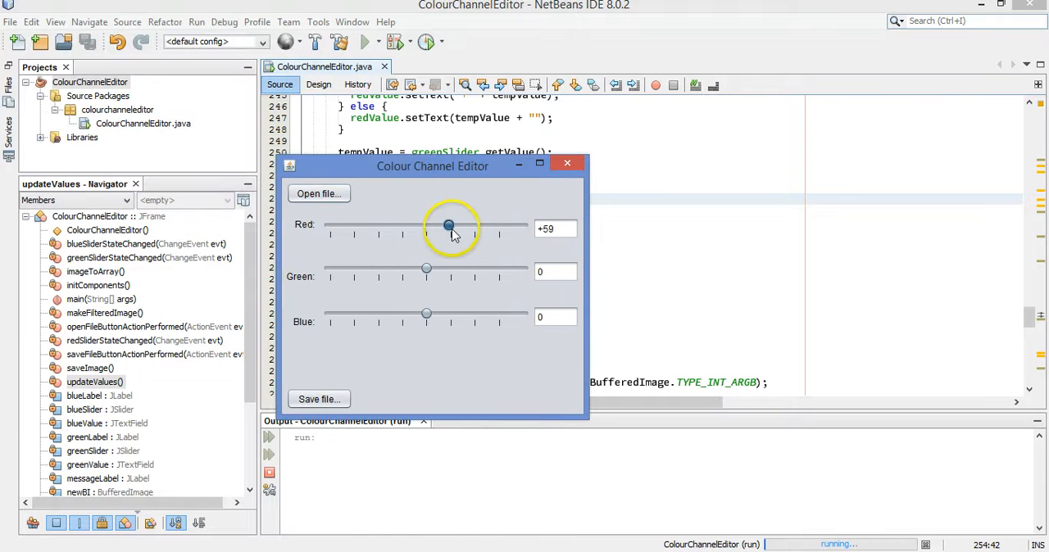
pyautogui.moveTo(426, 268); pyautogui.dragTo(432, 269)
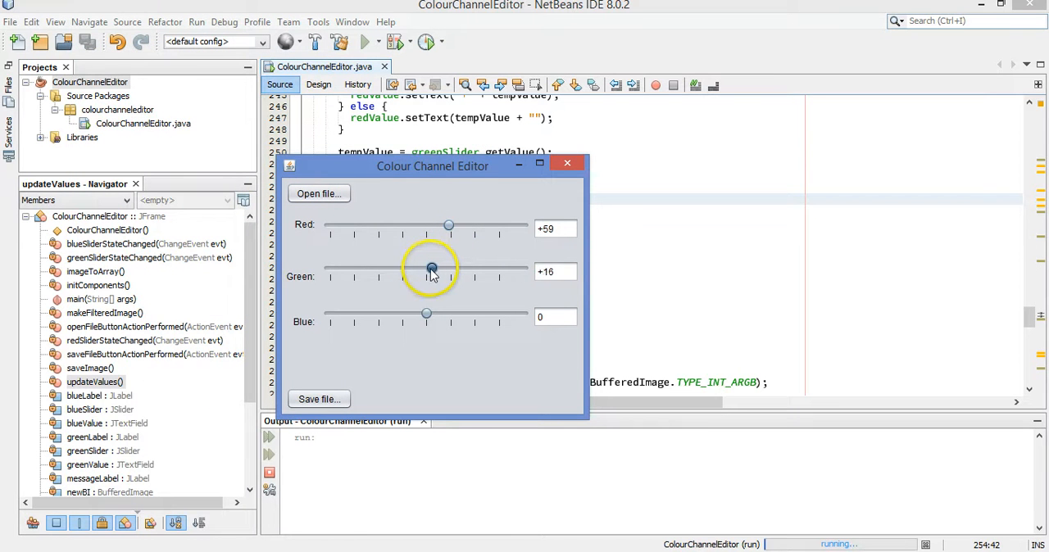
pyautogui.moveTo(433, 269); pyautogui.dragTo(426, 269)
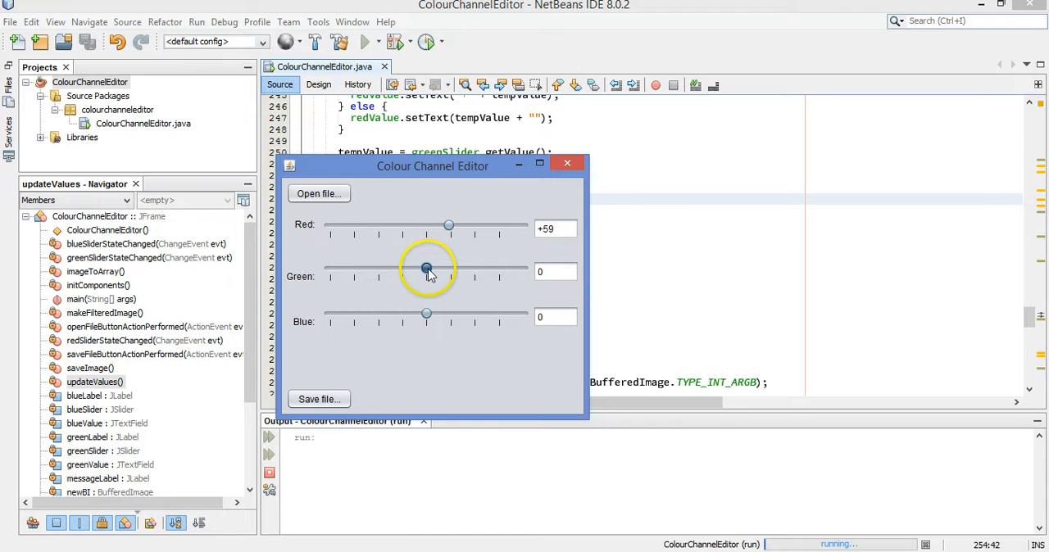
pyautogui.moveTo(426, 269); pyautogui.dragTo(524, 269)
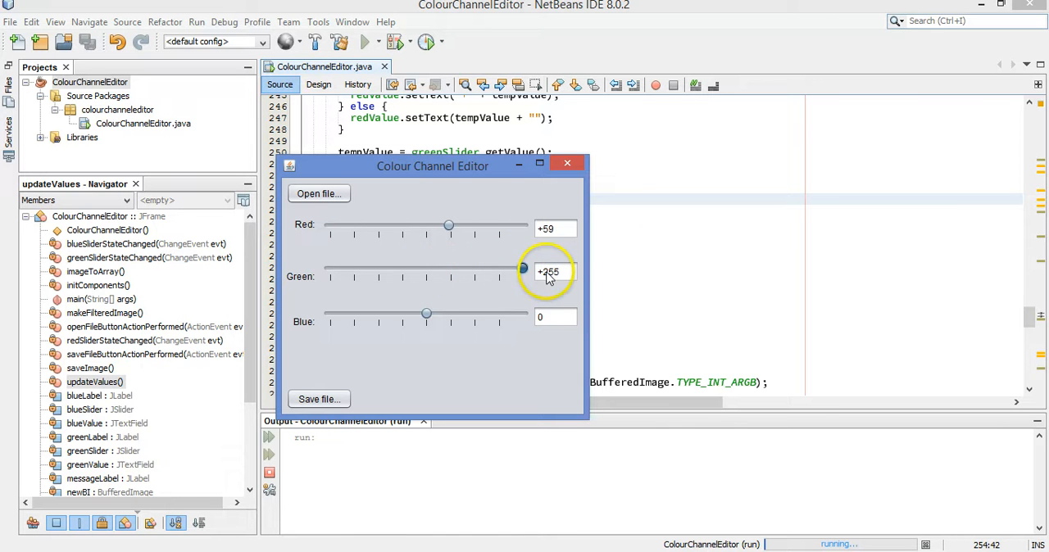
pyautogui.moveTo(524, 269); pyautogui.dragTo(330, 269)
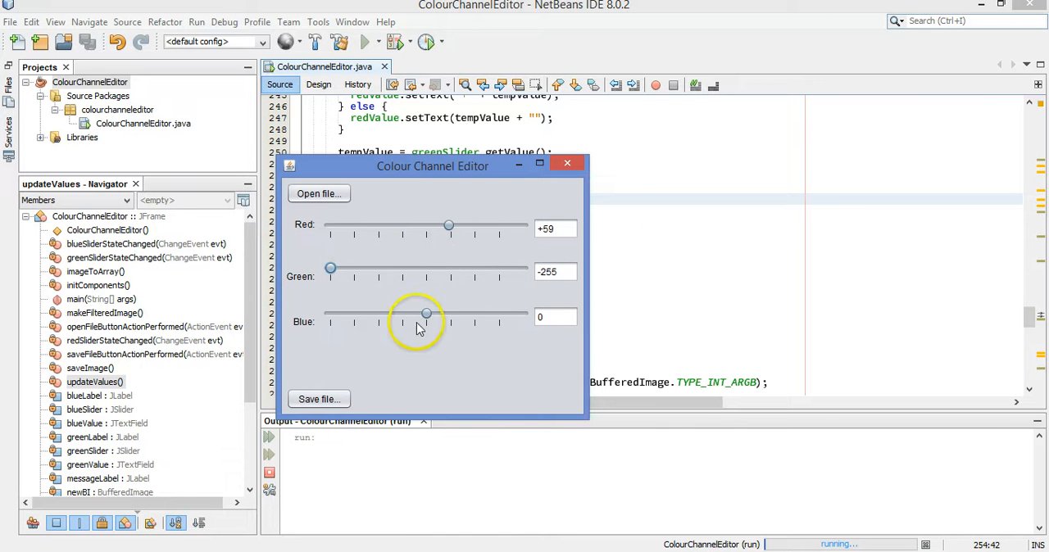
pyautogui.moveTo(426, 313); pyautogui.dragTo(368, 313)
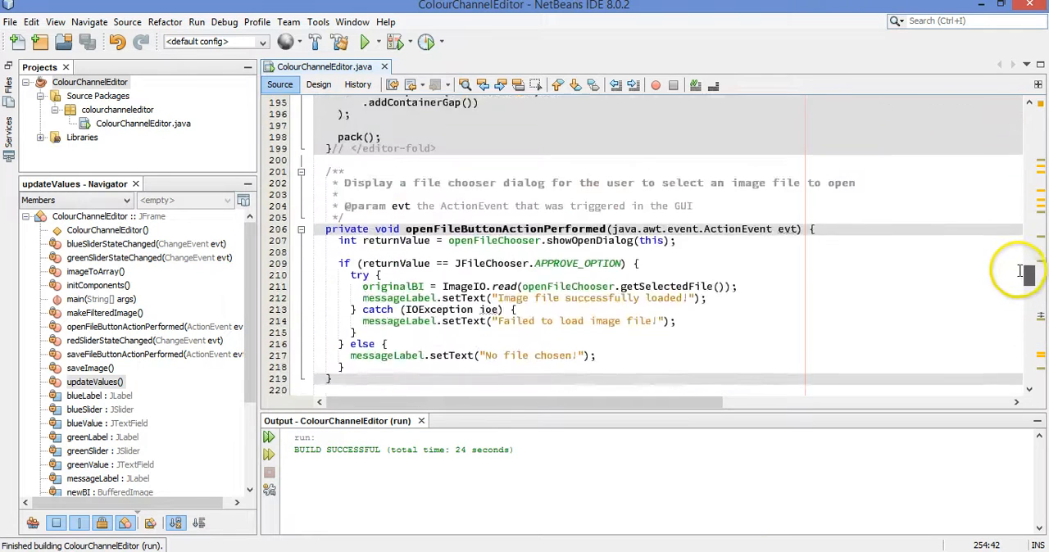
# Add an updateValues(); call at the end of the ColourChannelEditor constructor
pyautogui.scroll(3)
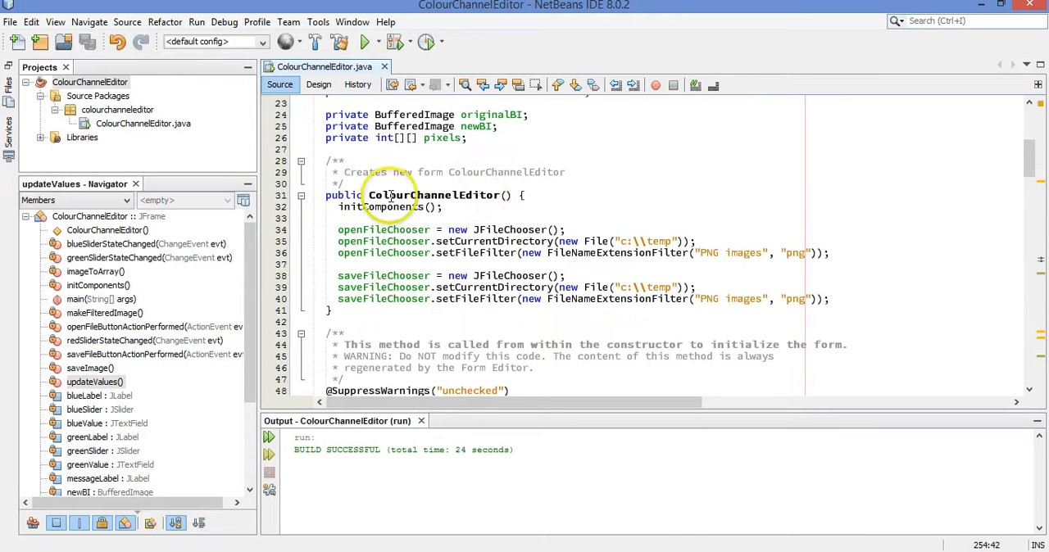
pyautogui.click(380, 206)
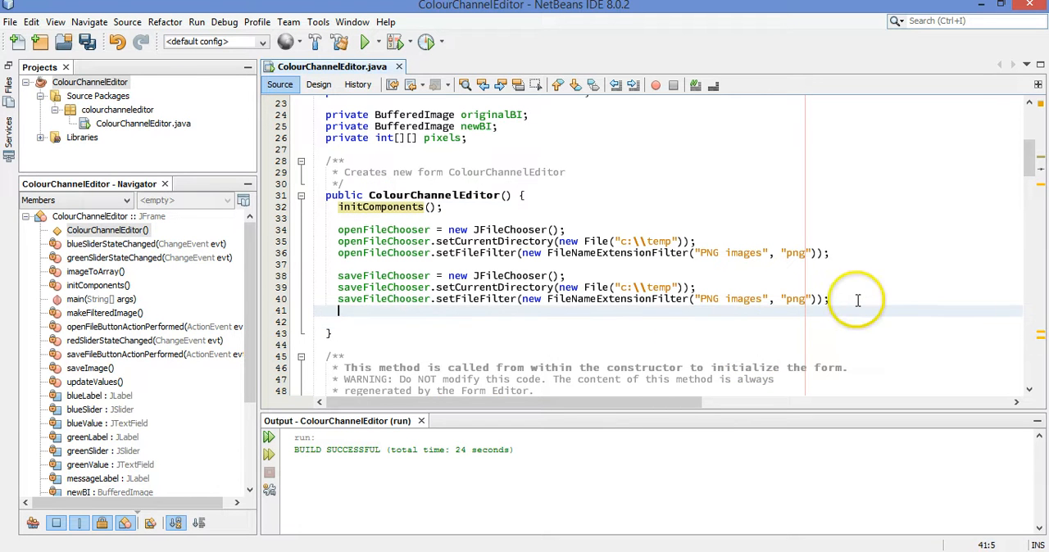
pyautogui.write('updat')
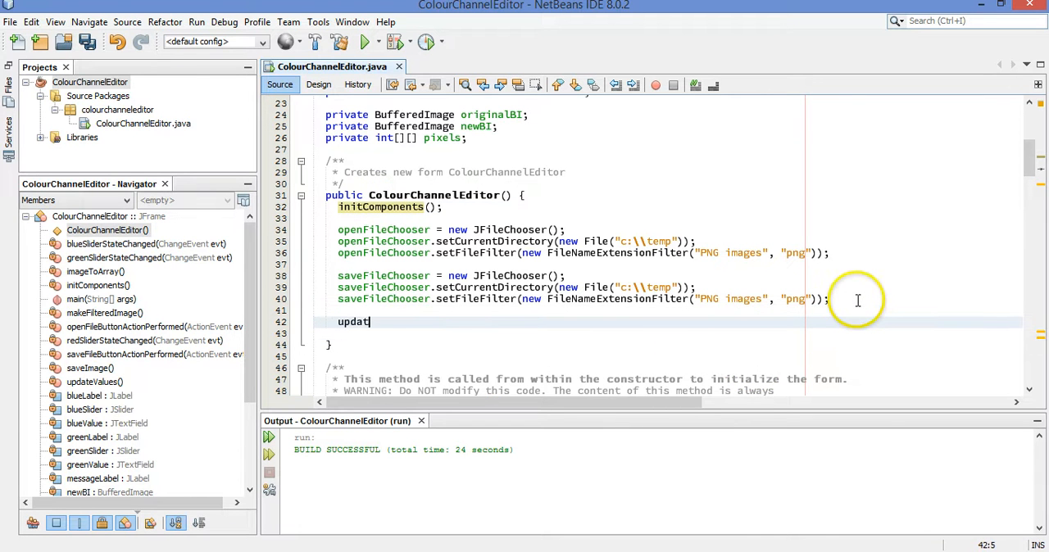
pyautogui.write('eValues();')
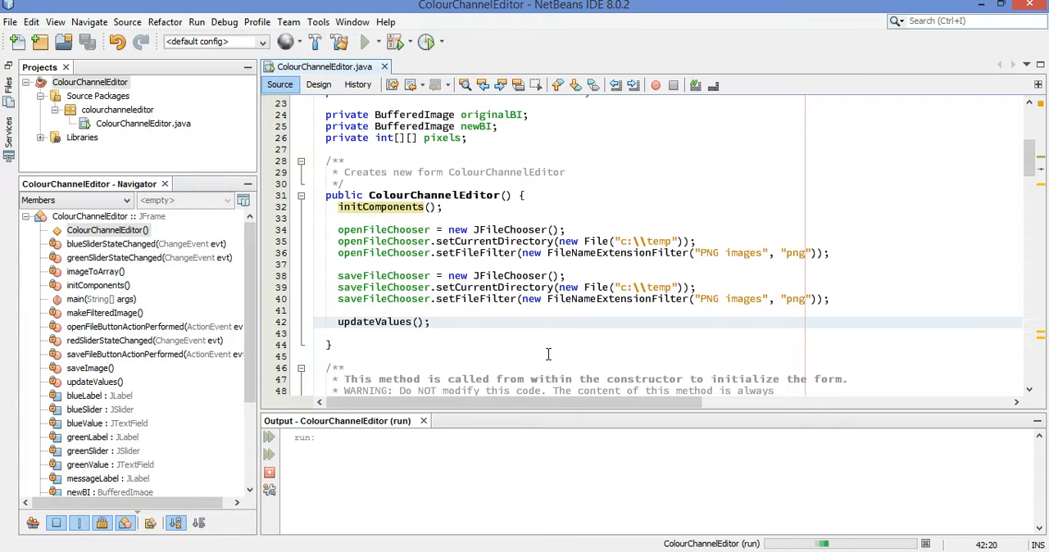
# Relaunch to see 0 in every field, then drag red to +43 and blue to +157
pyautogui.click(351, 43)
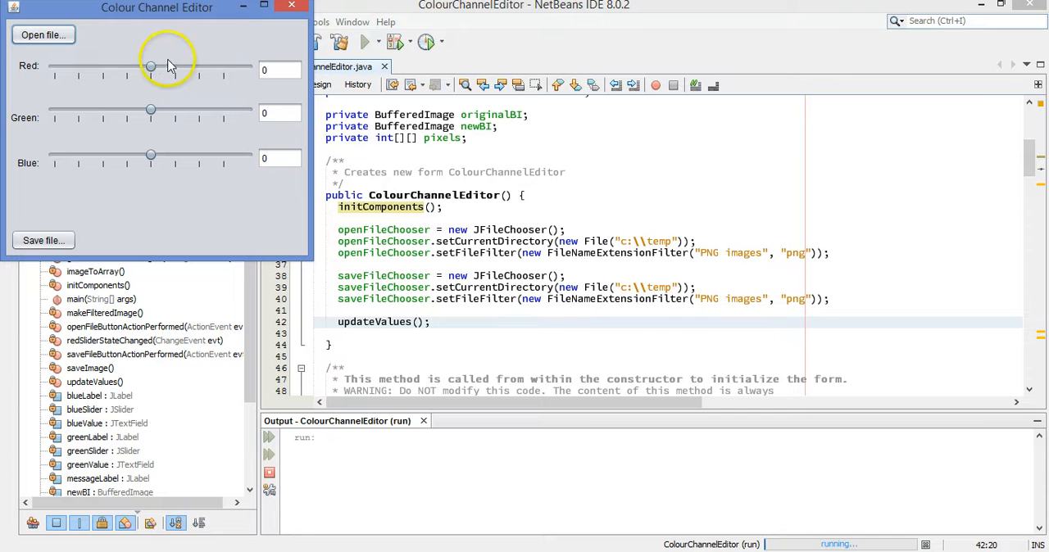
pyautogui.moveTo(151, 65); pyautogui.dragTo(167, 66)
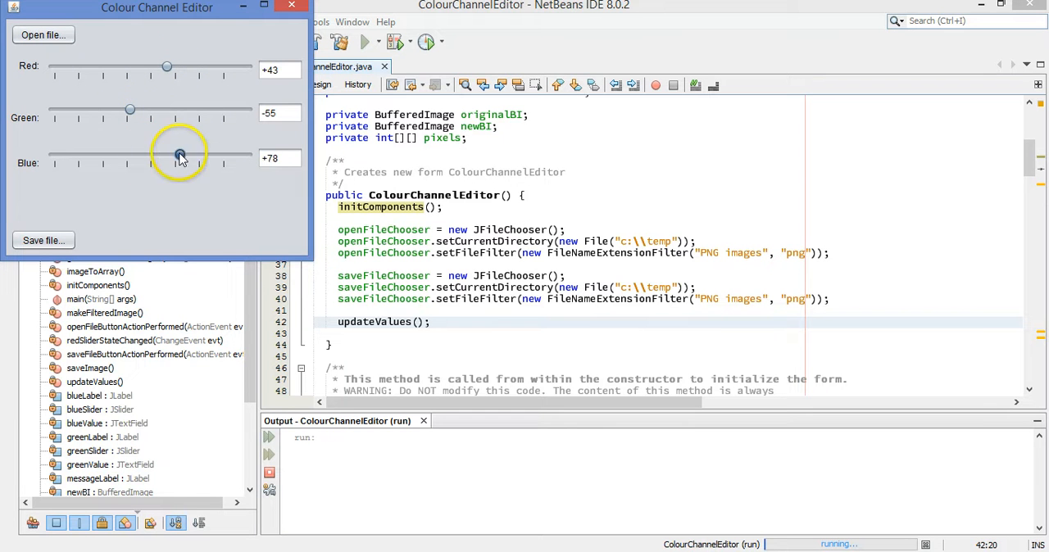
pyautogui.moveTo(181, 155); pyautogui.dragTo(210, 155)
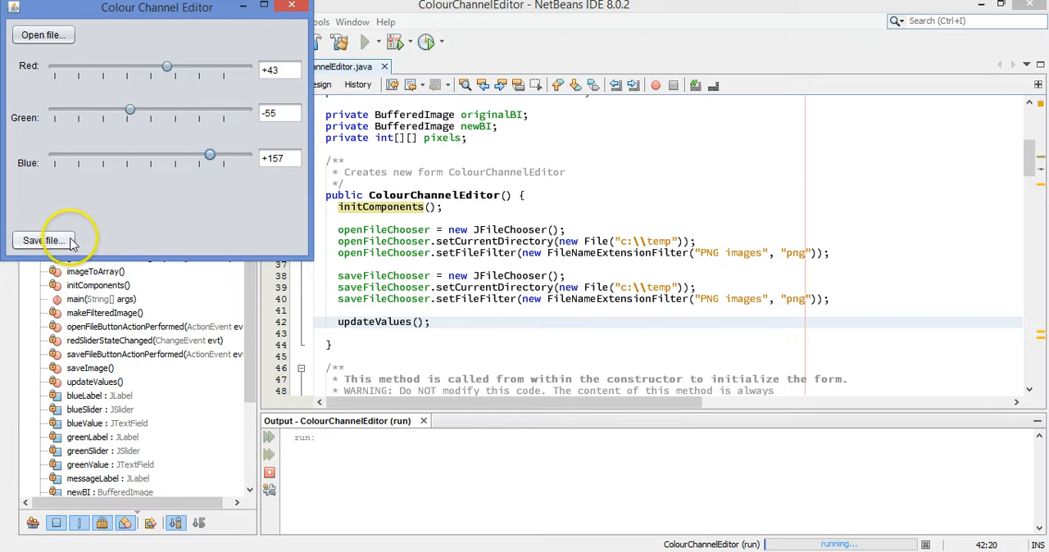
pyautogui.moveTo(230, 259)
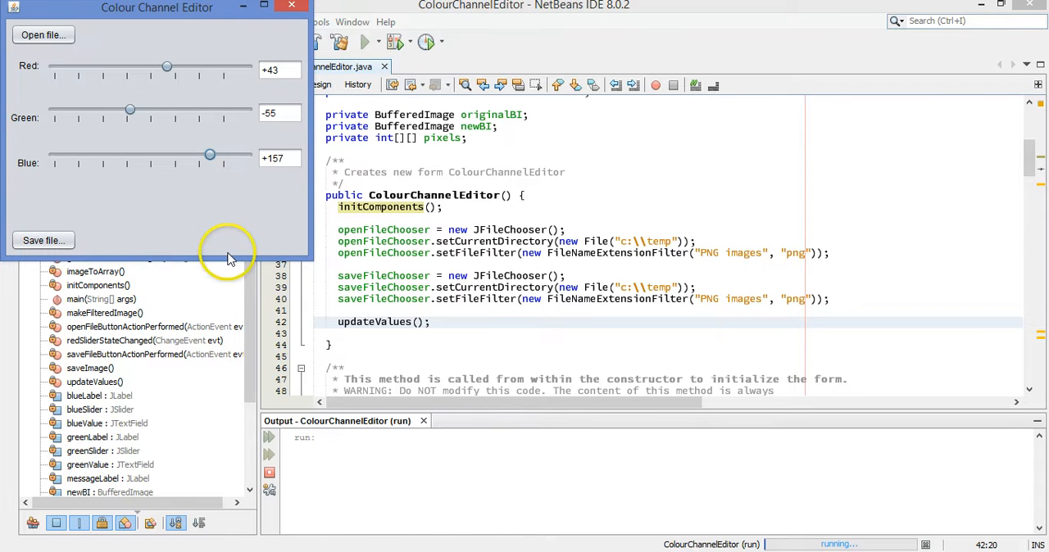
pyautogui.moveTo(319, 90)
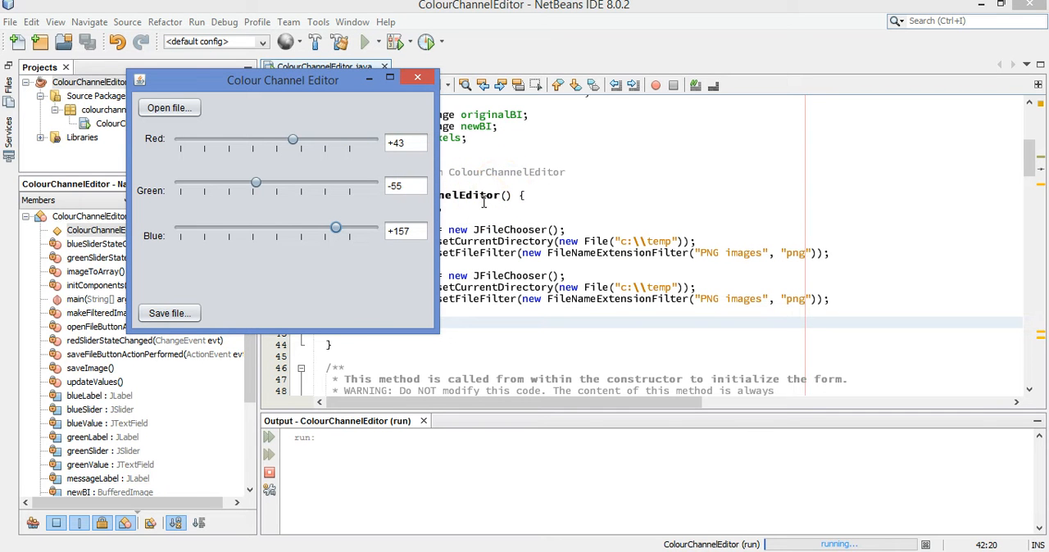
pyautogui.moveTo(282, 177)
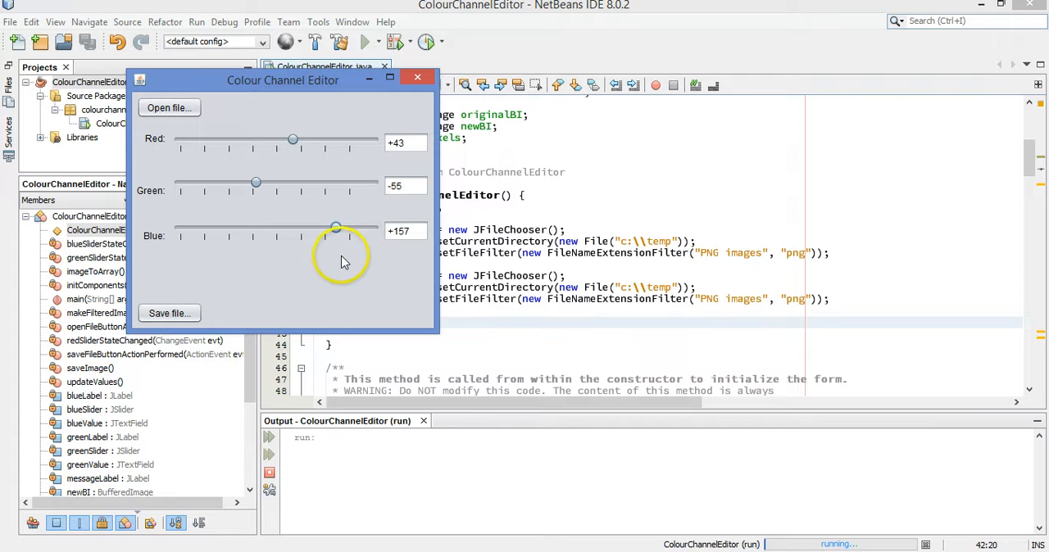
pyautogui.moveTo(424, 196)
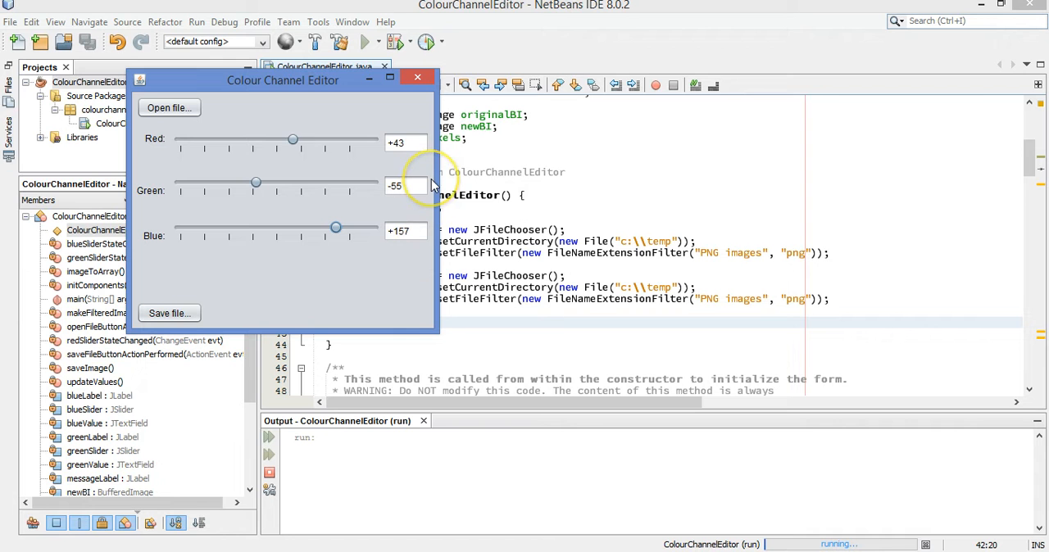
pyautogui.moveTo(331, 475)
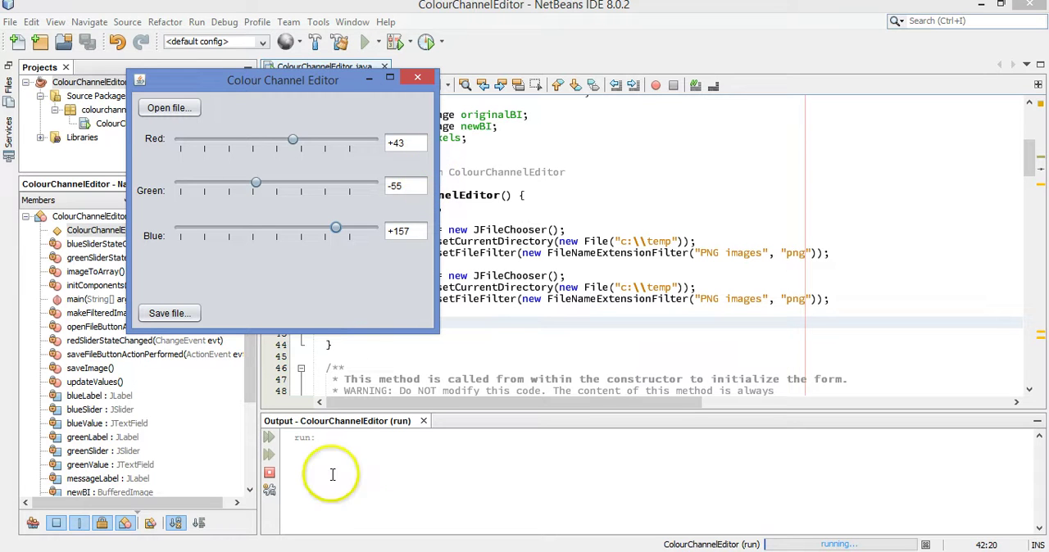